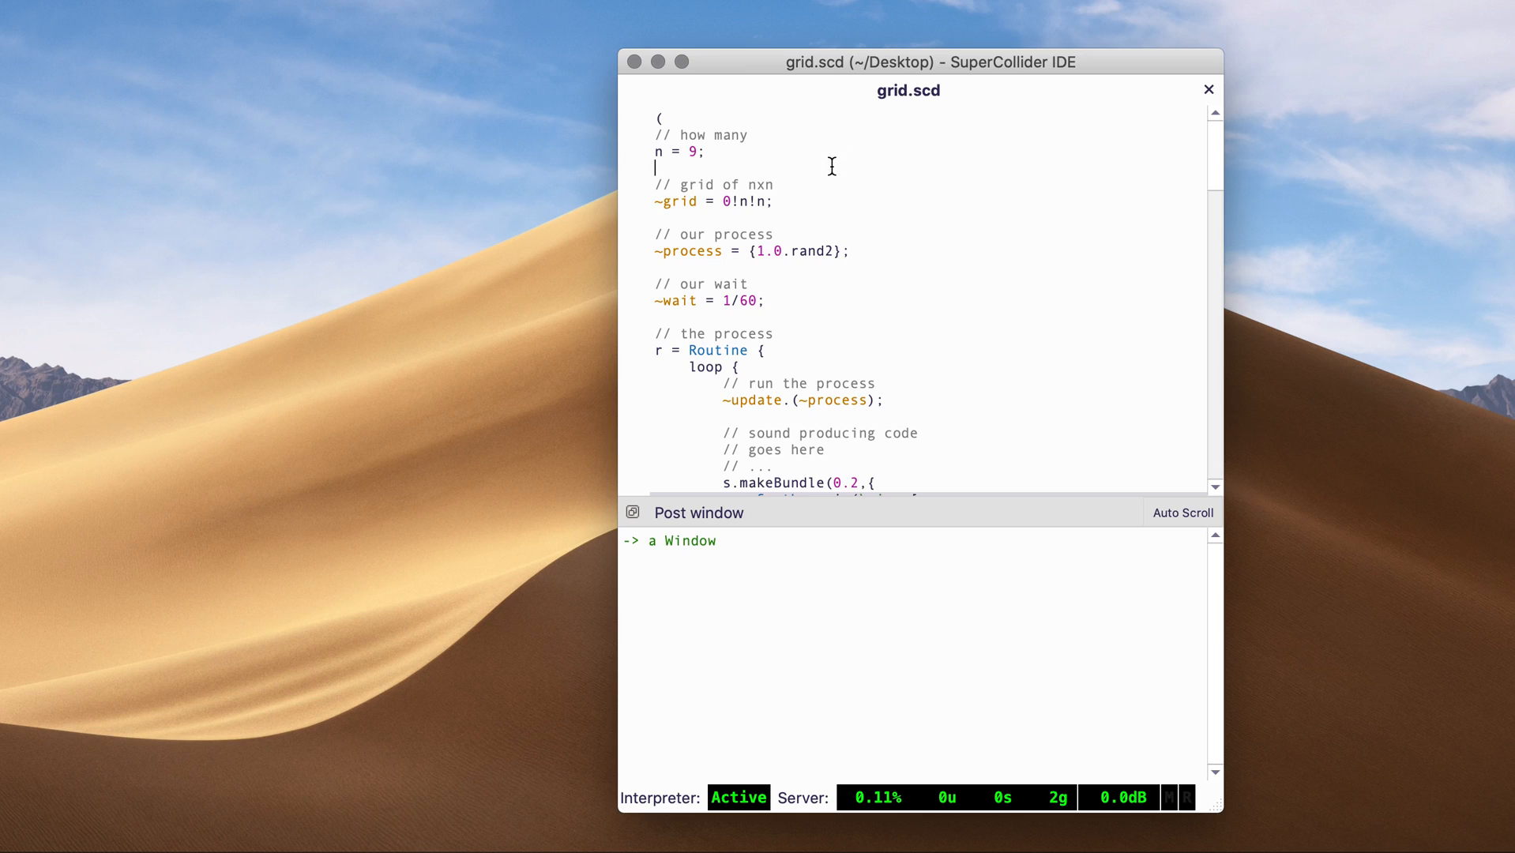
mouse_move(752, 127)
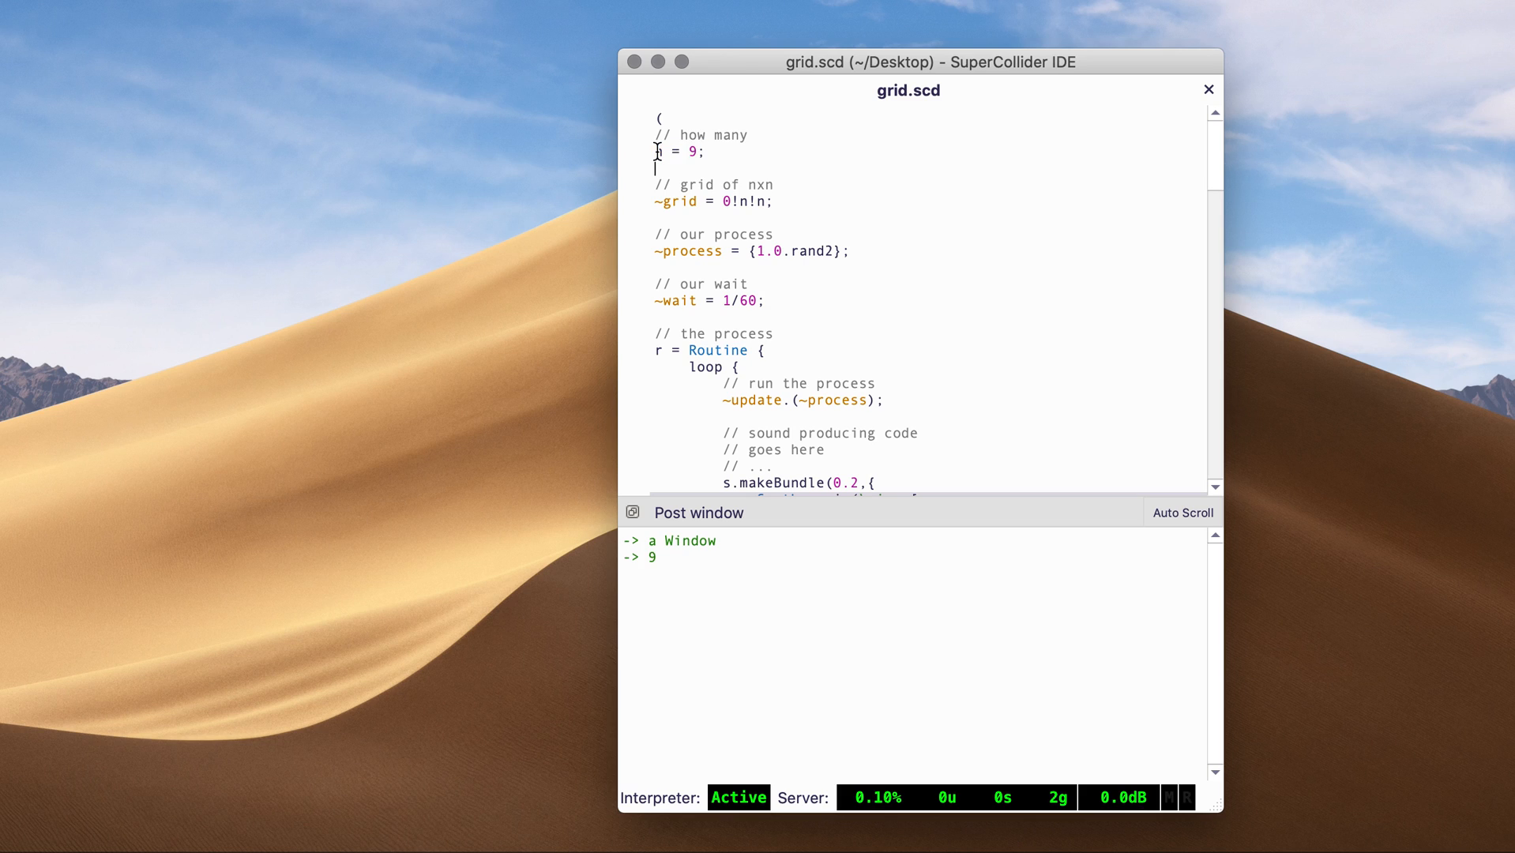
Scroll down to the ~grid and ~process lines before evaluating them.
scroll("down", 3)
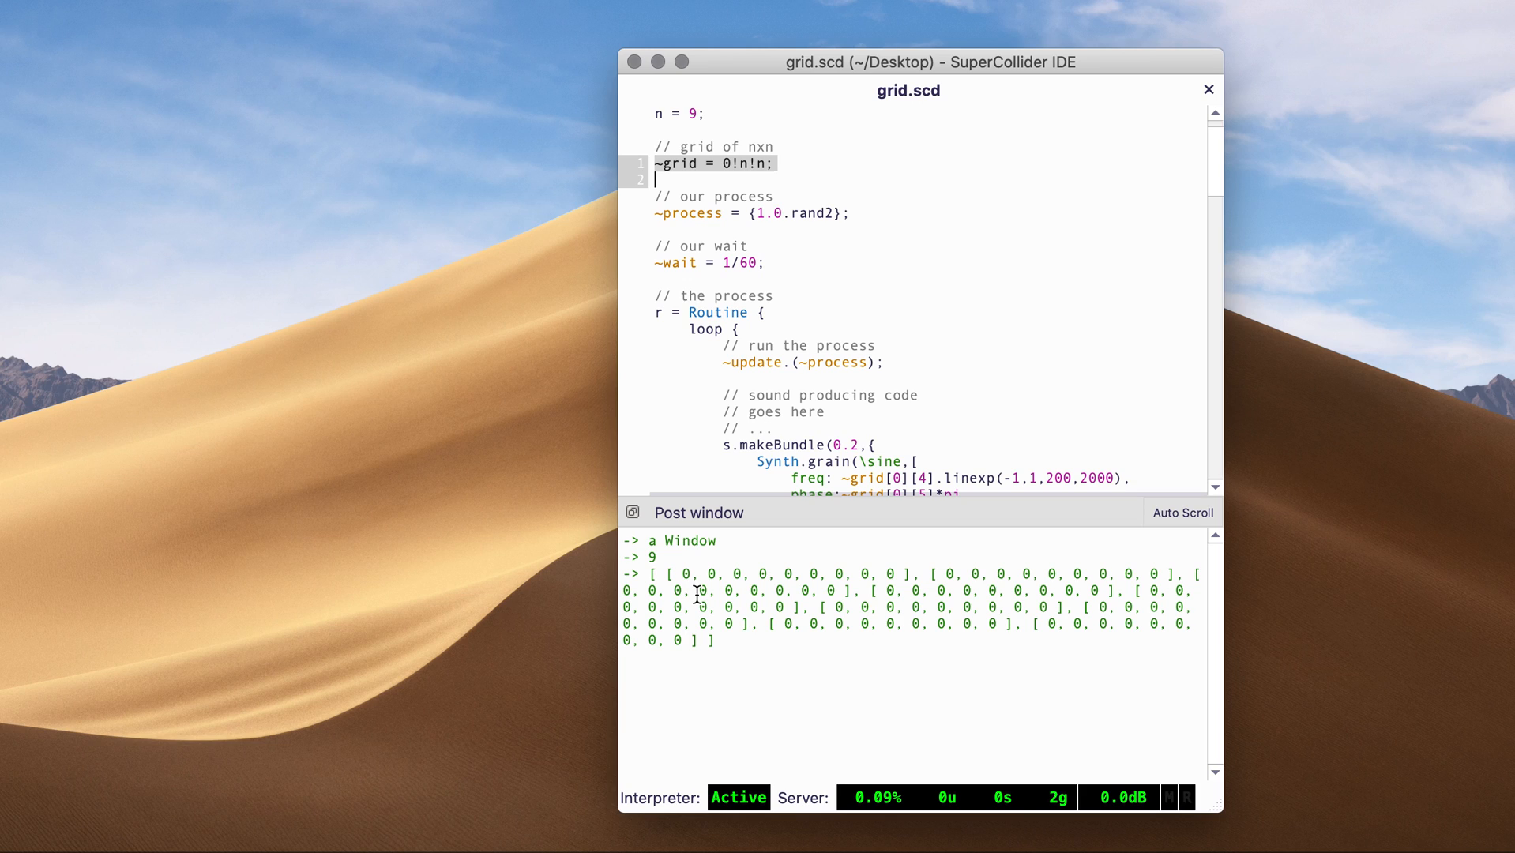
mouse_move(772, 618)
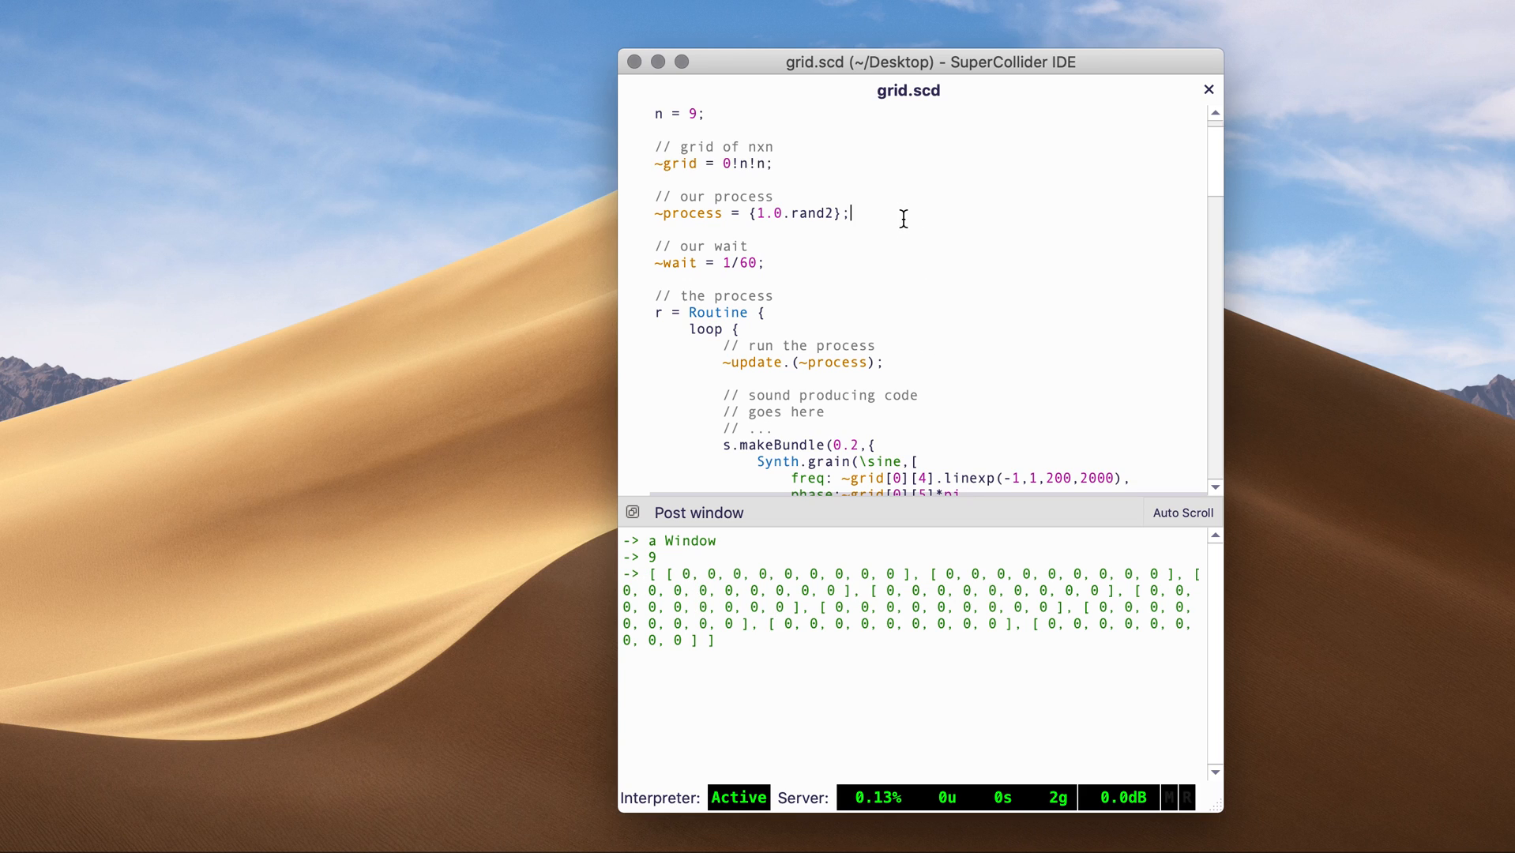
mouse_move(649, 208)
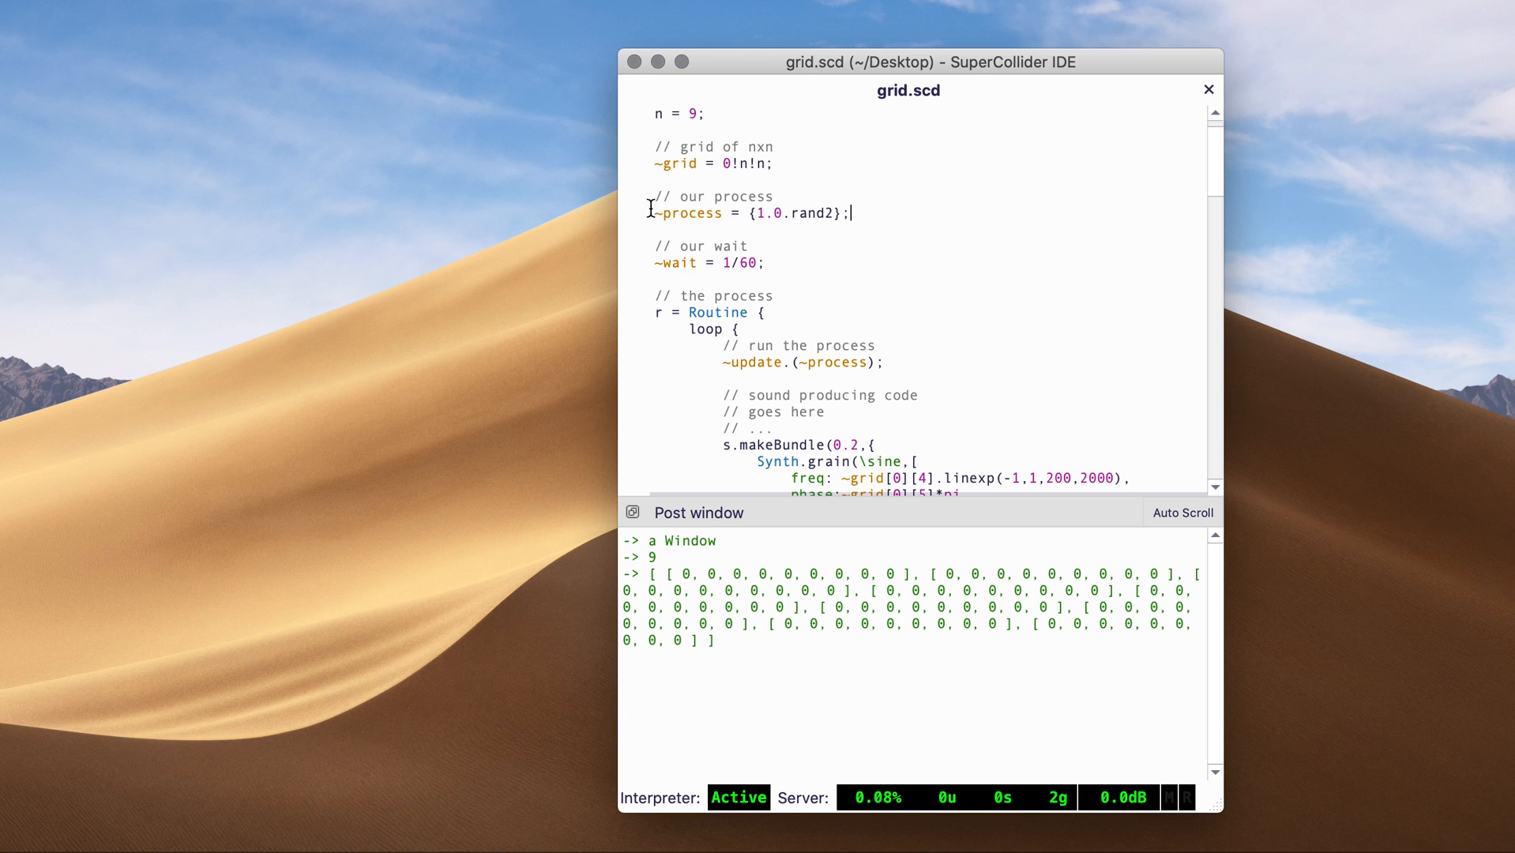
mouse_move(763, 223)
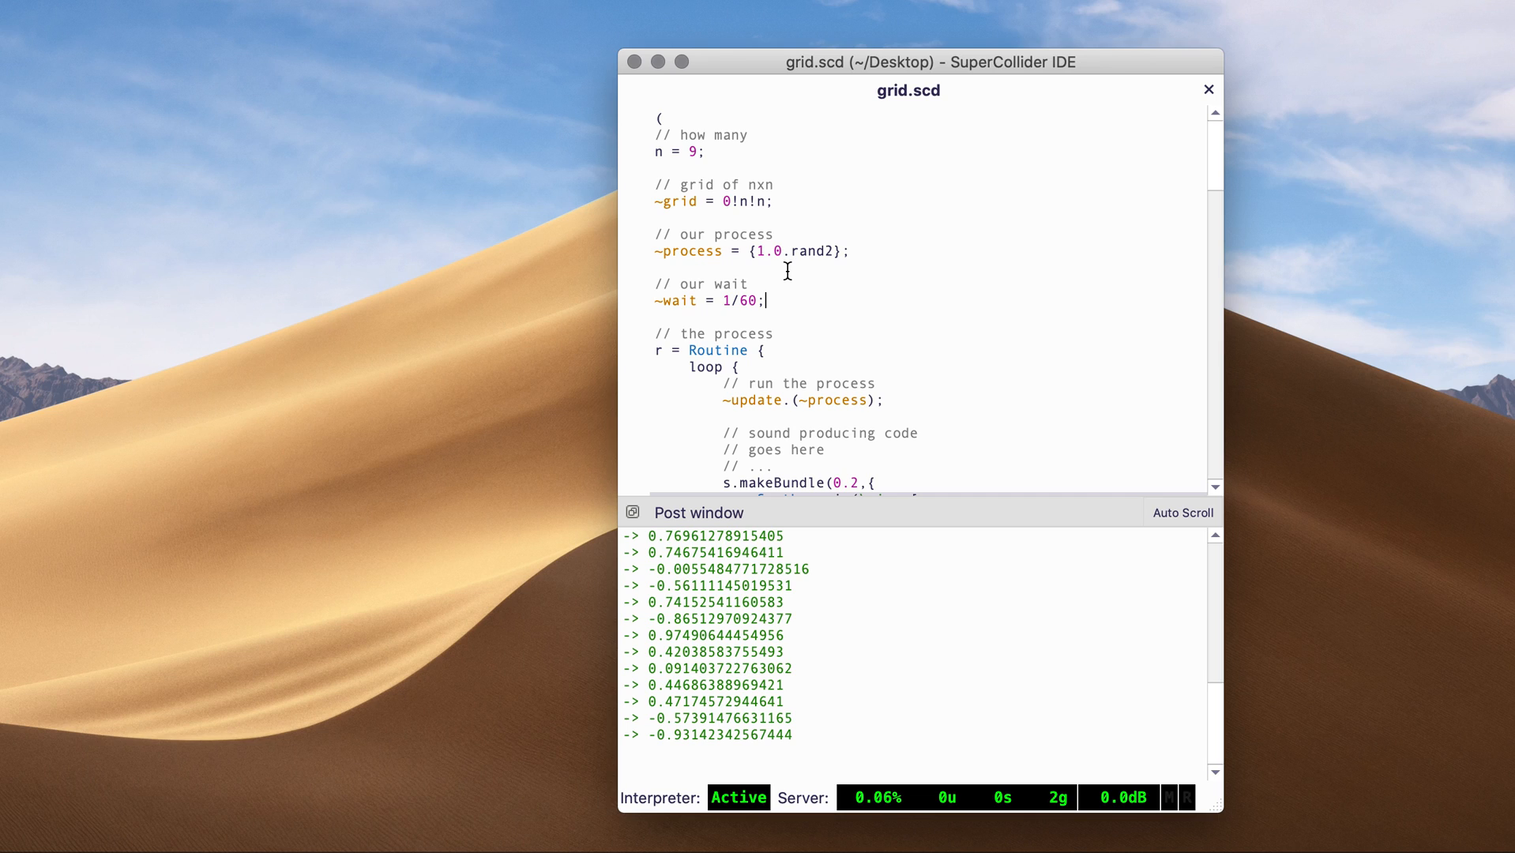
double_click(687, 249)
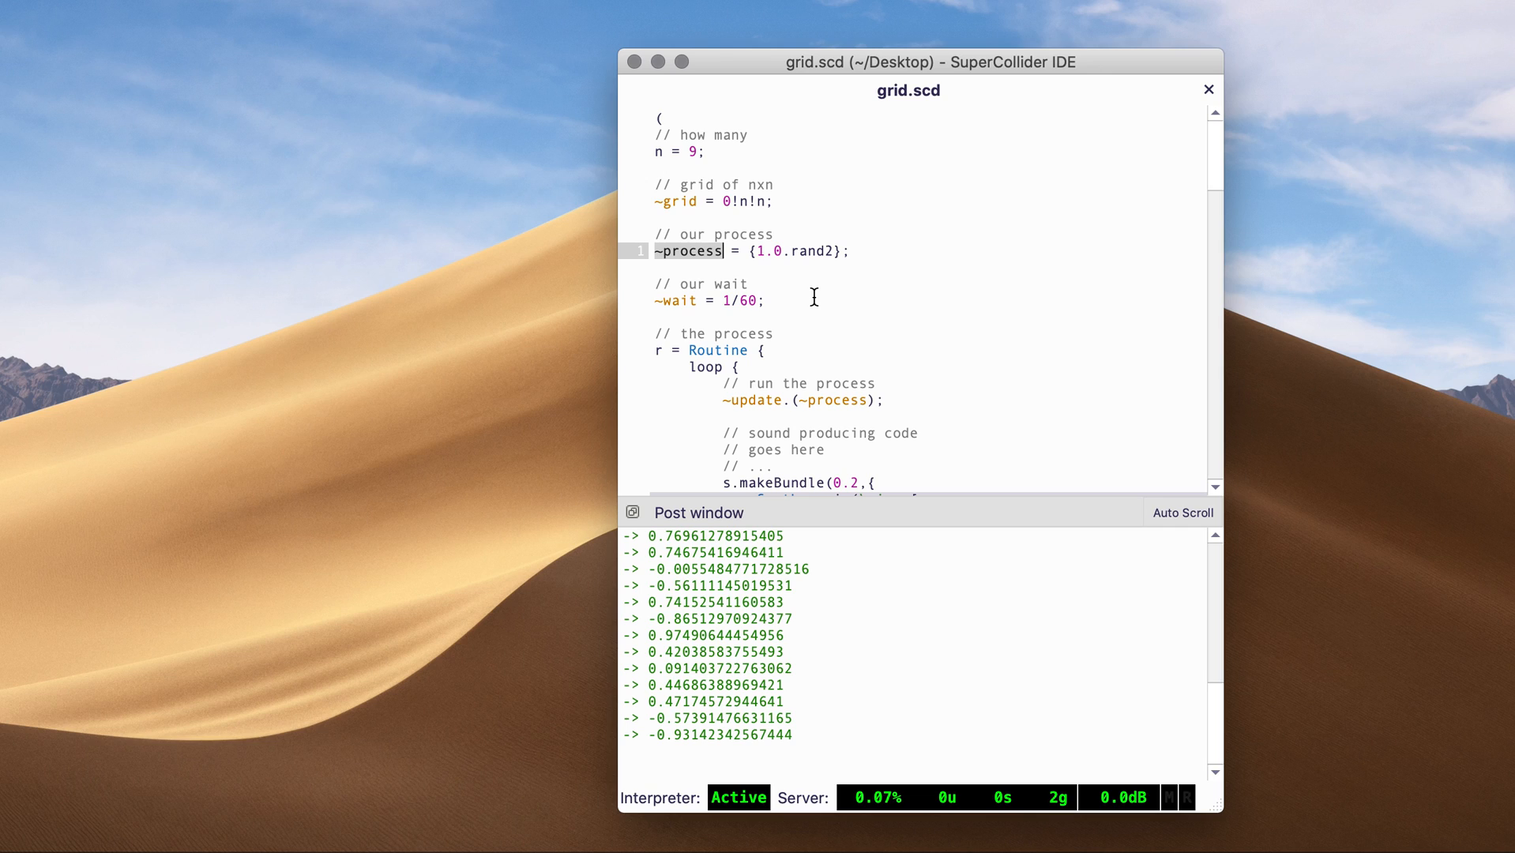
left_click(691, 201)
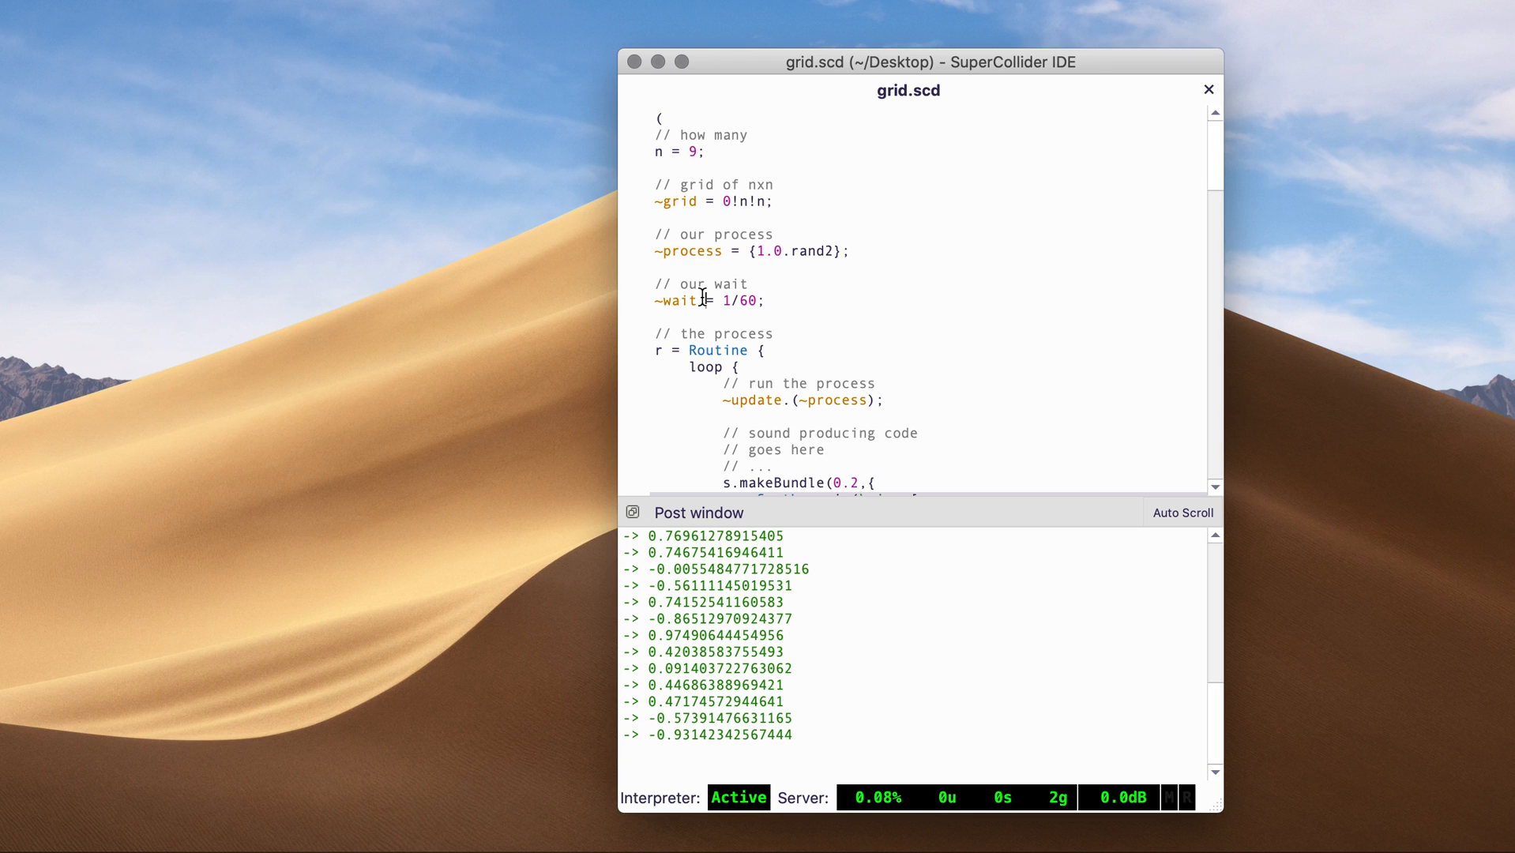
scroll("down", 3)
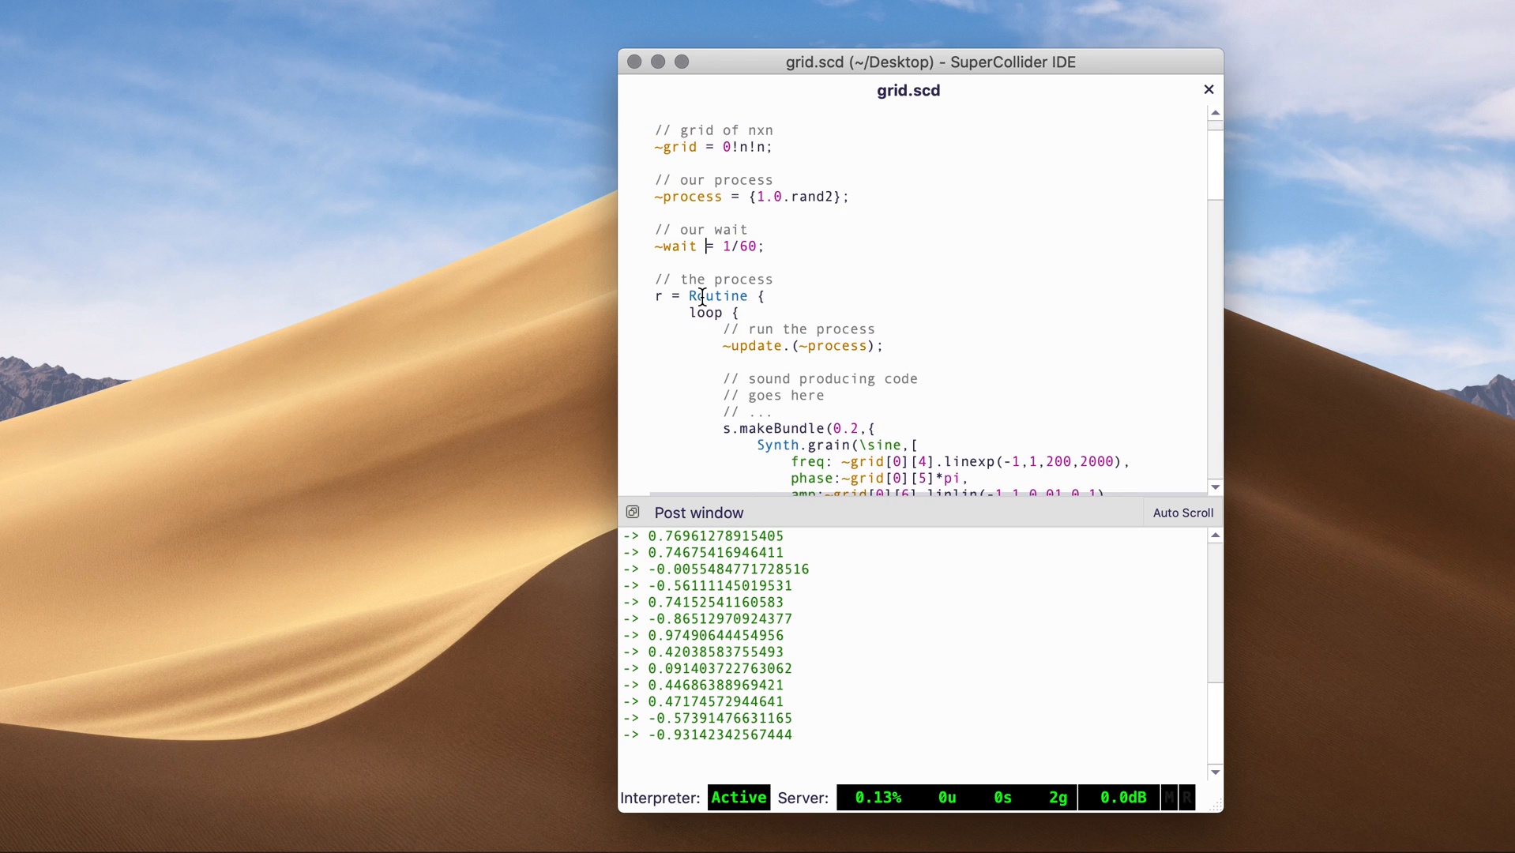
mouse_move(755, 347)
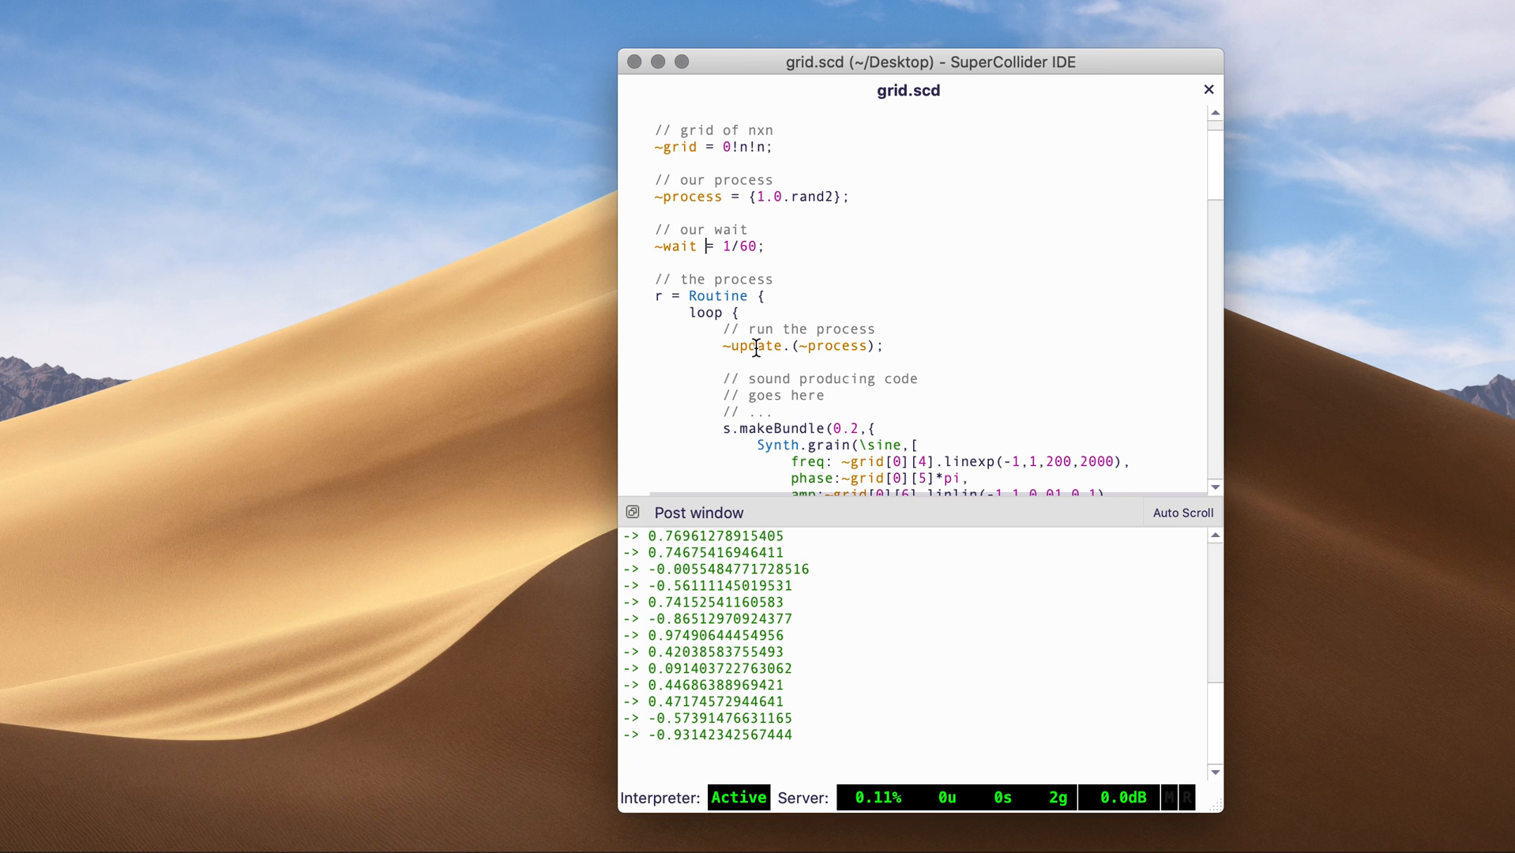
mouse_move(767, 396)
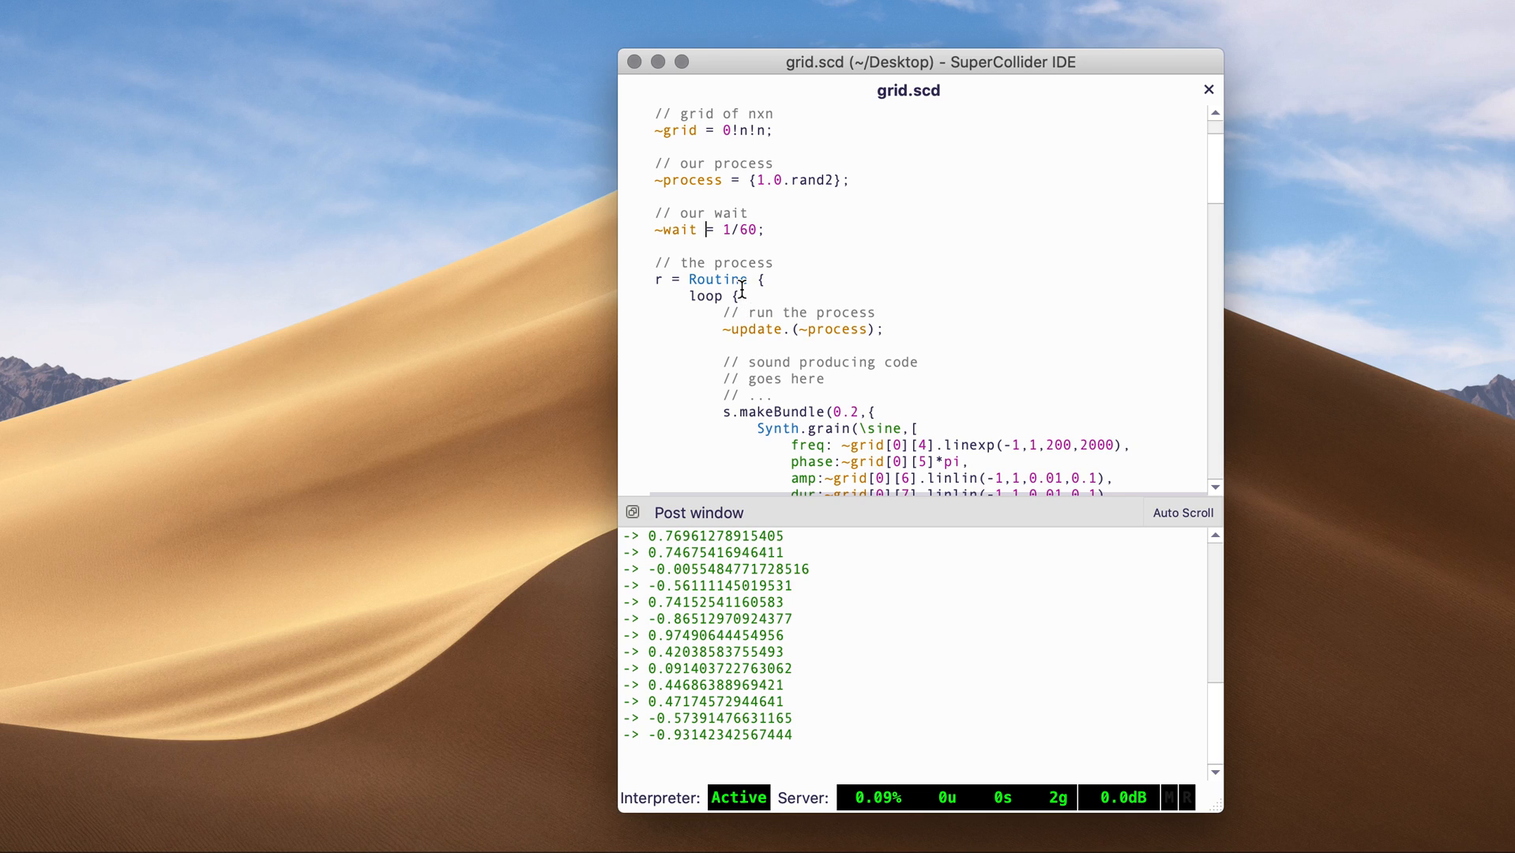
double_click(717, 279)
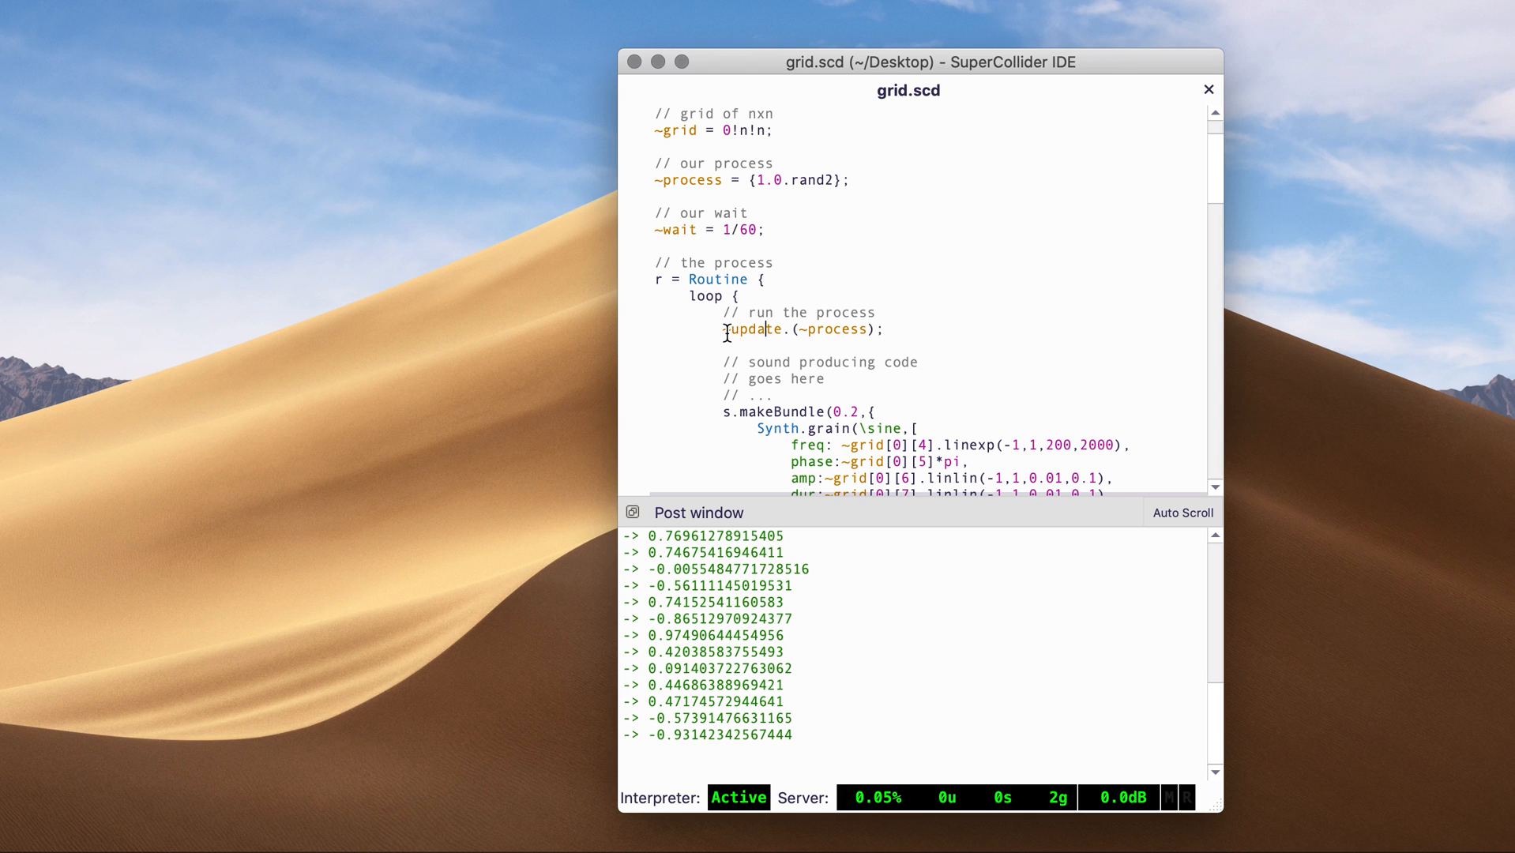
double_click(755, 328)
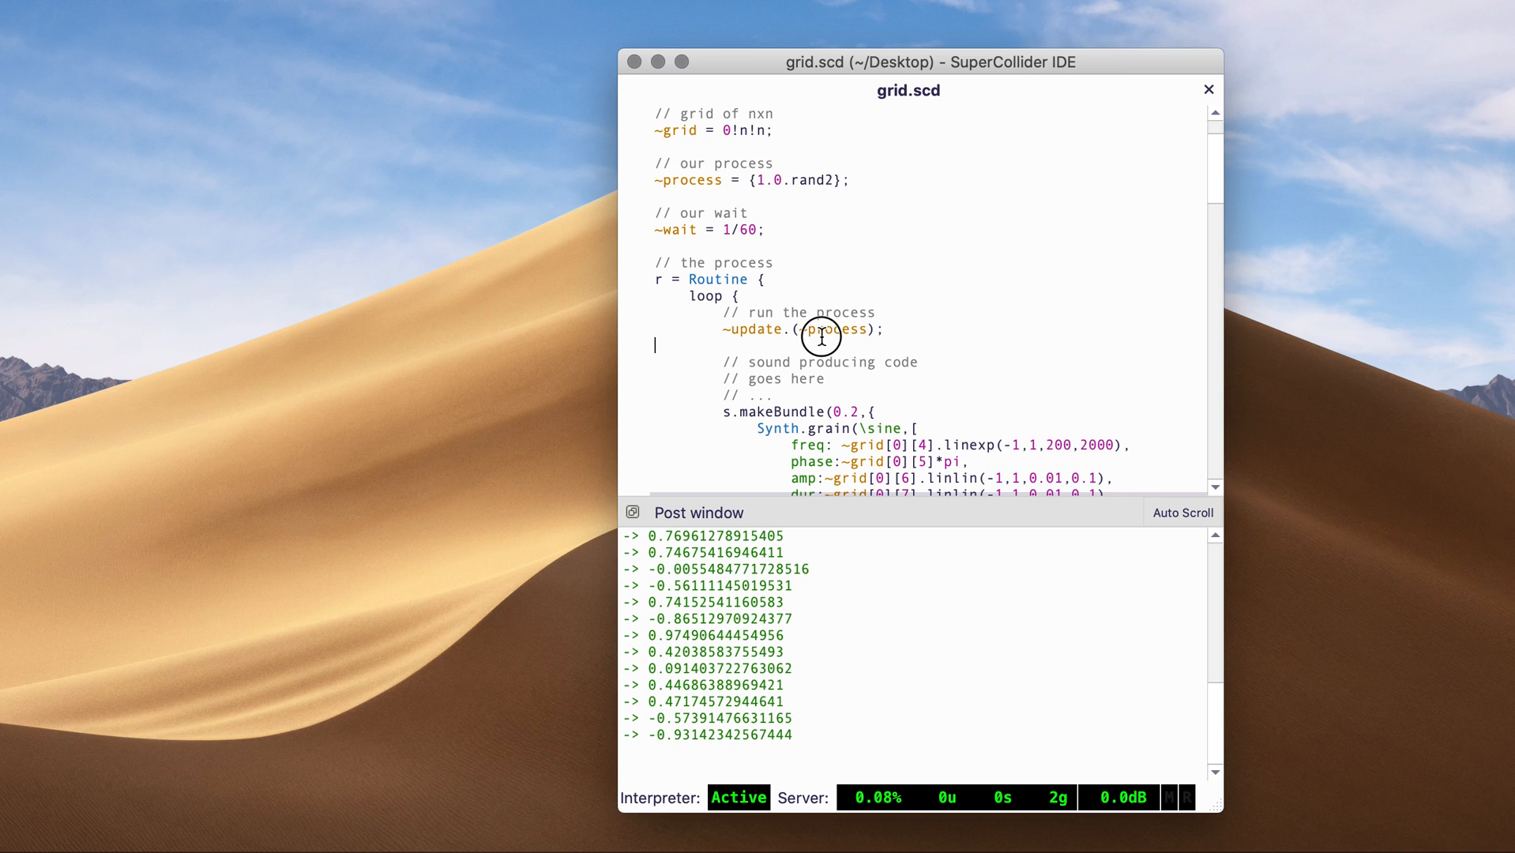
double_click(834, 330)
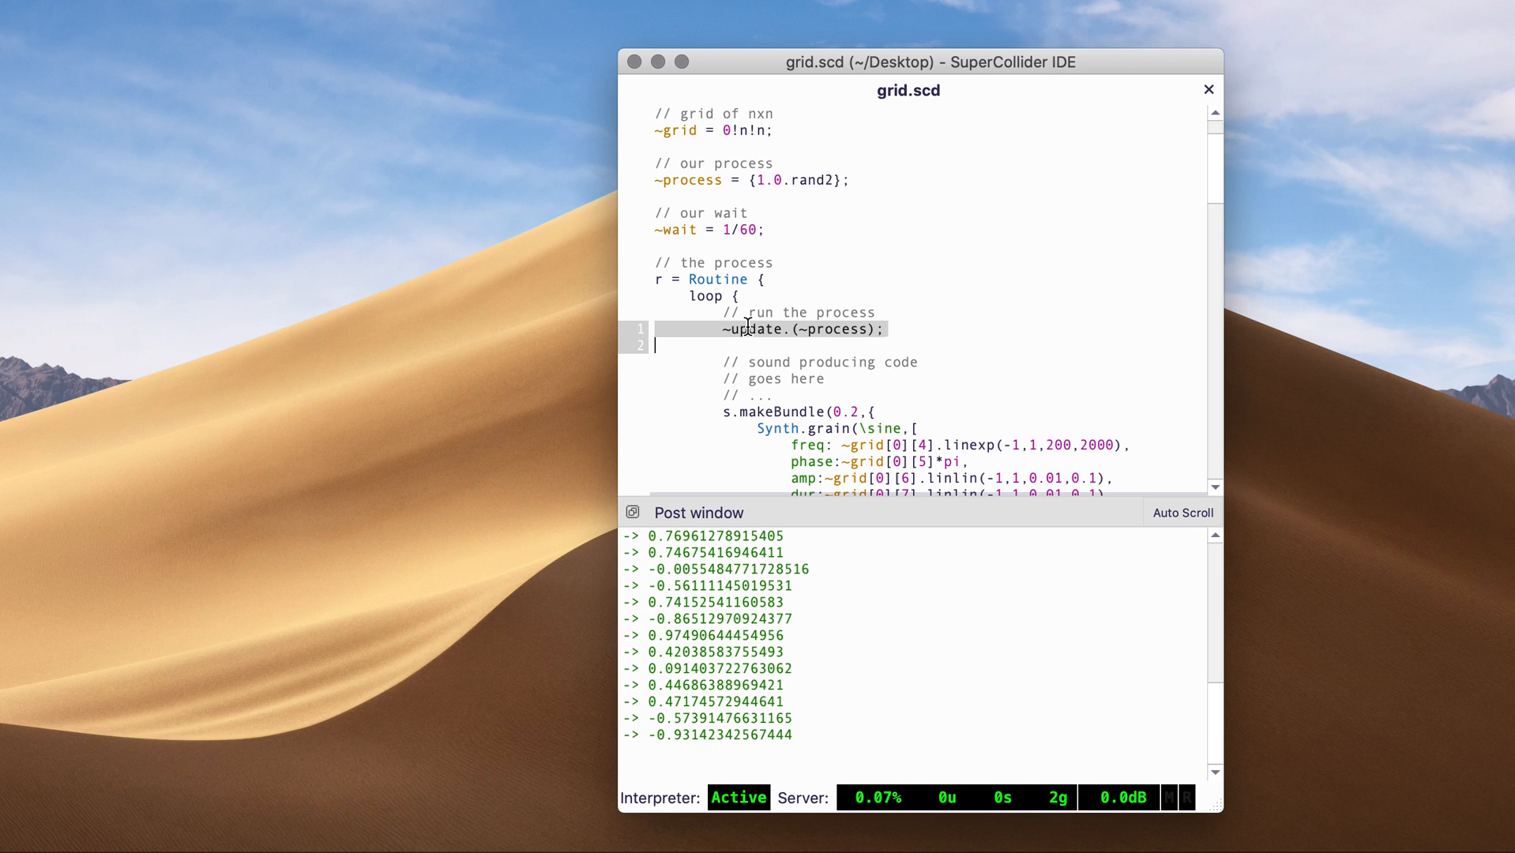
scroll("down", 3)
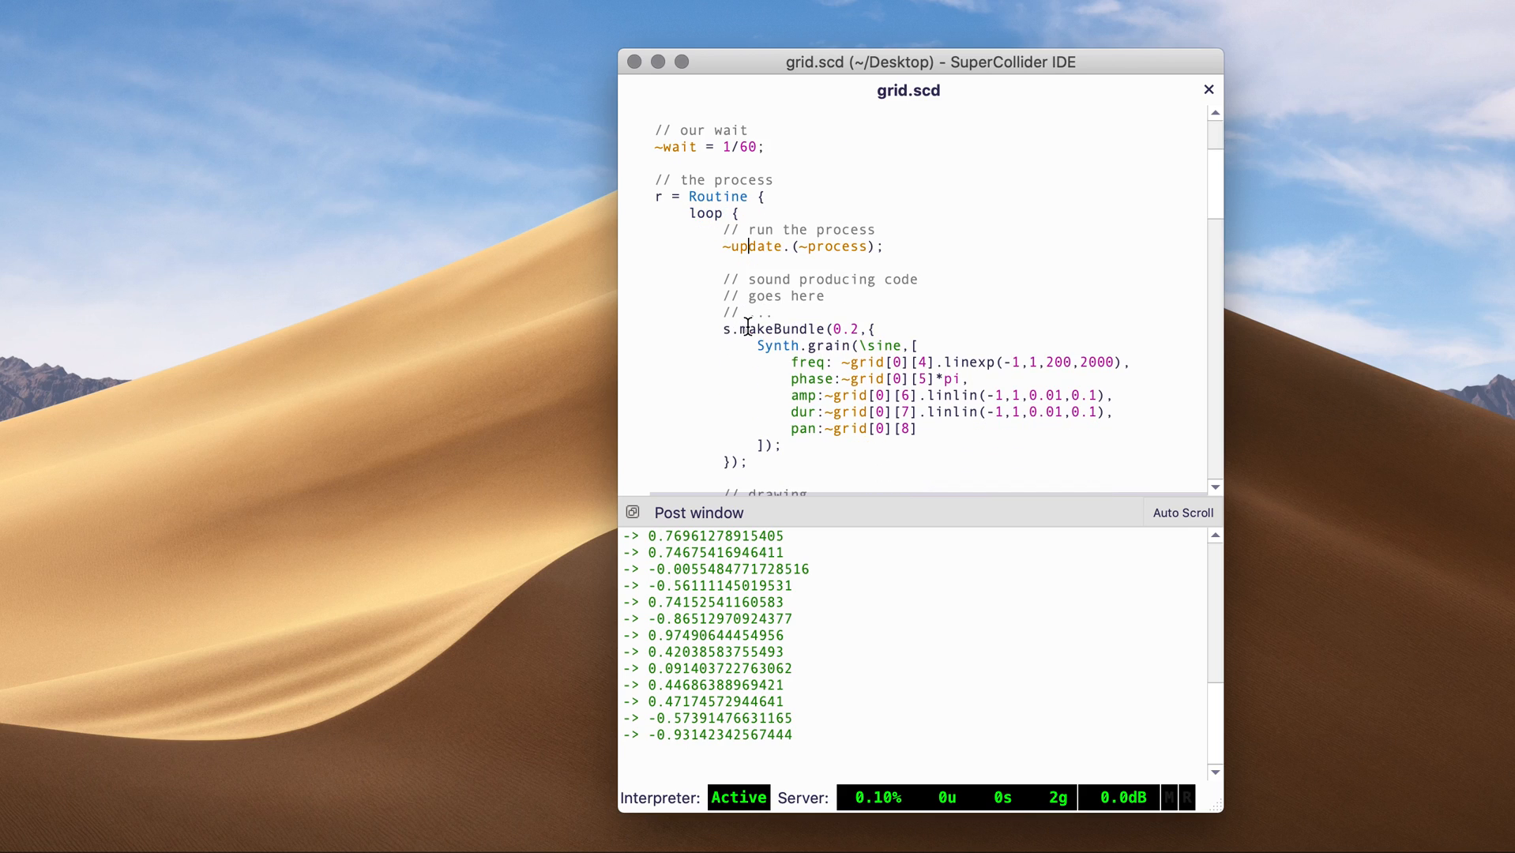
mouse_move(711, 327)
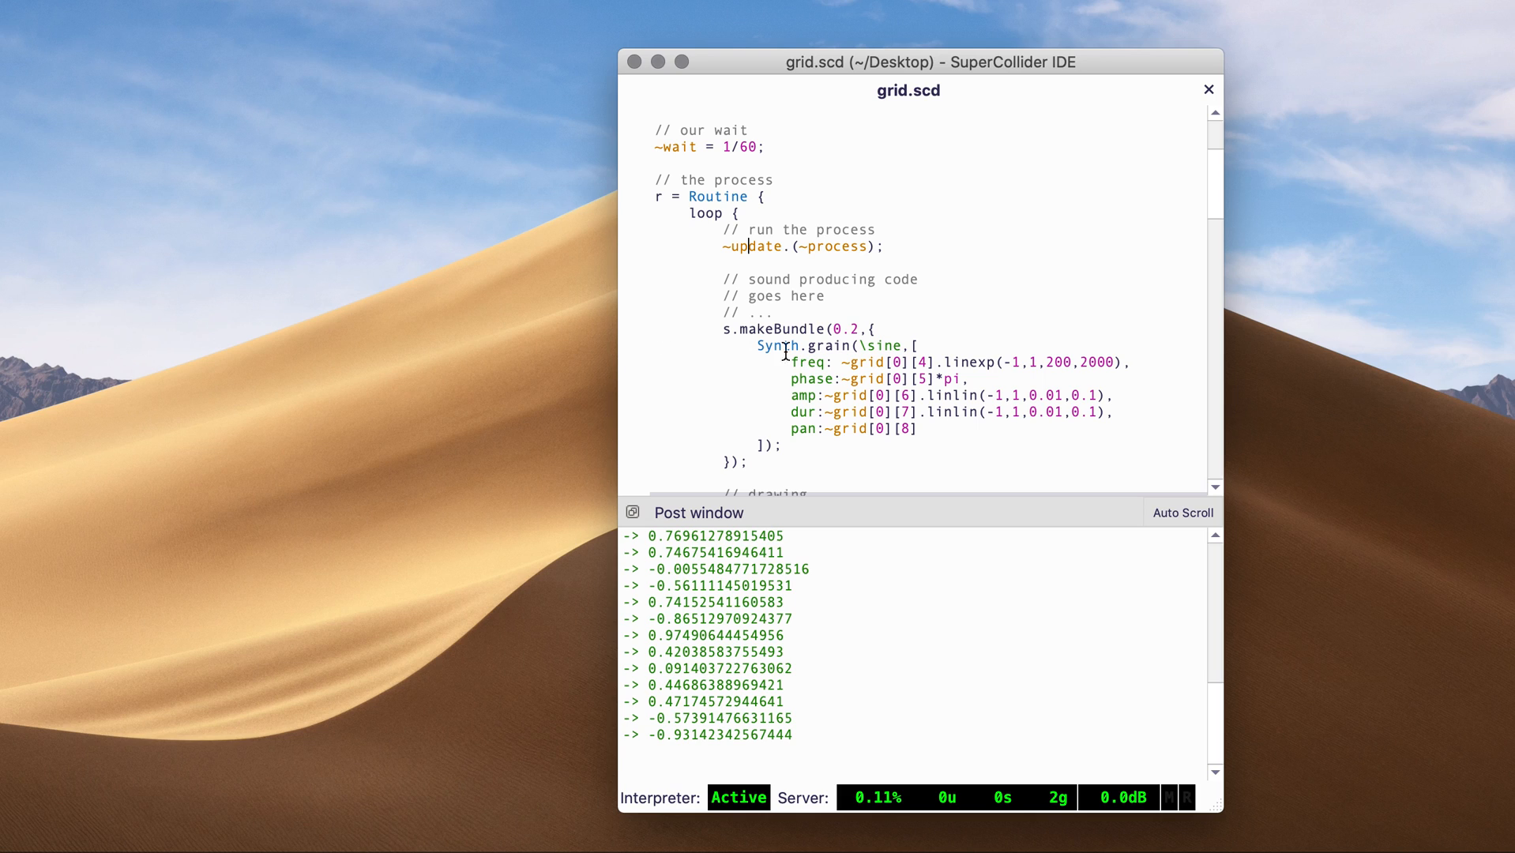
mouse_move(823, 352)
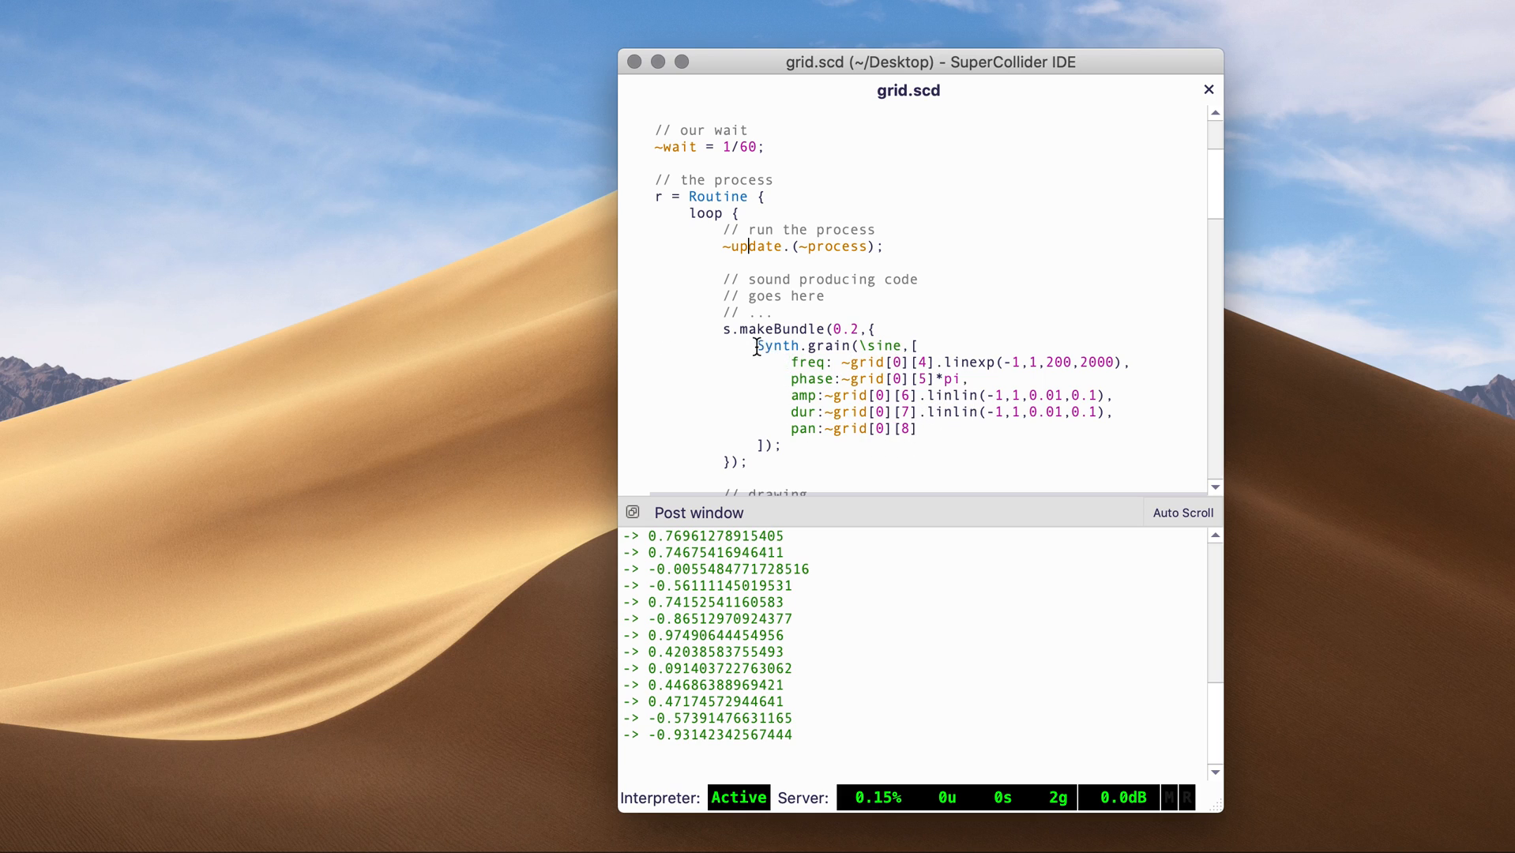
mouse_move(937, 369)
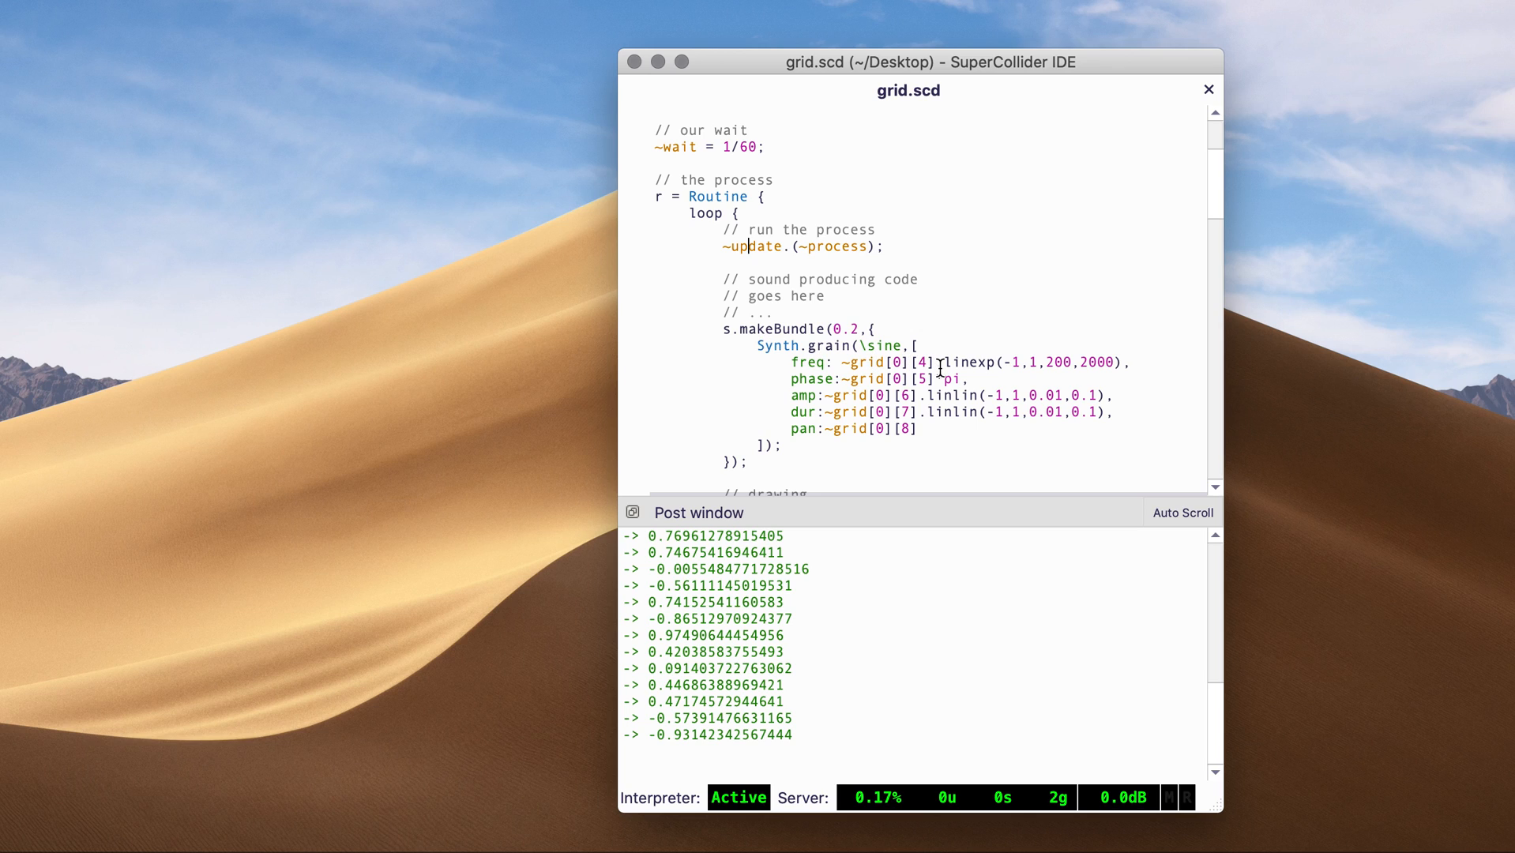
scroll("down", 3)
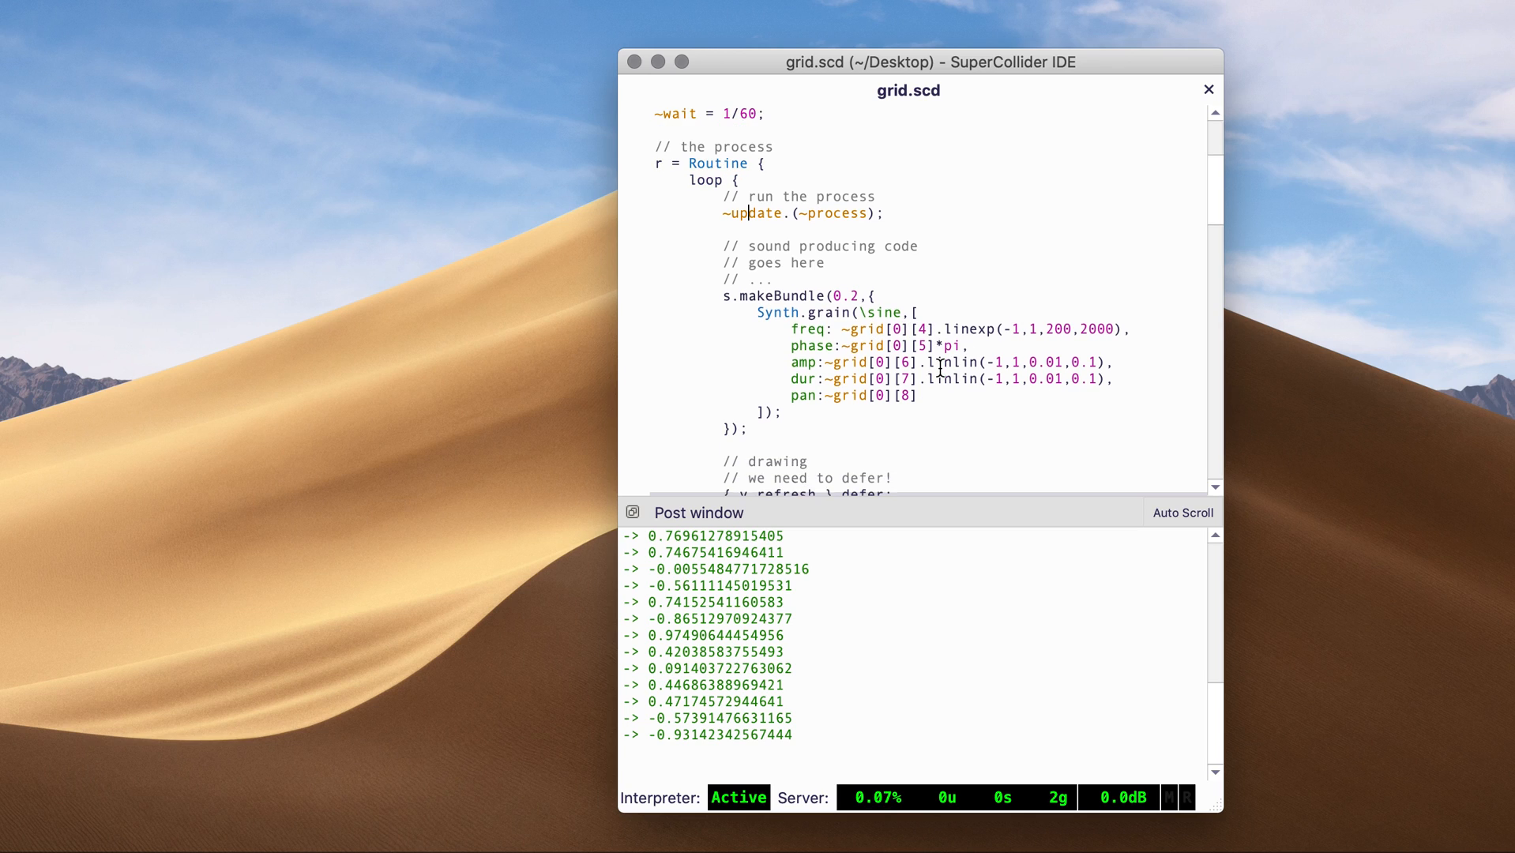
scroll("down", 3)
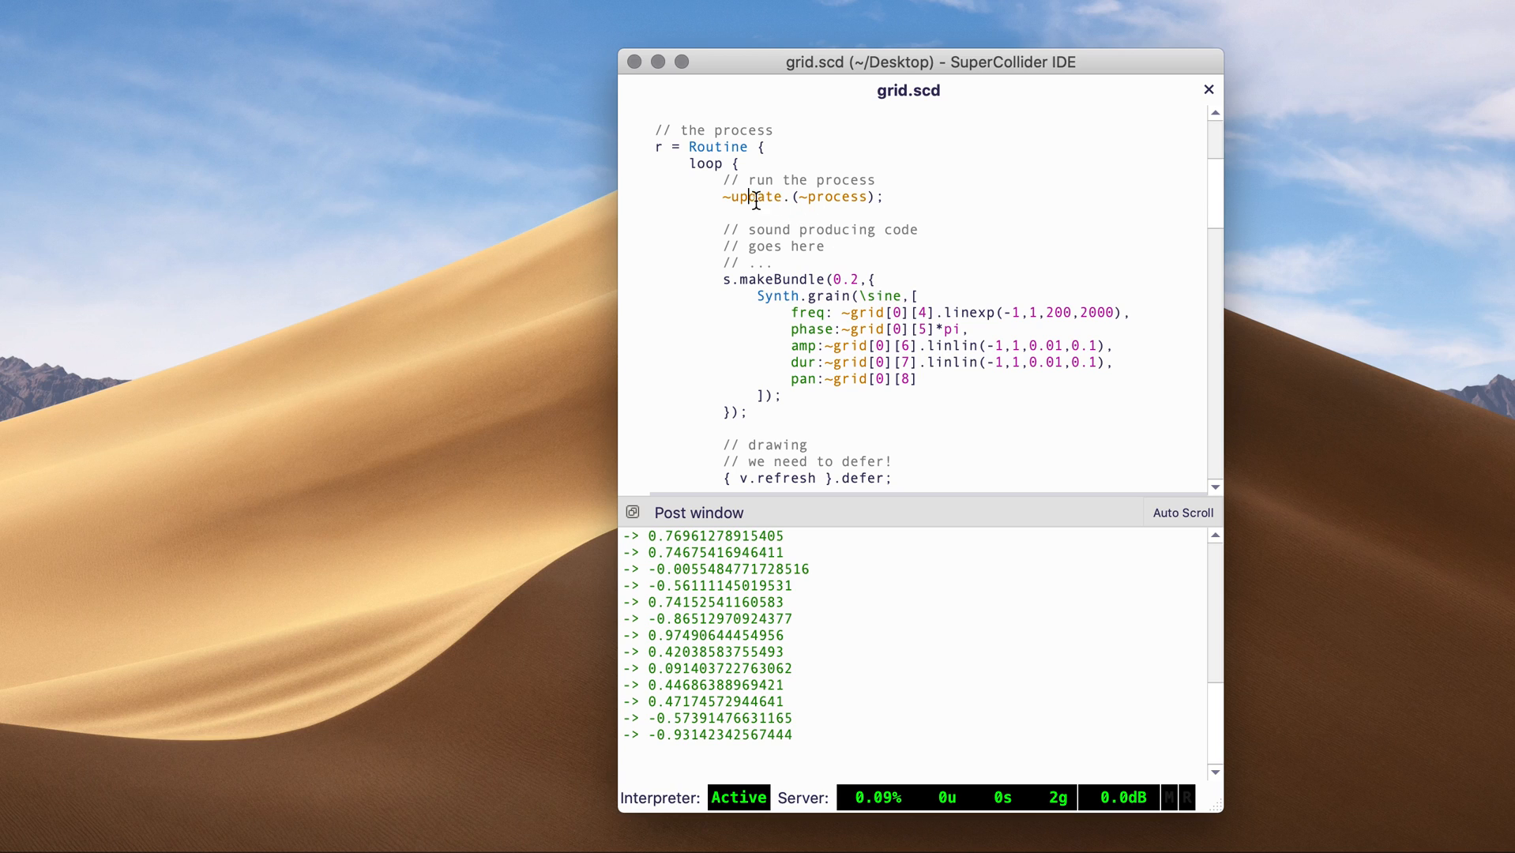
mouse_move(828, 198)
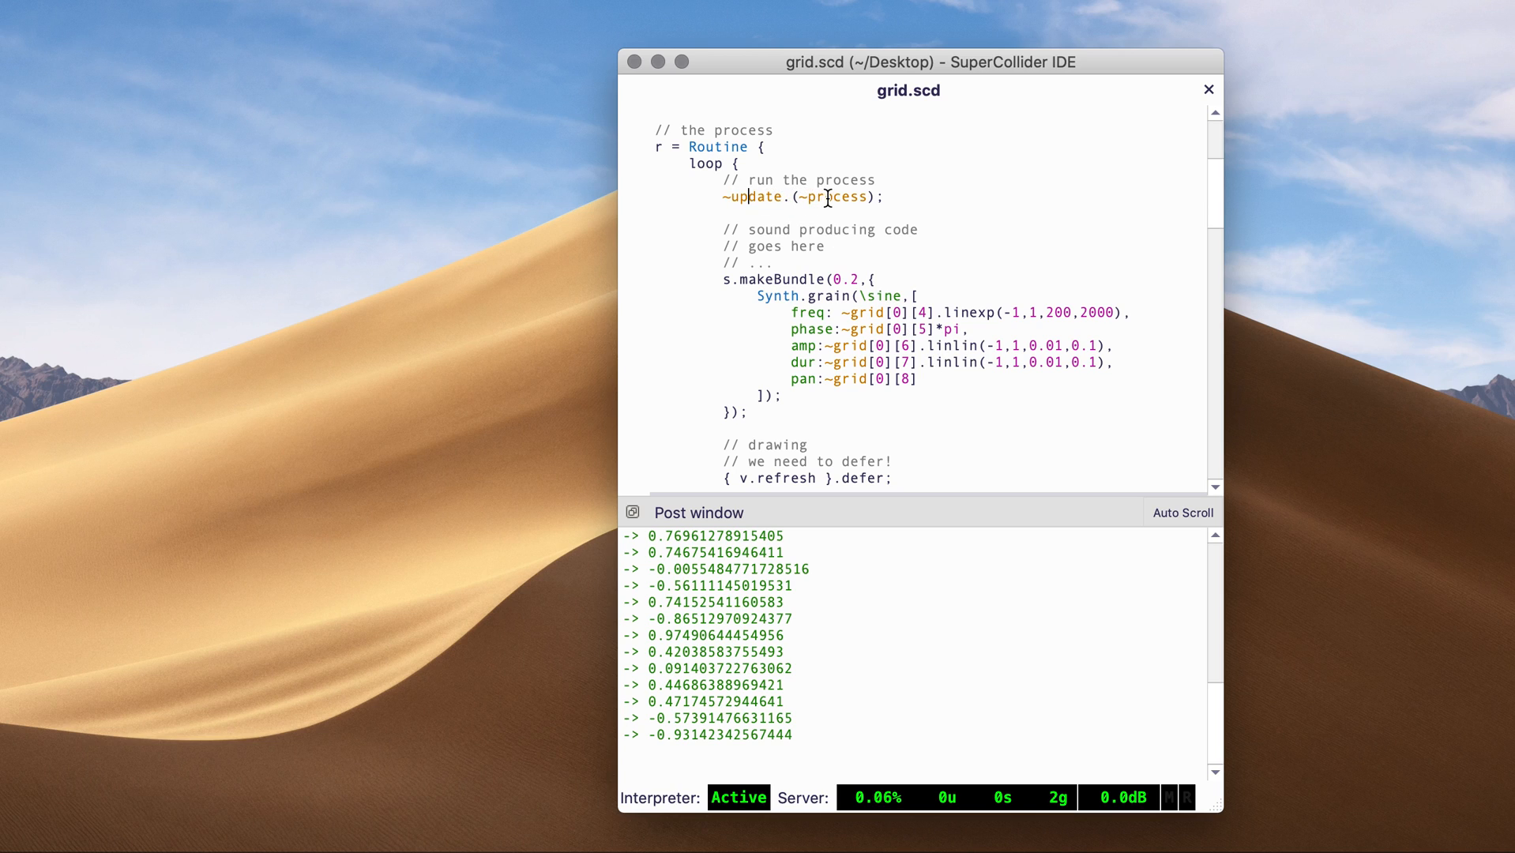
double_click(832, 196)
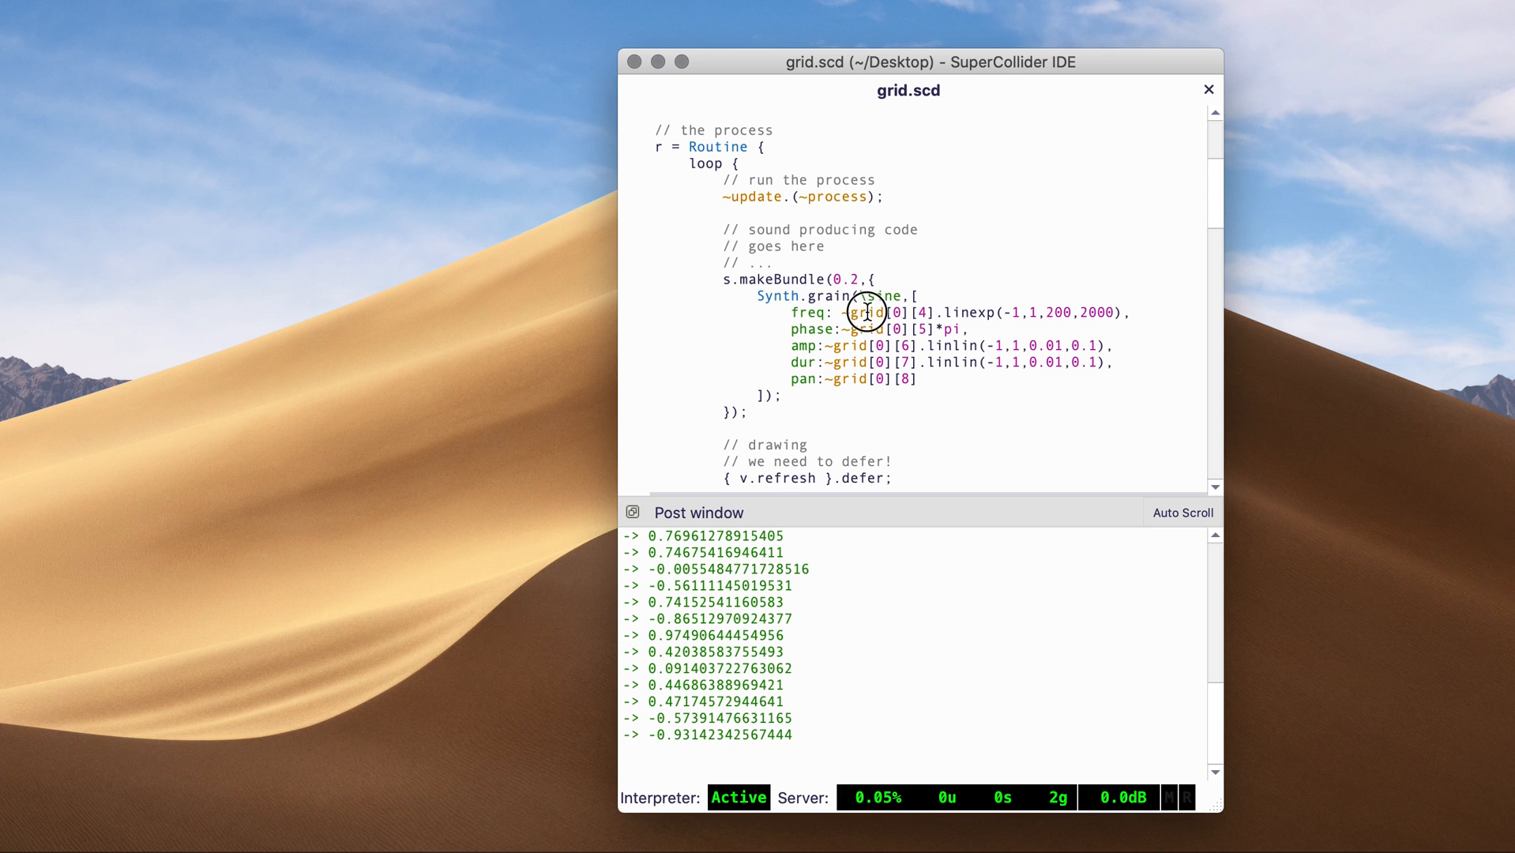
double_click(867, 313)
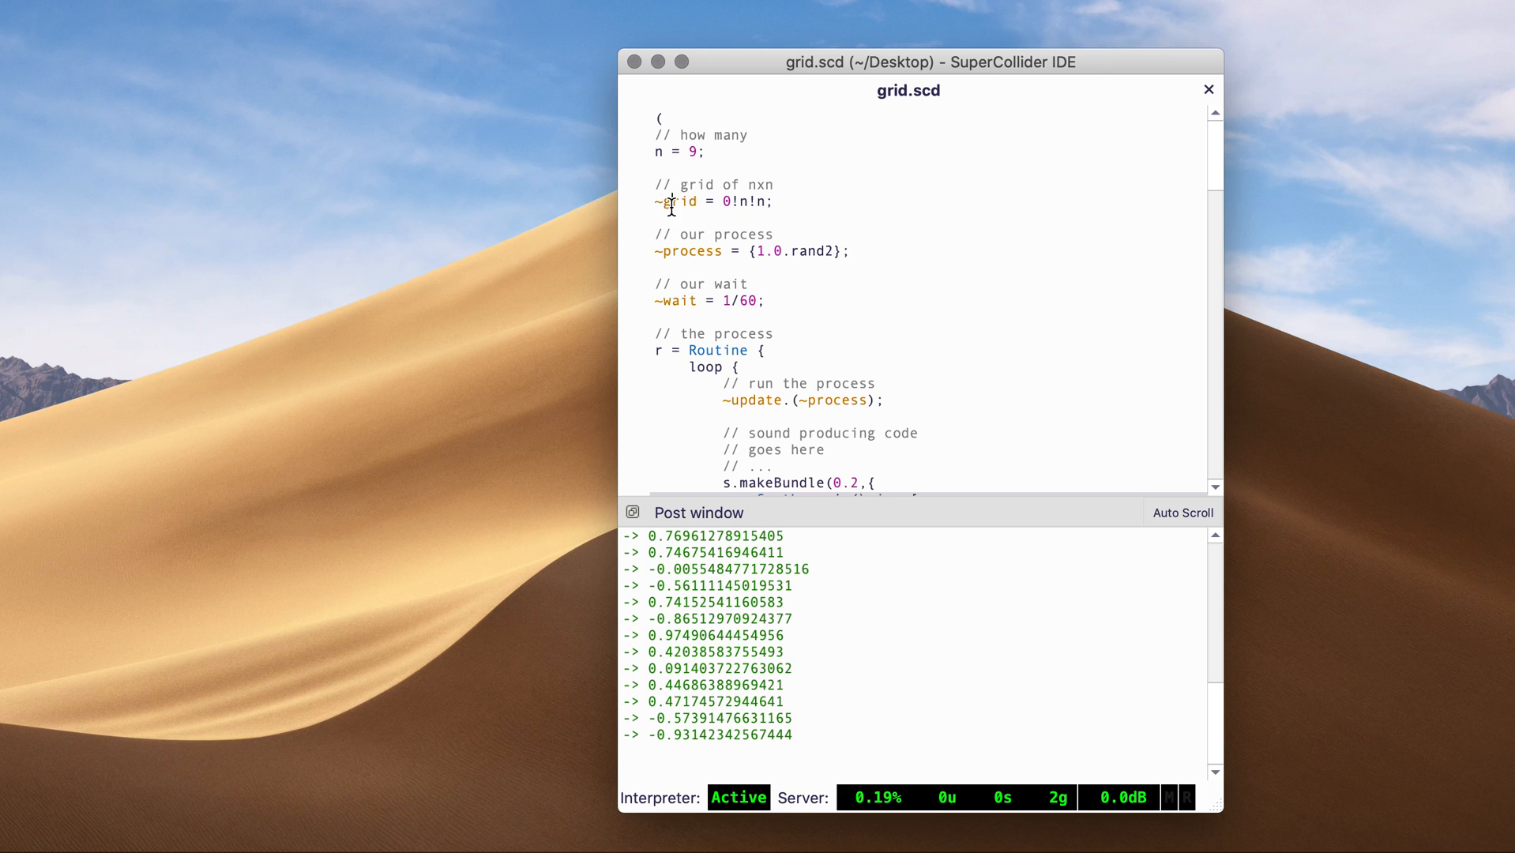
scroll("down", 3)
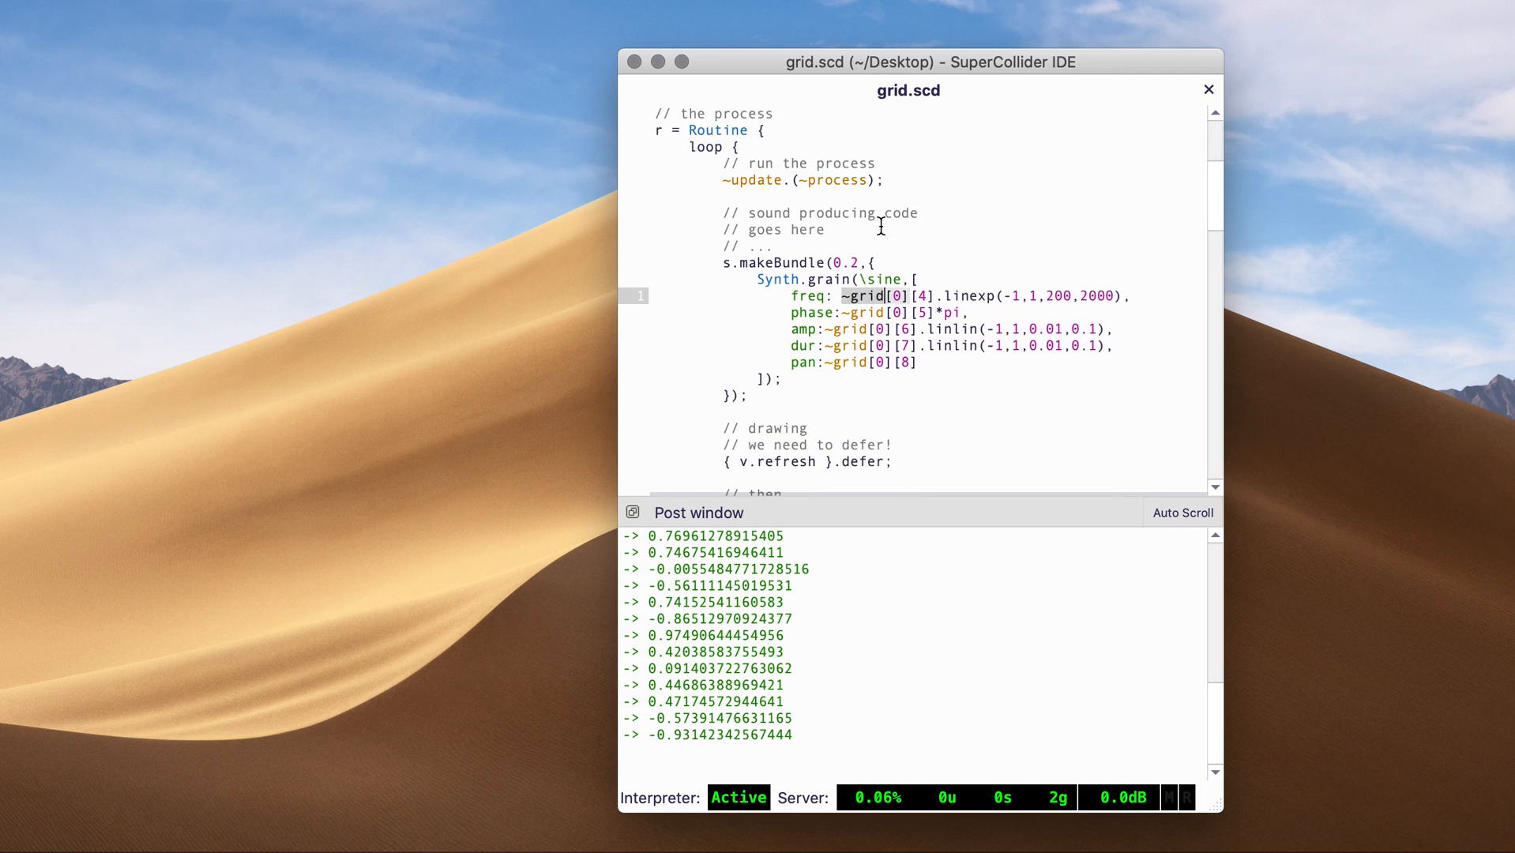
scroll("down", 3)
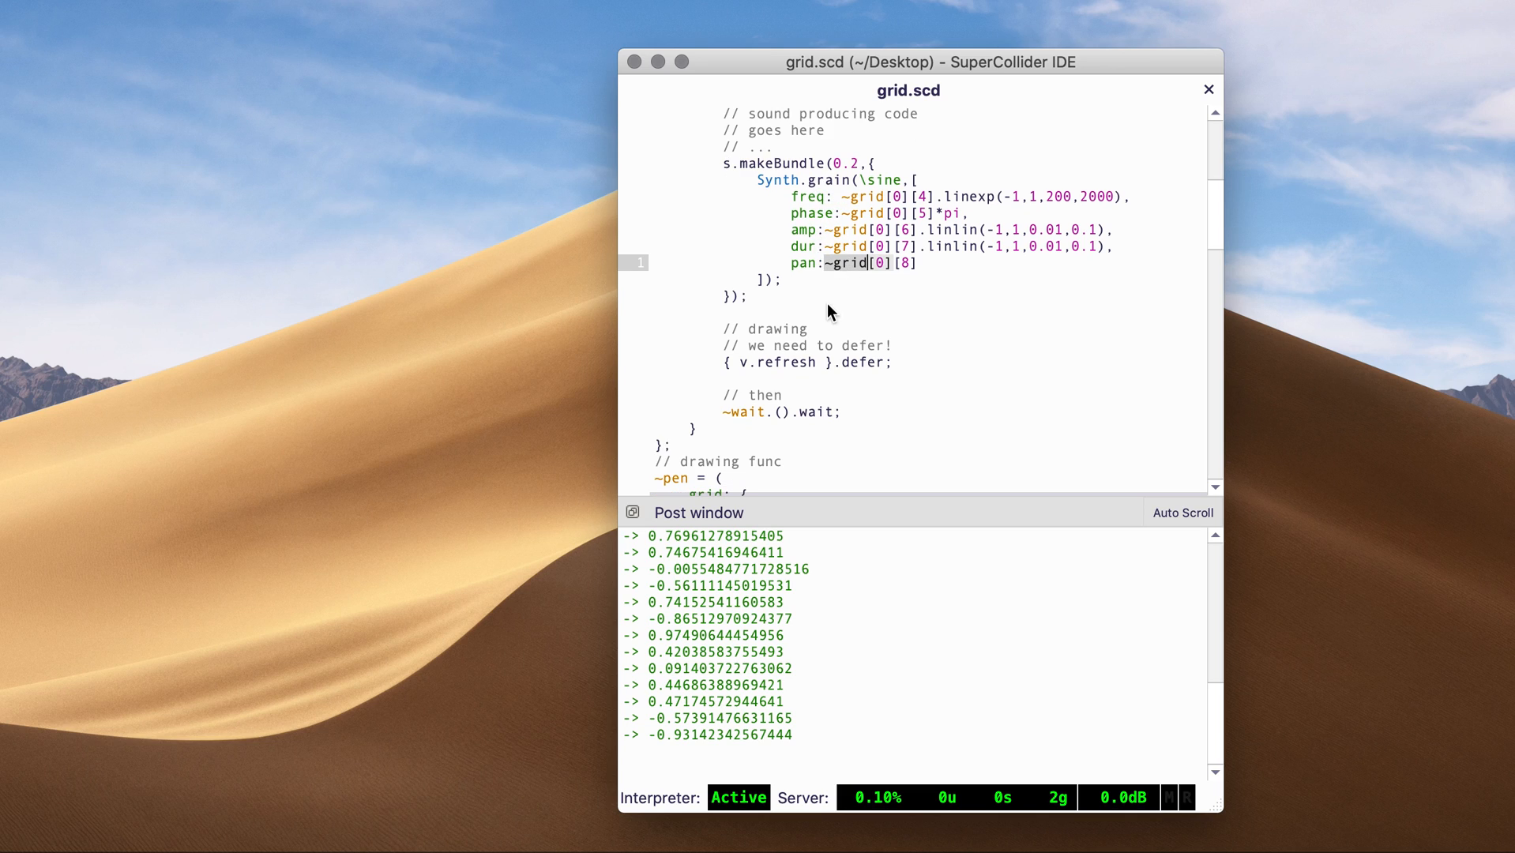
scroll("down", 3)
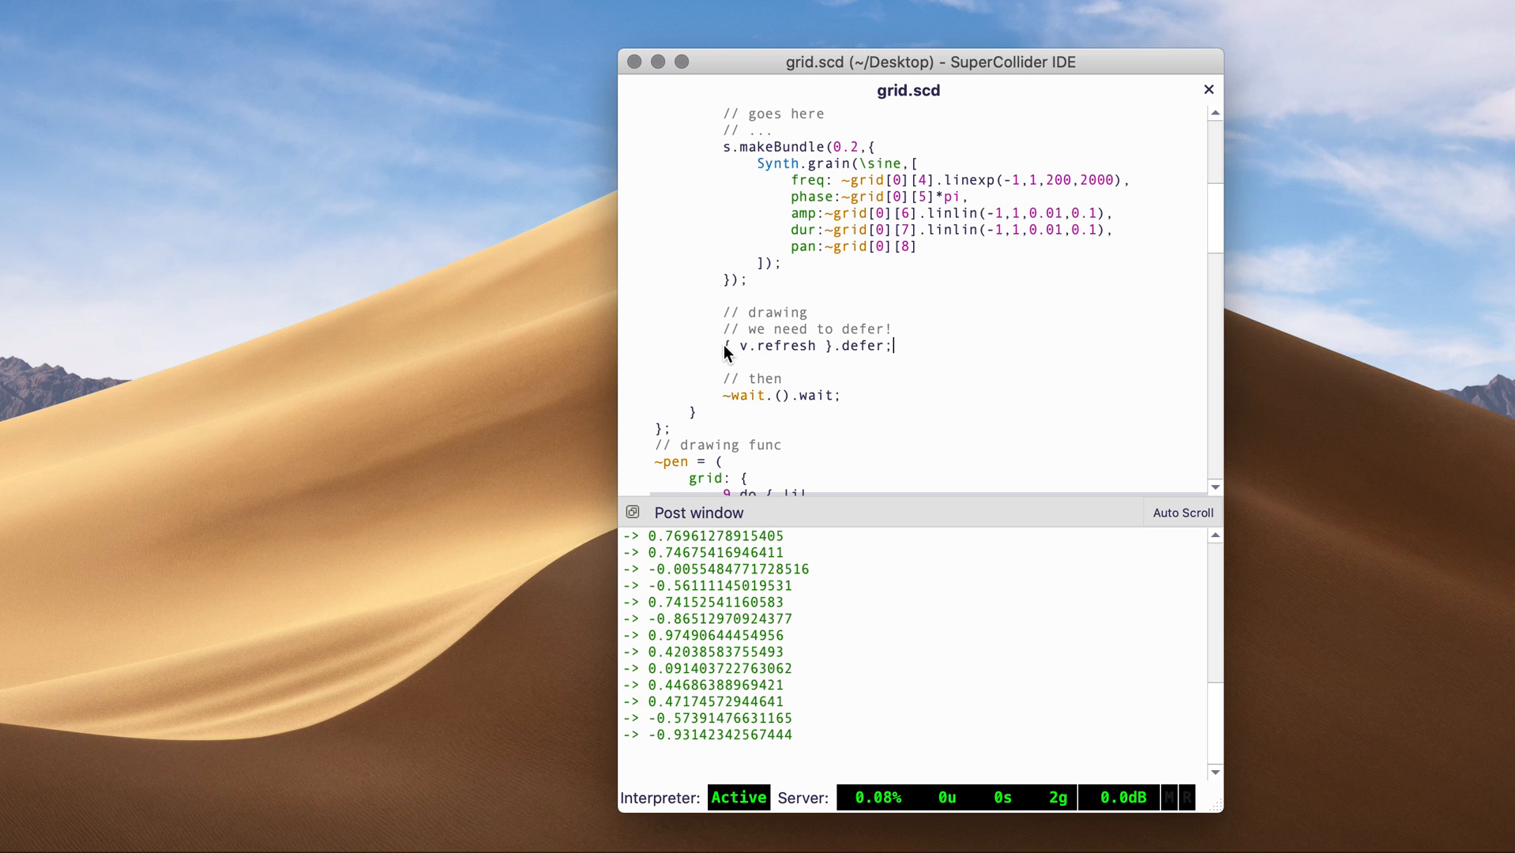
double_click(861, 346)
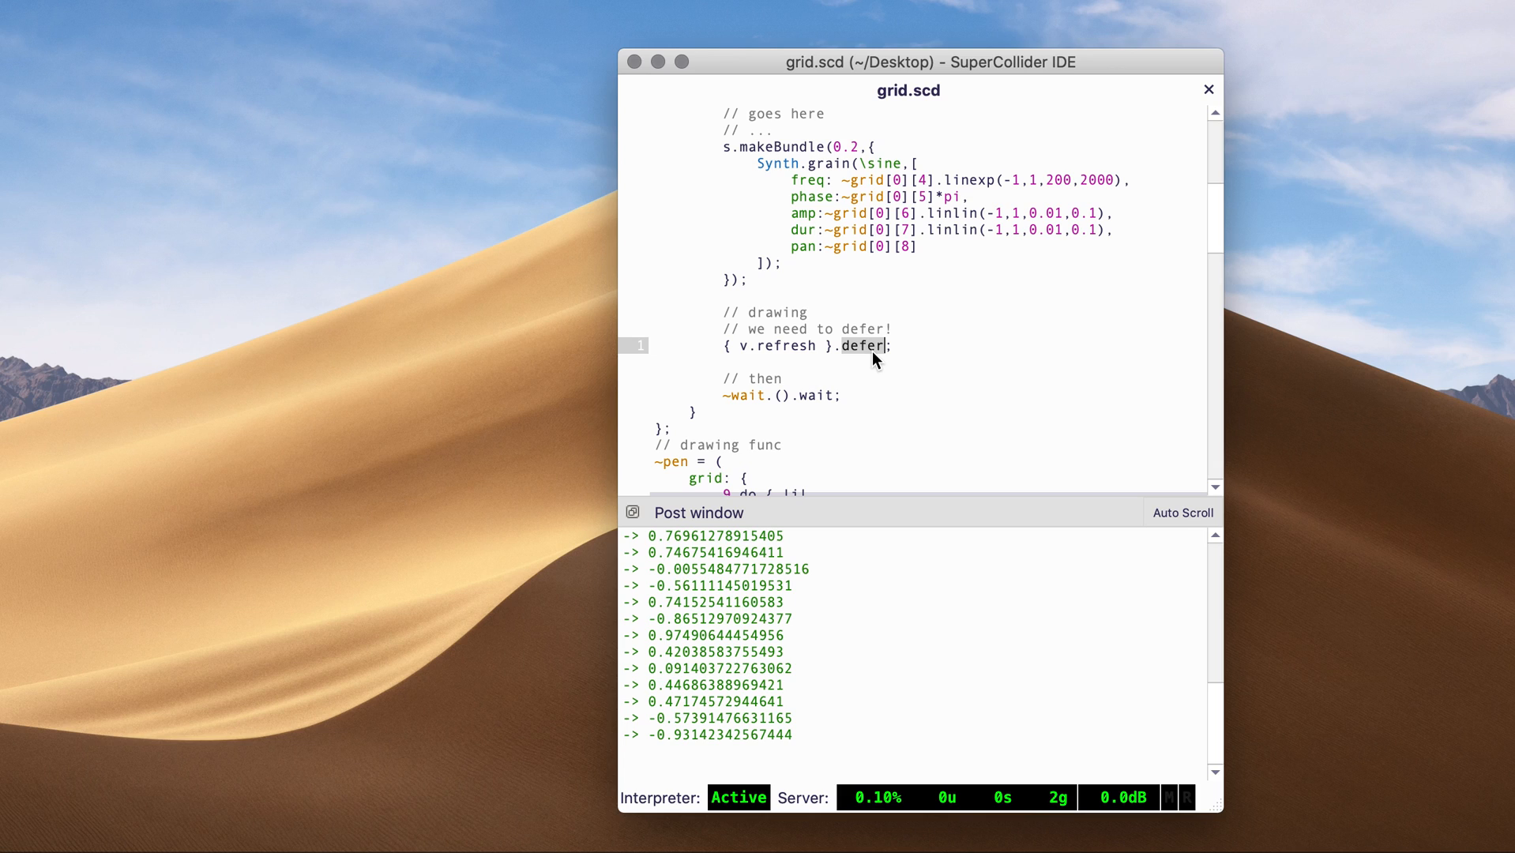
scroll("down", 3)
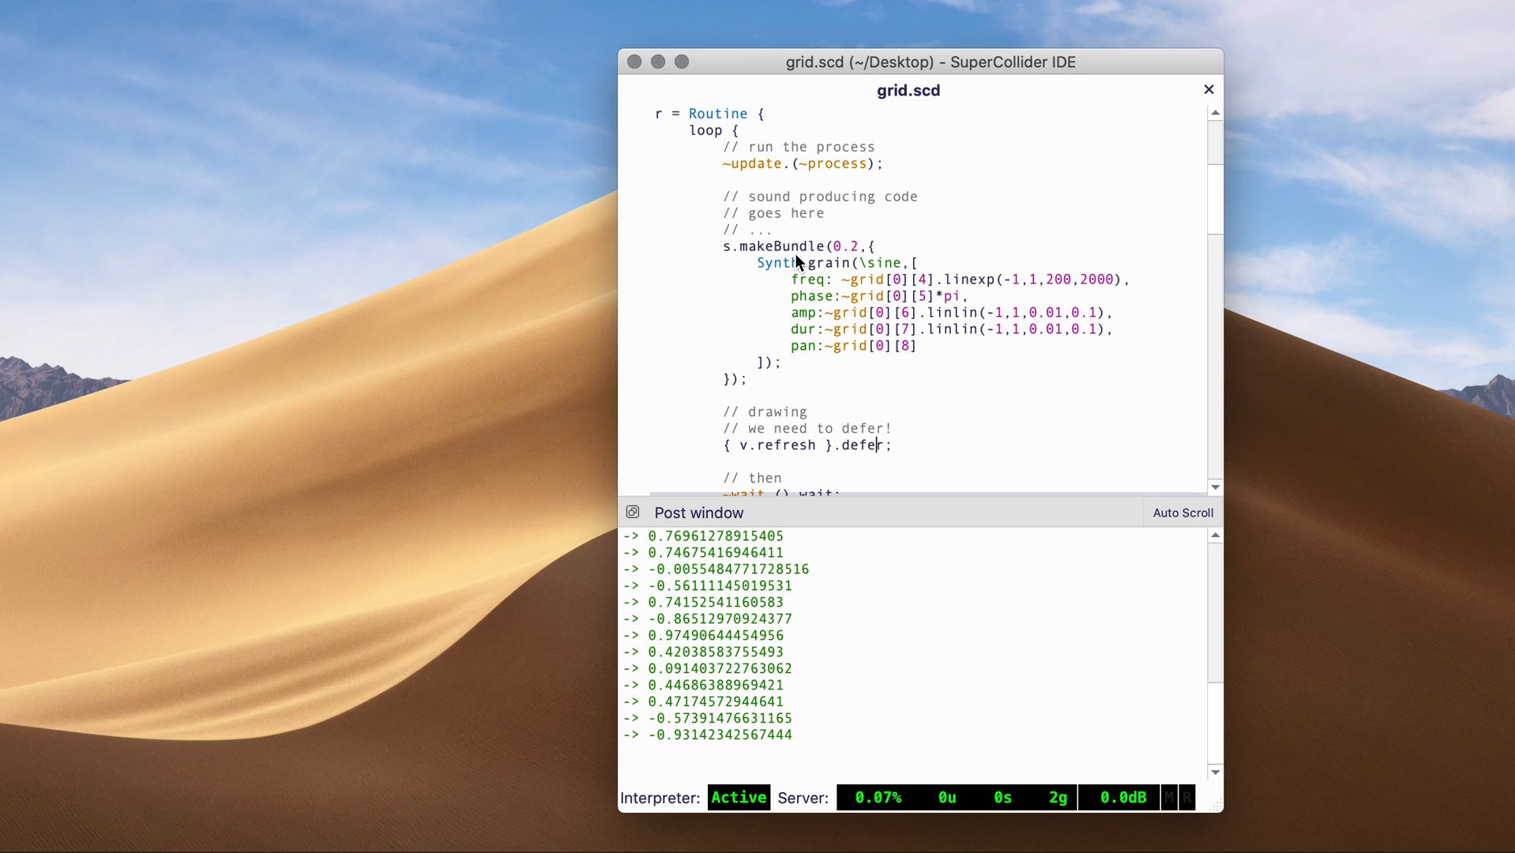
mouse_move(793, 259)
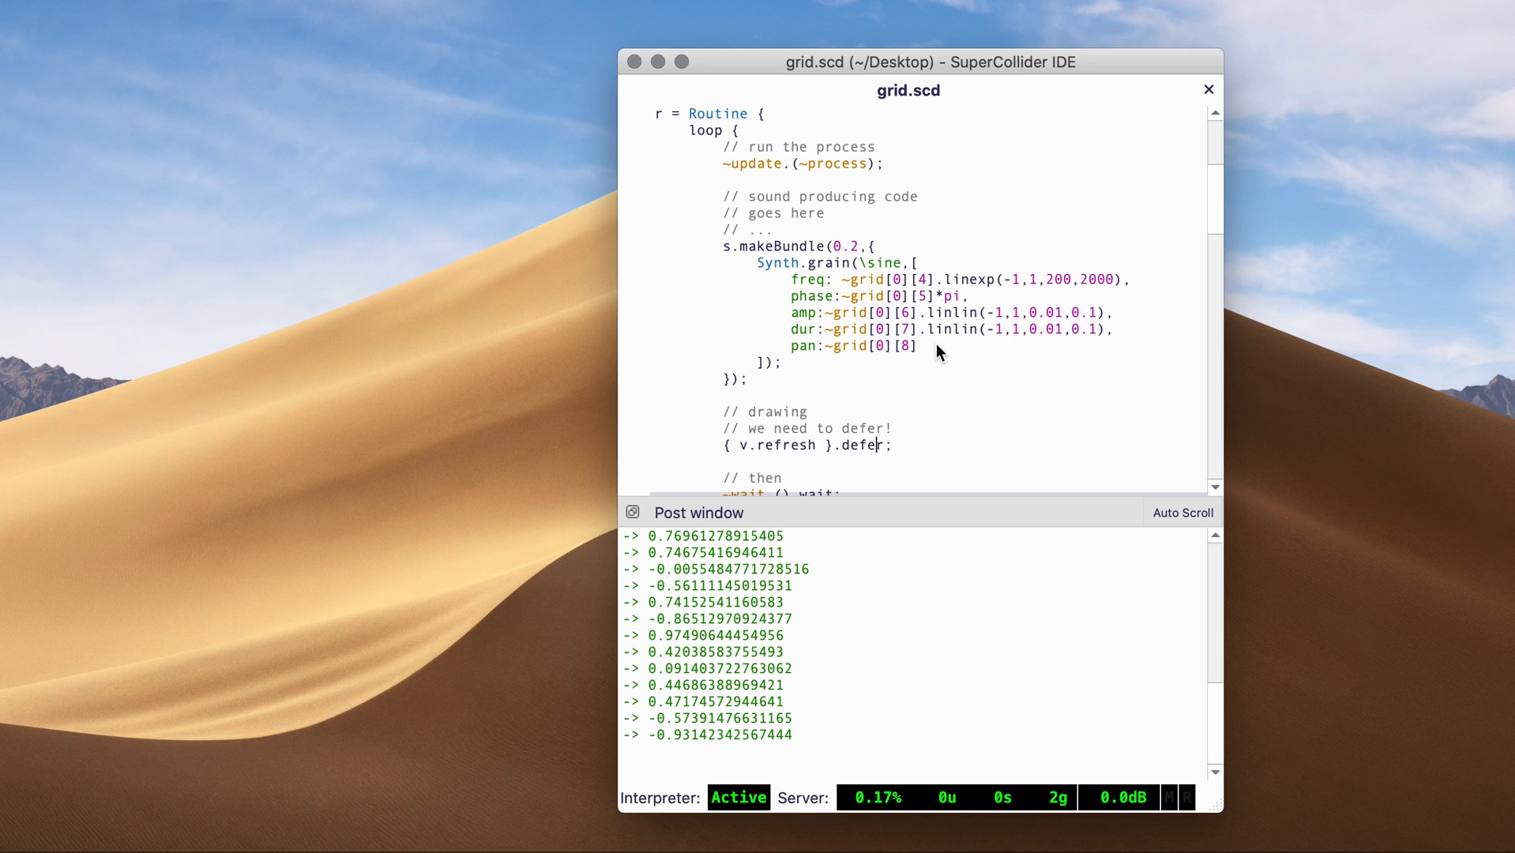
scroll("down", 3)
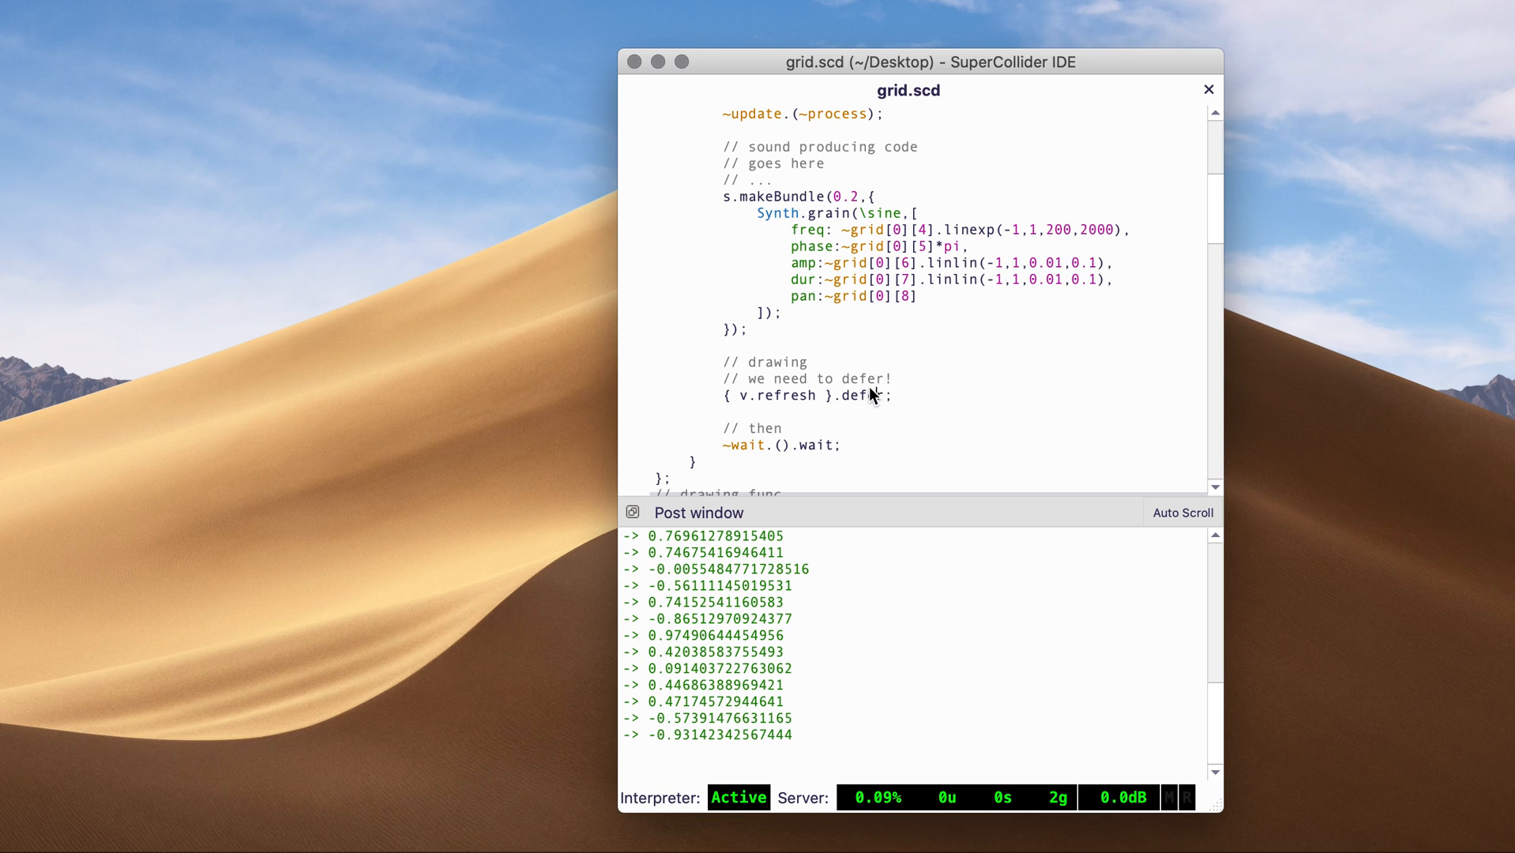
scroll("down", 3)
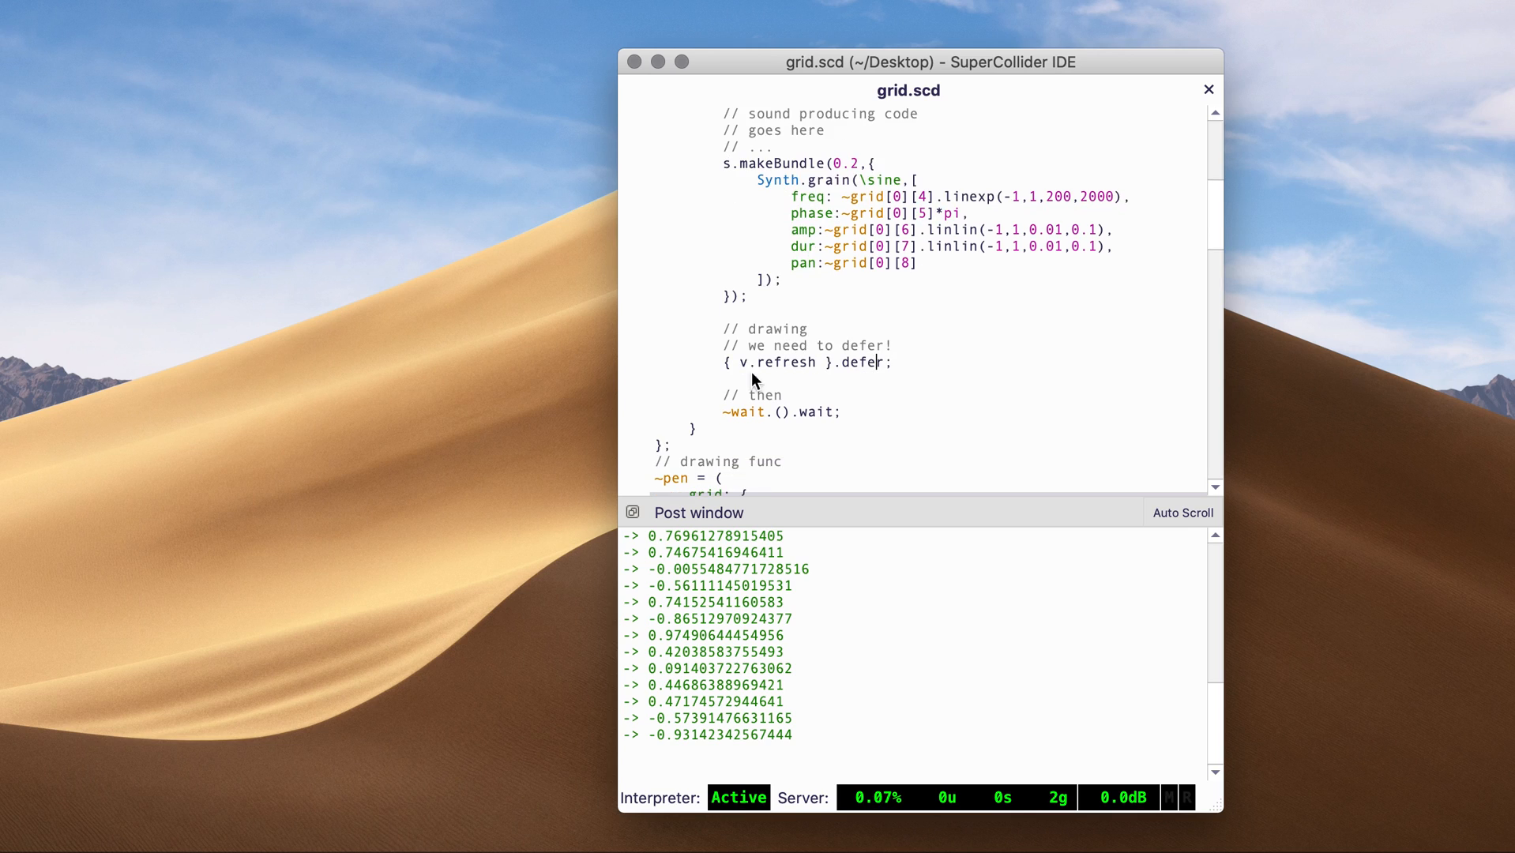
double_click(860, 362)
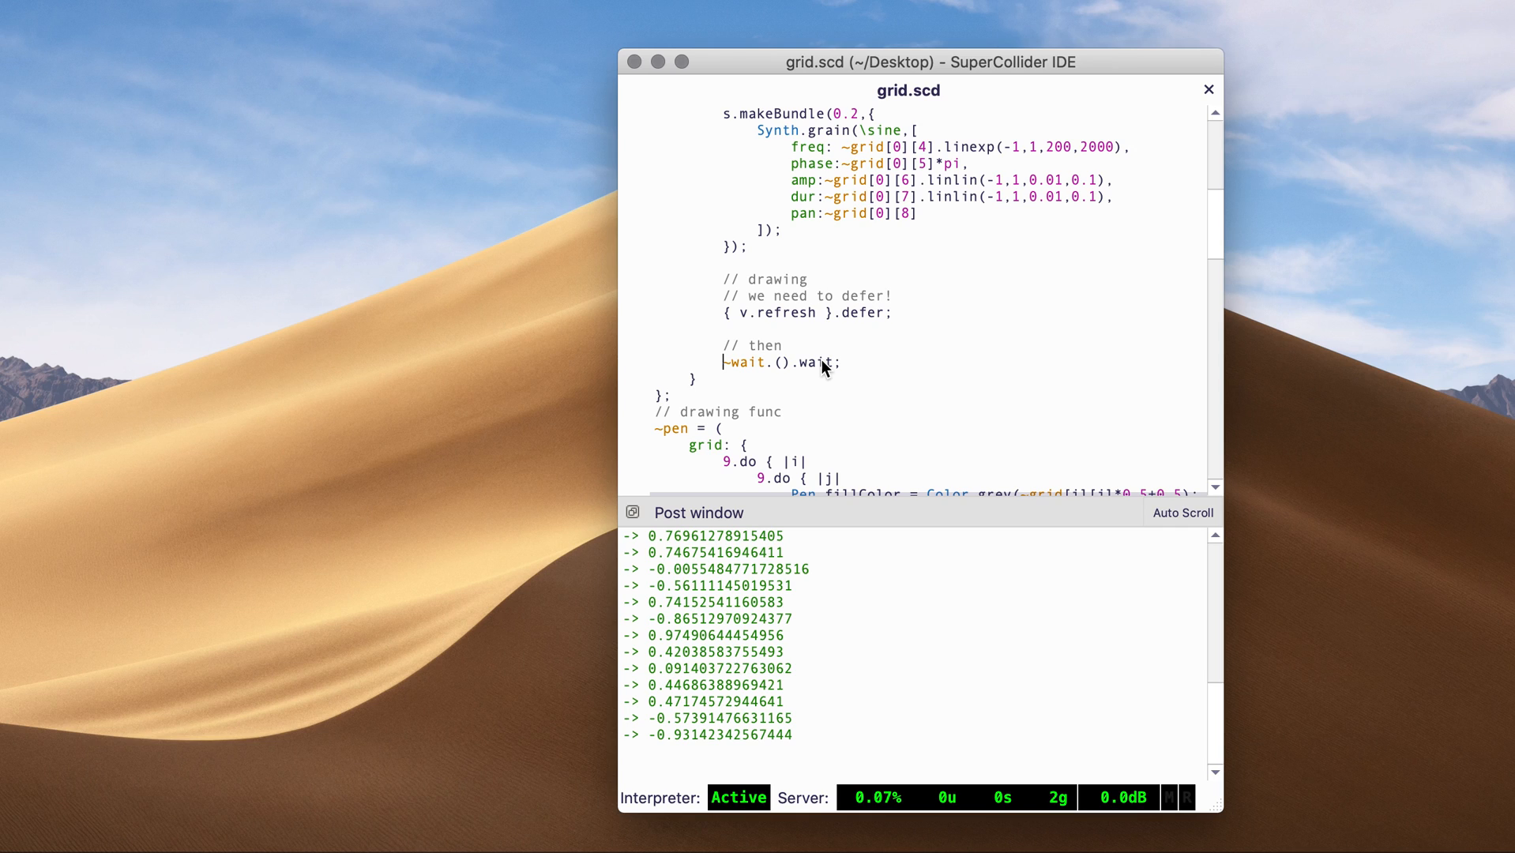
mouse_move(820, 369)
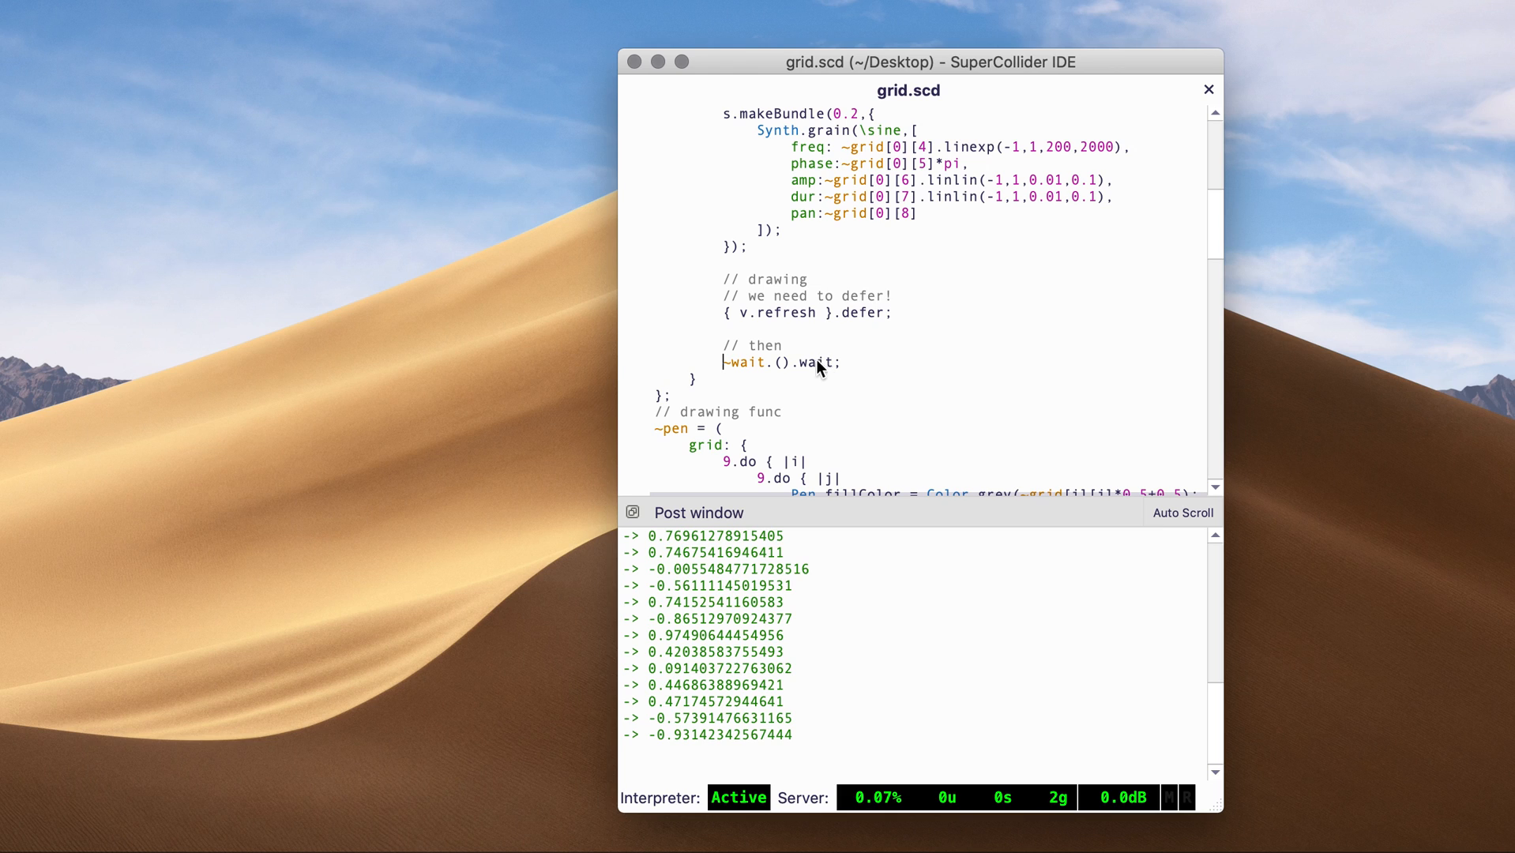
mouse_move(807, 387)
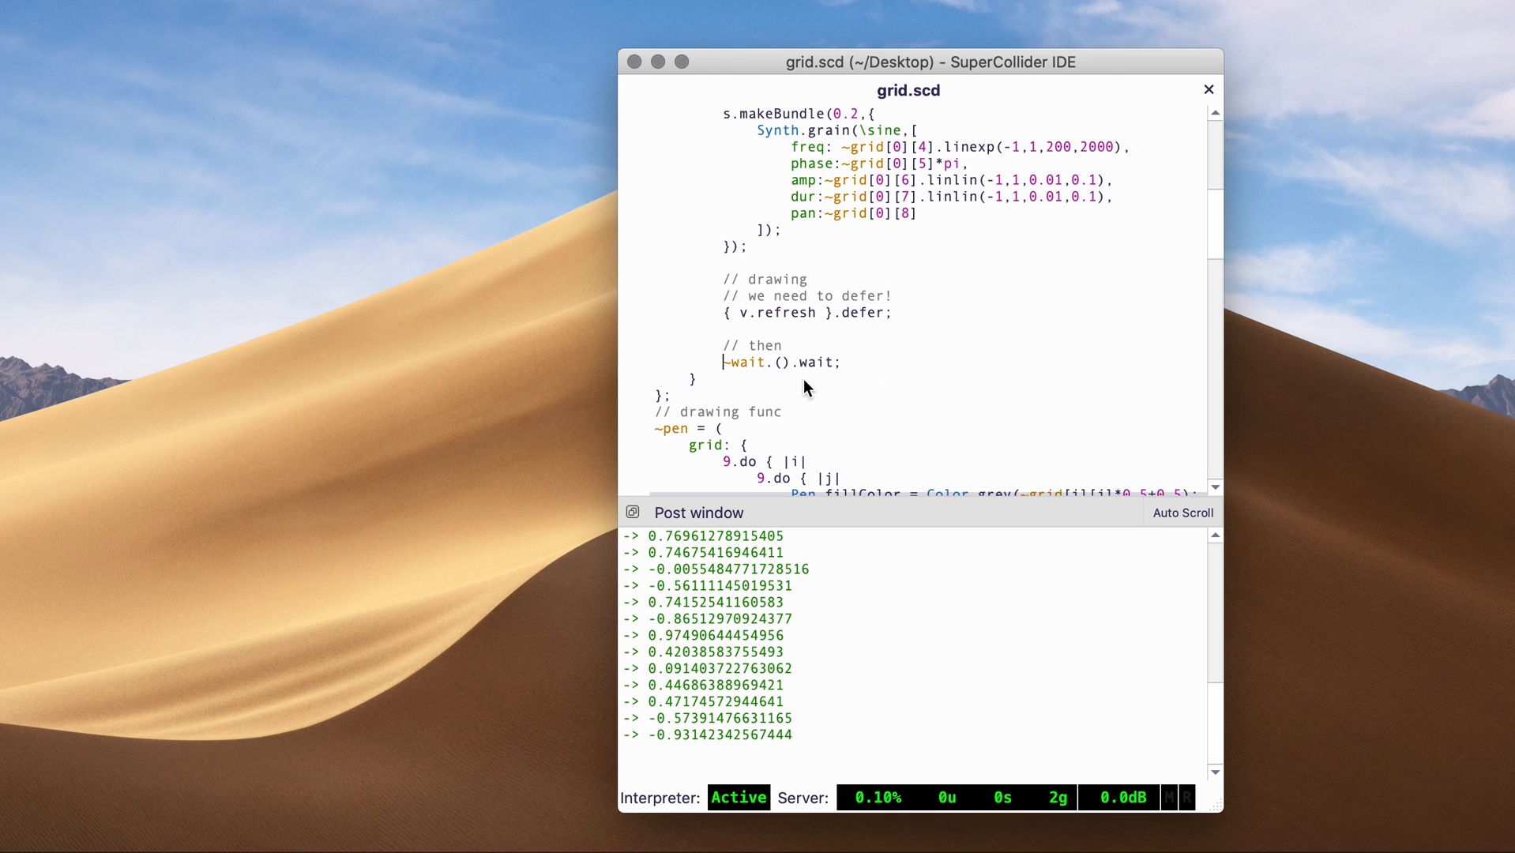
scroll("down", 3)
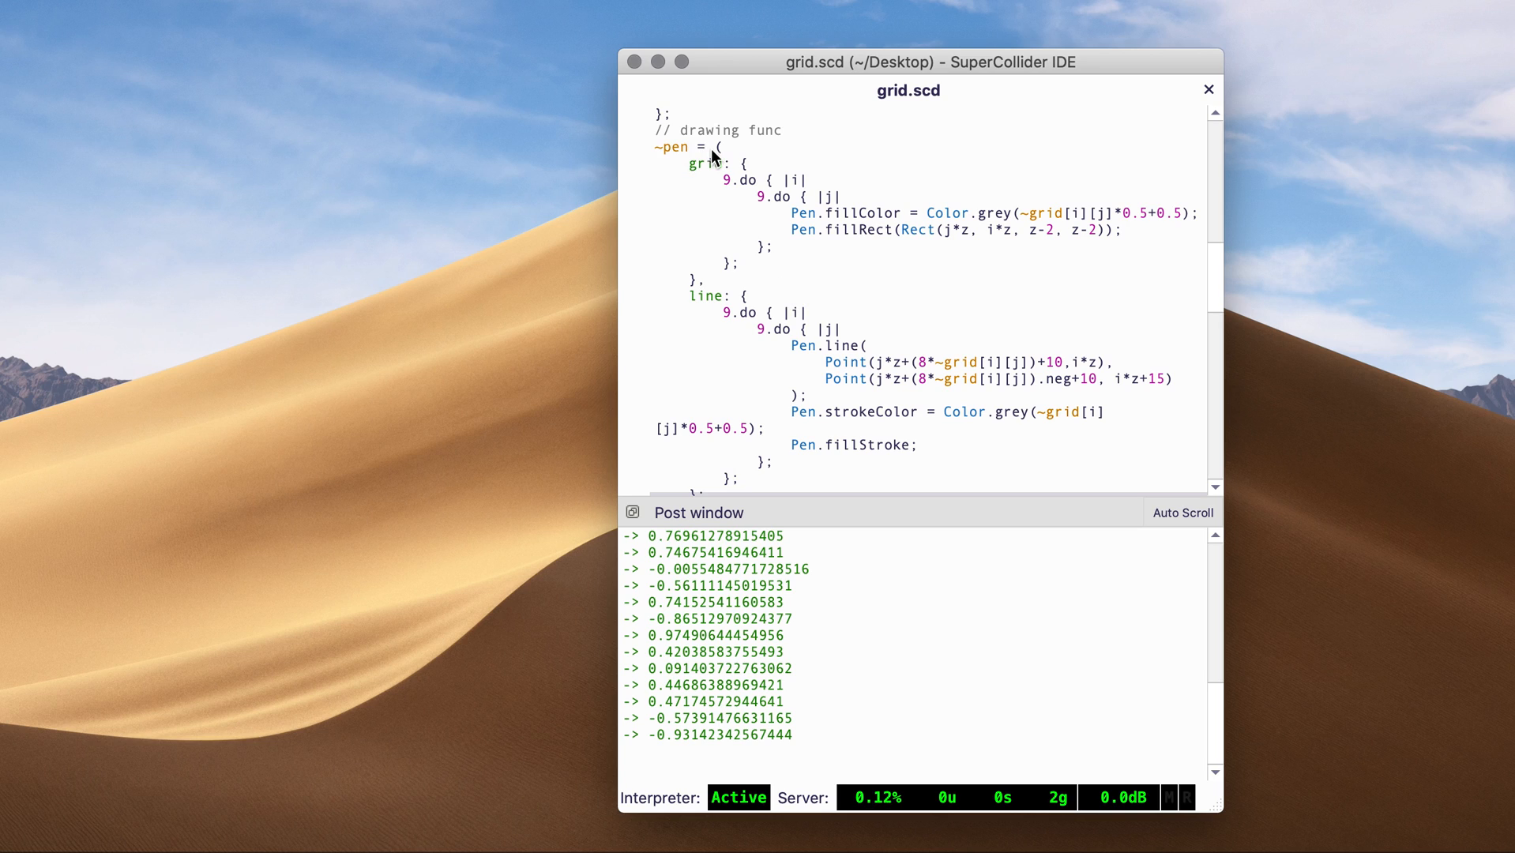
mouse_move(782, 284)
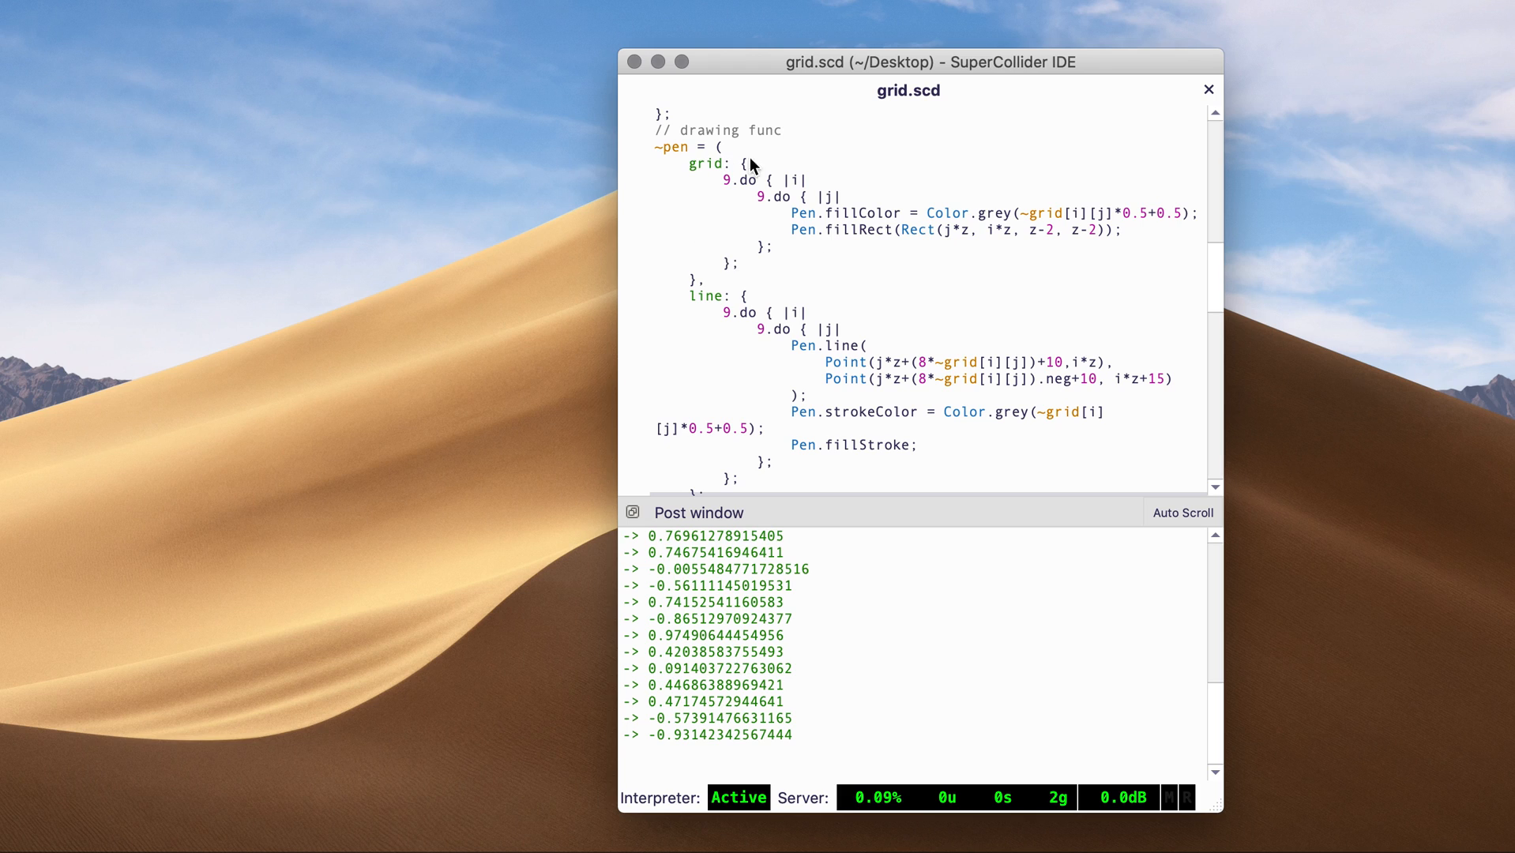
scroll("down", 3)
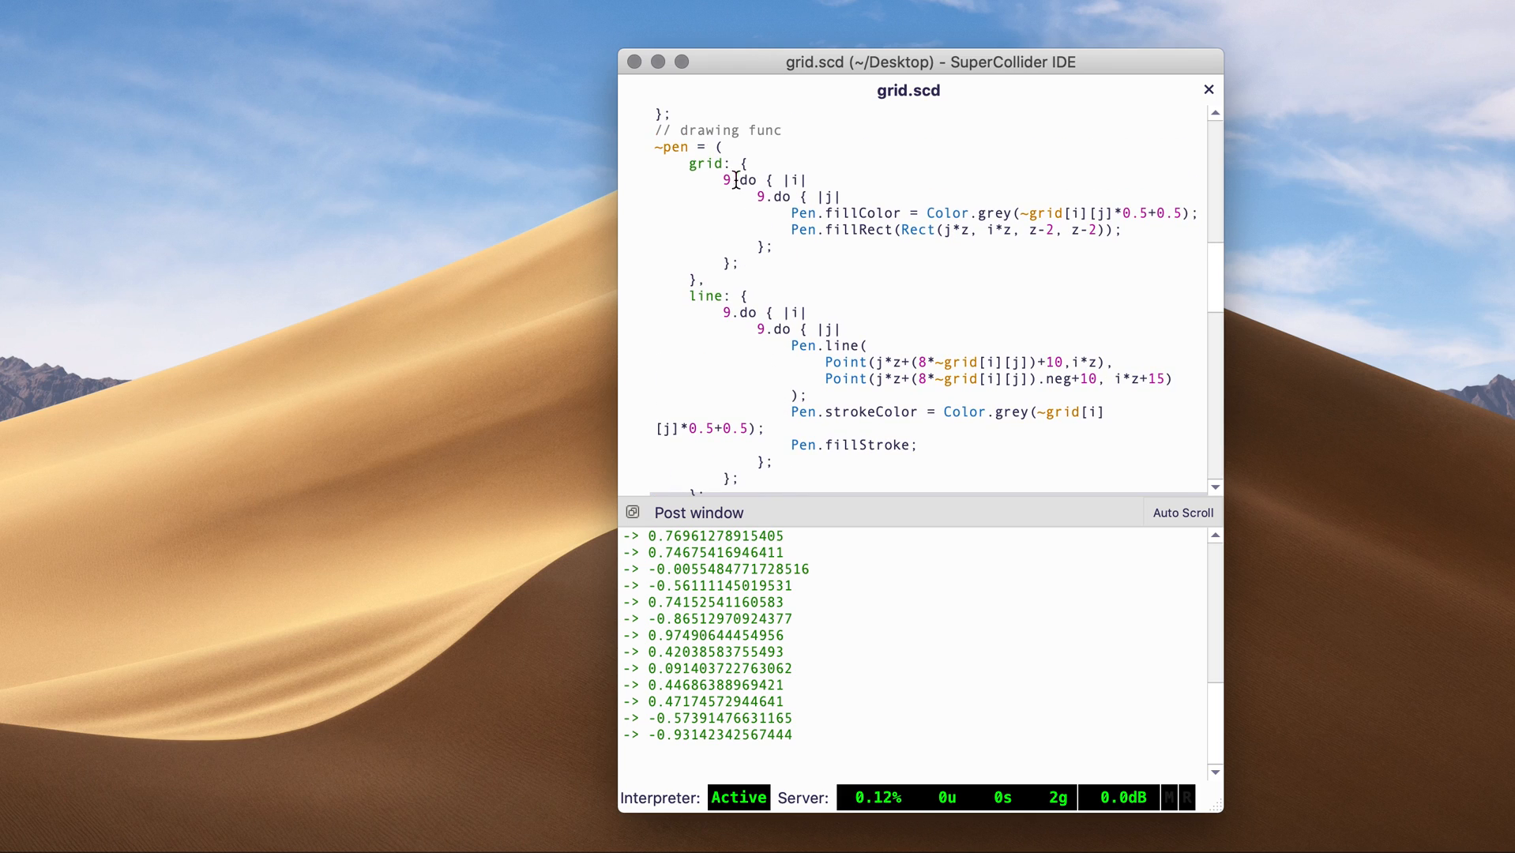
scroll("down", 3)
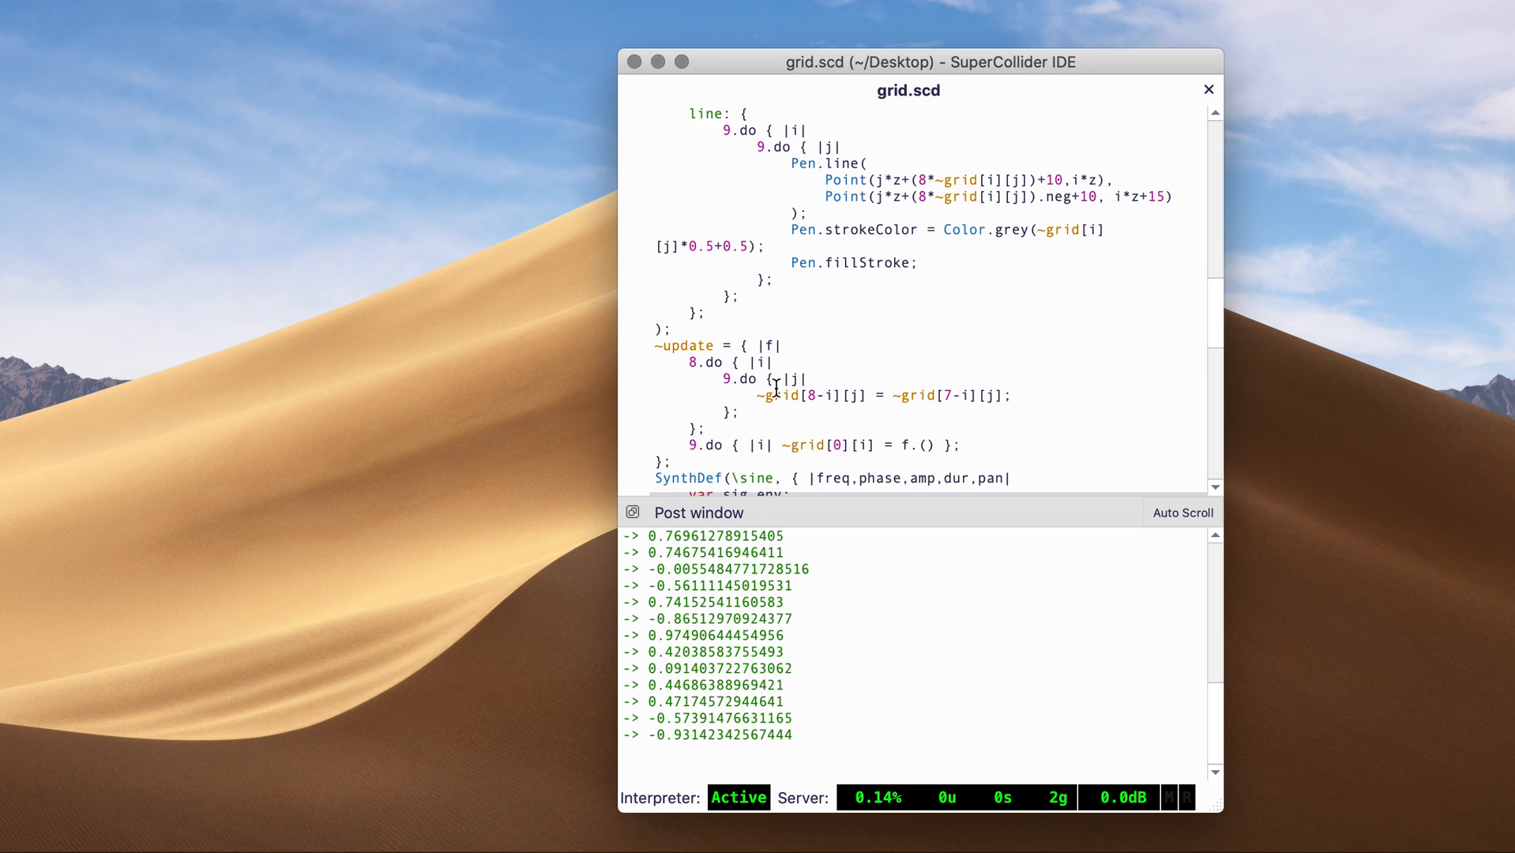
scroll("down", 3)
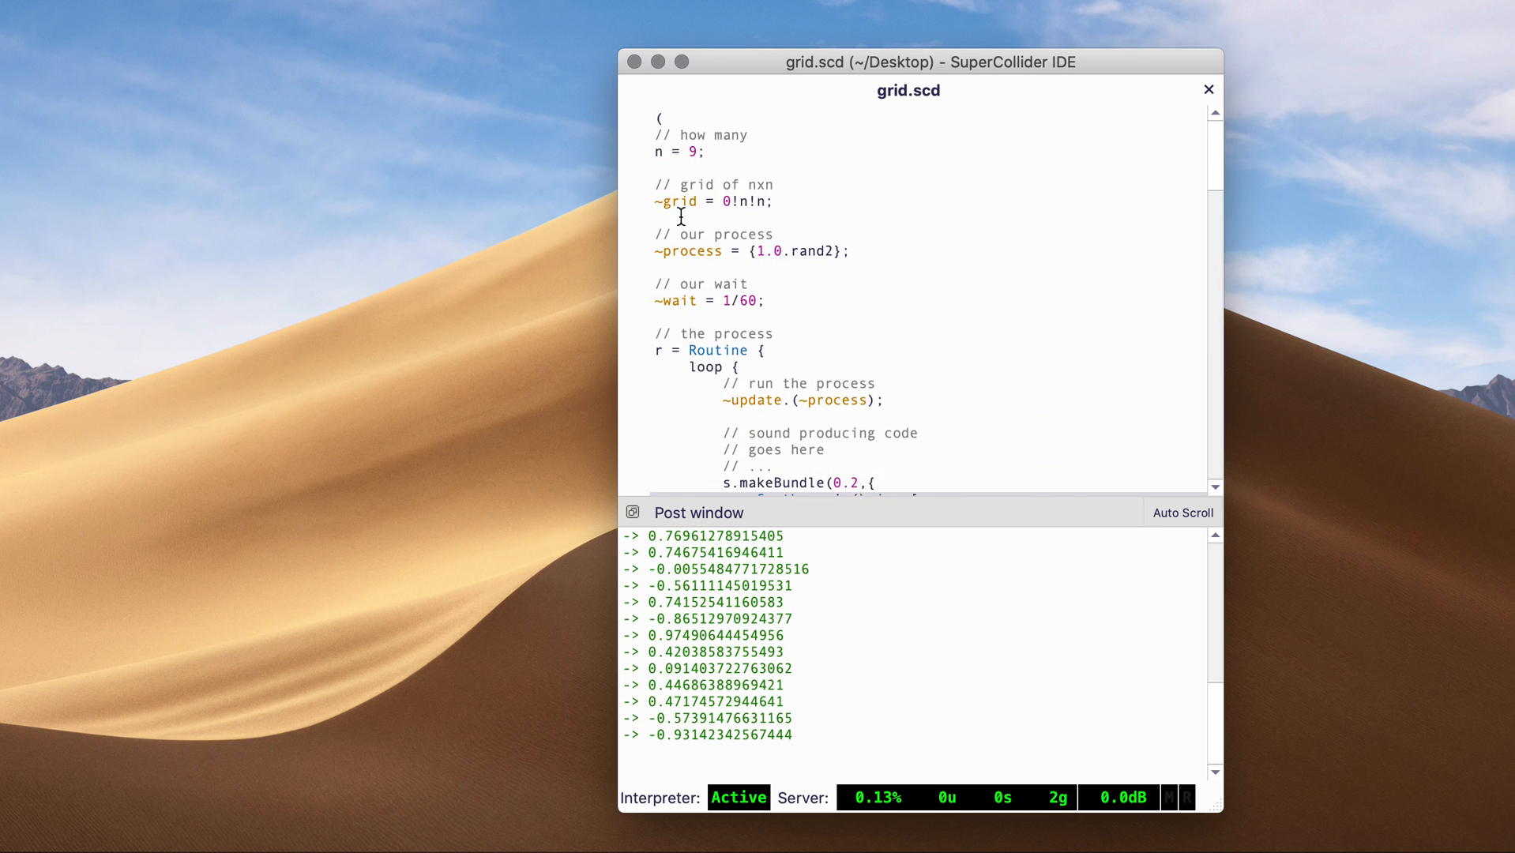
scroll("down", 3)
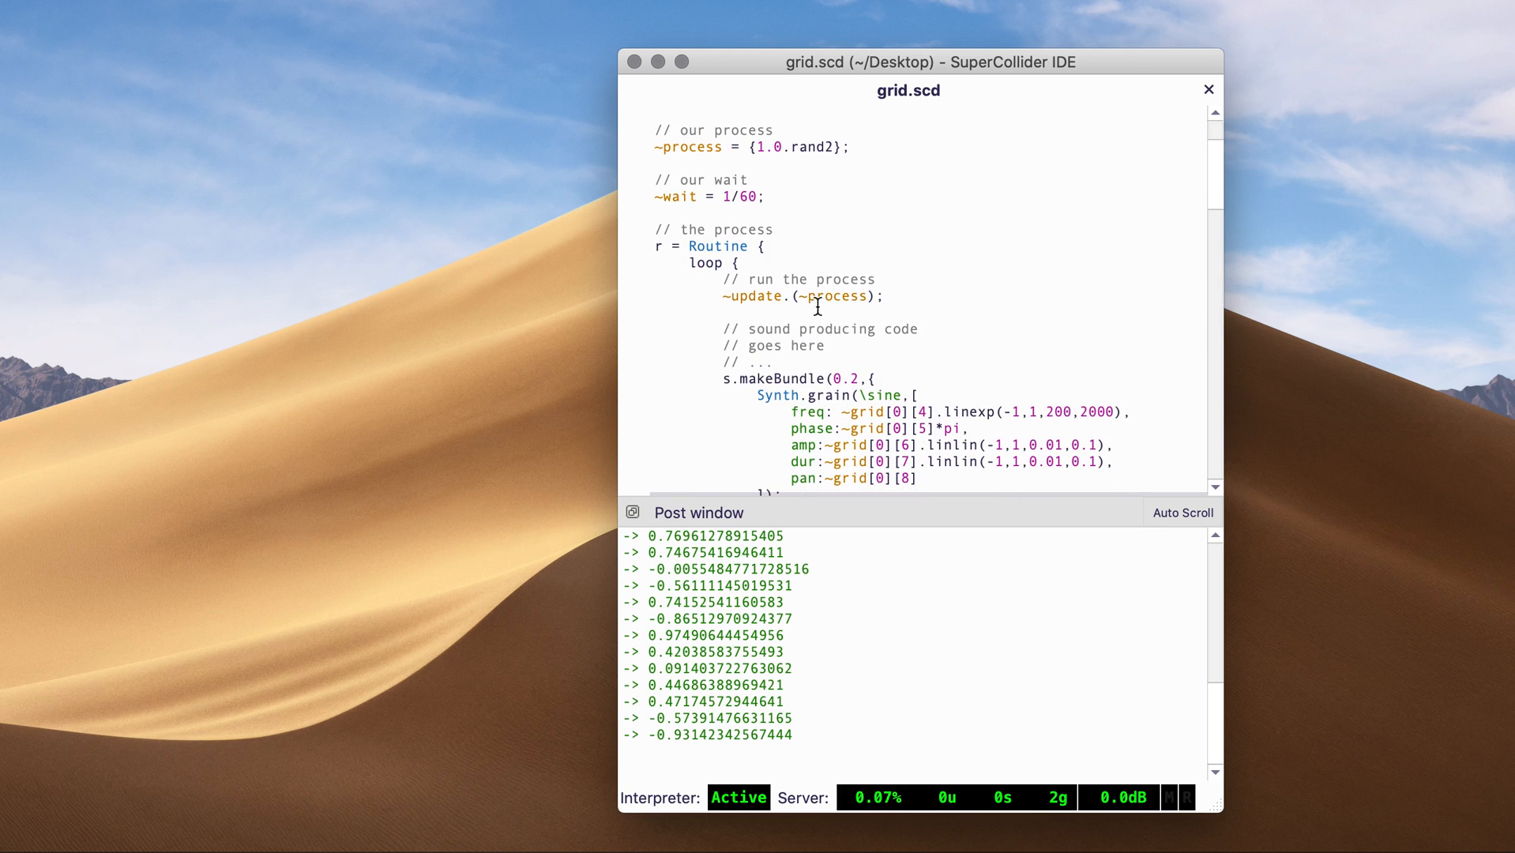
scroll("down", 3)
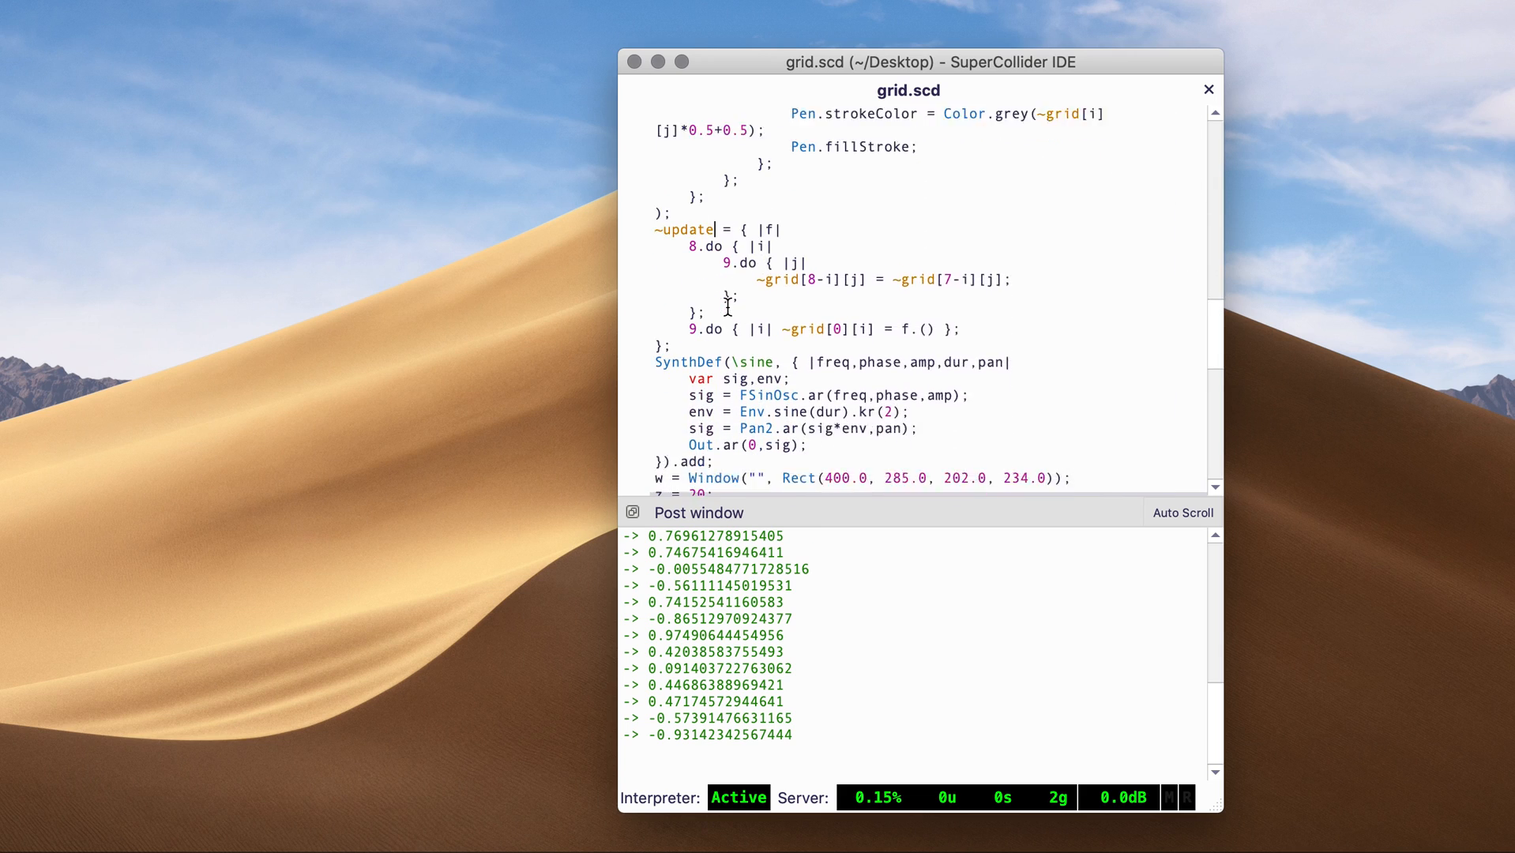
scroll("down", 3)
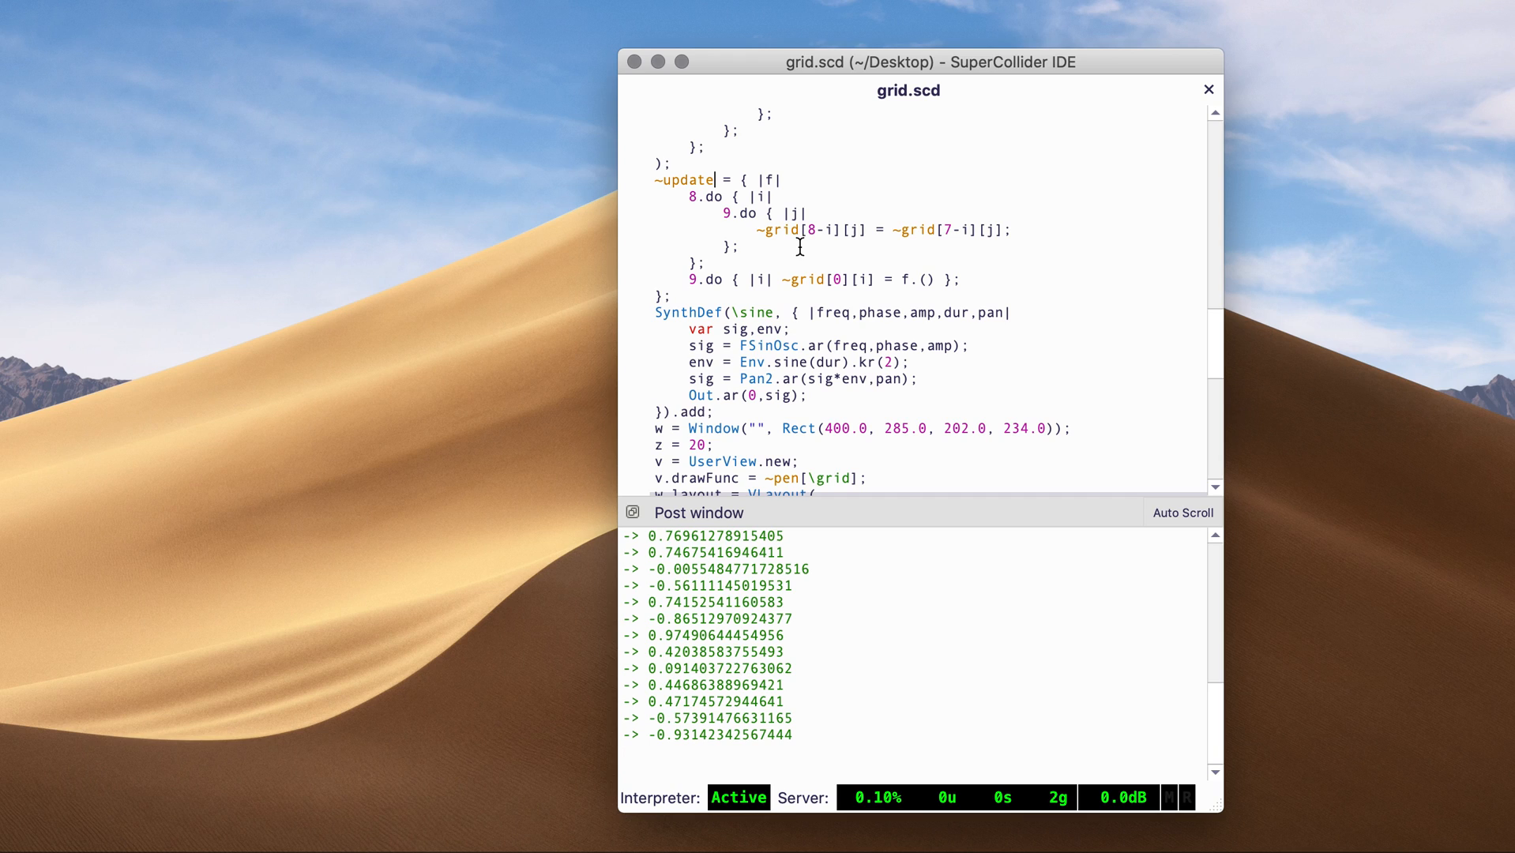
mouse_move(763, 224)
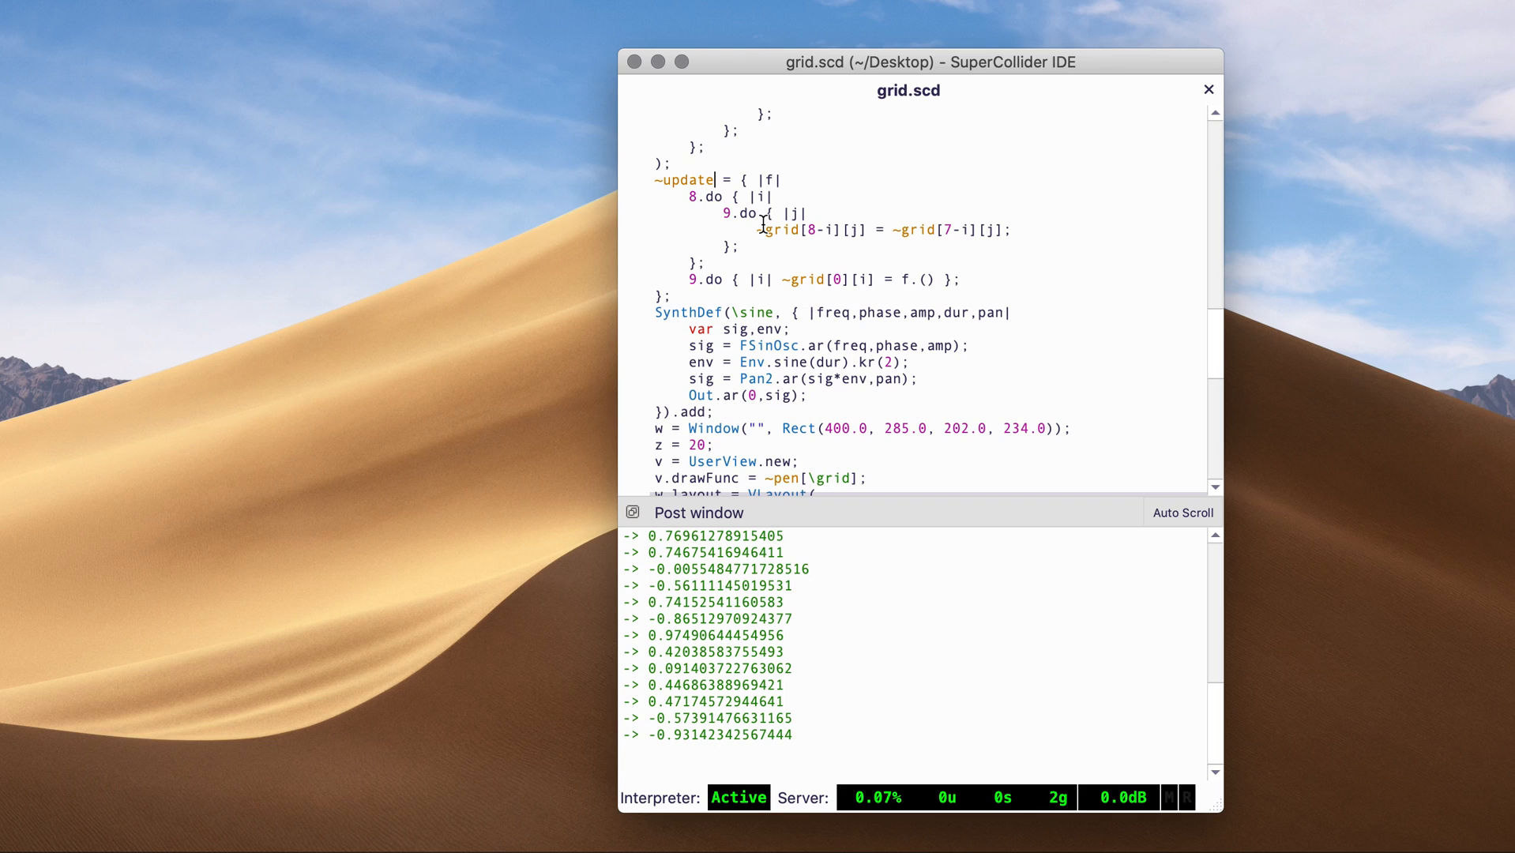
mouse_move(960, 286)
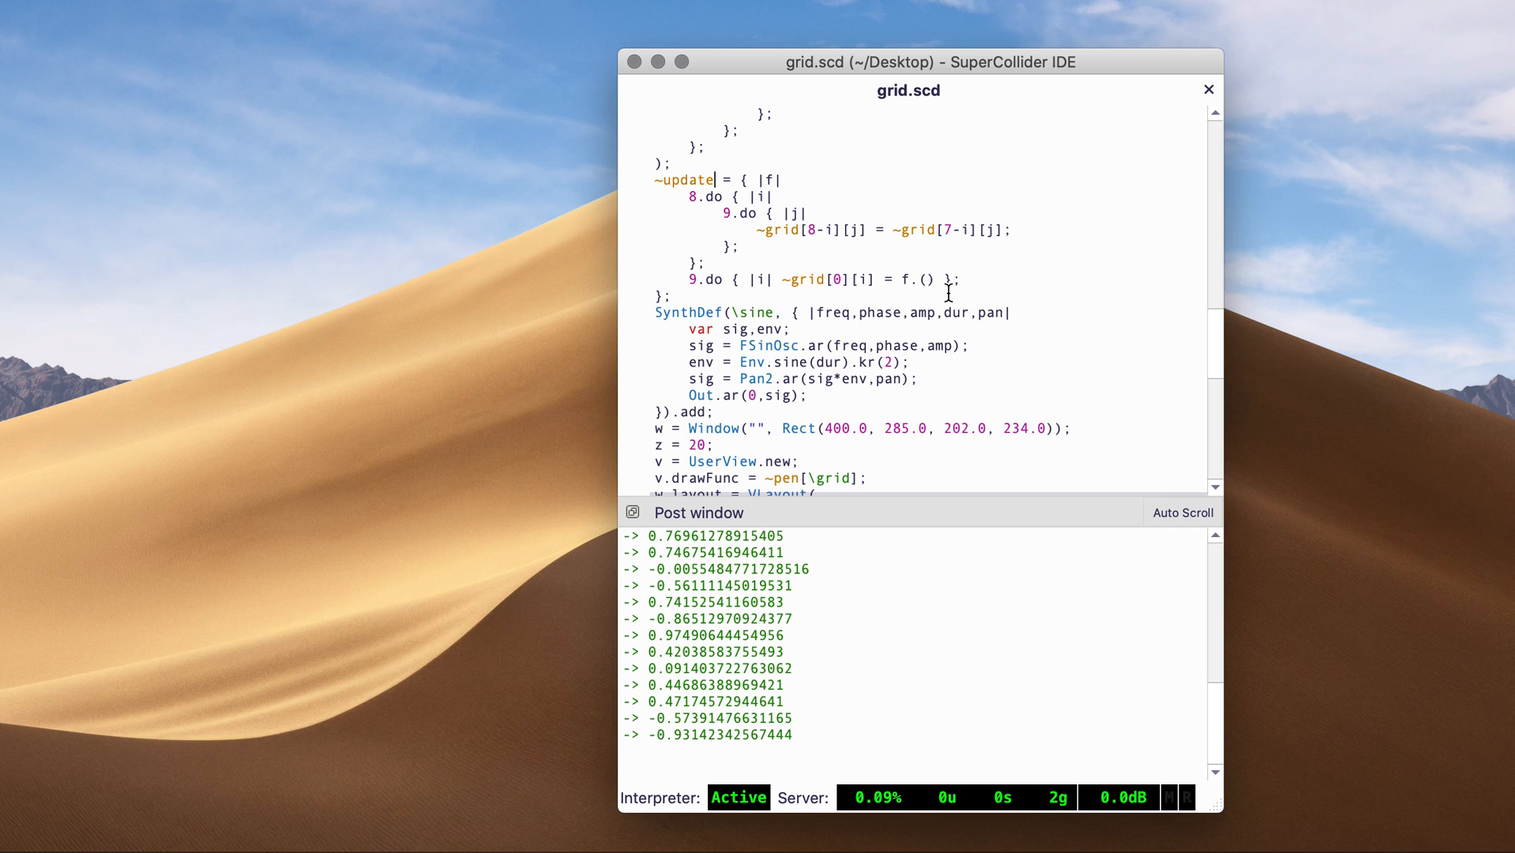
scroll("down", 3)
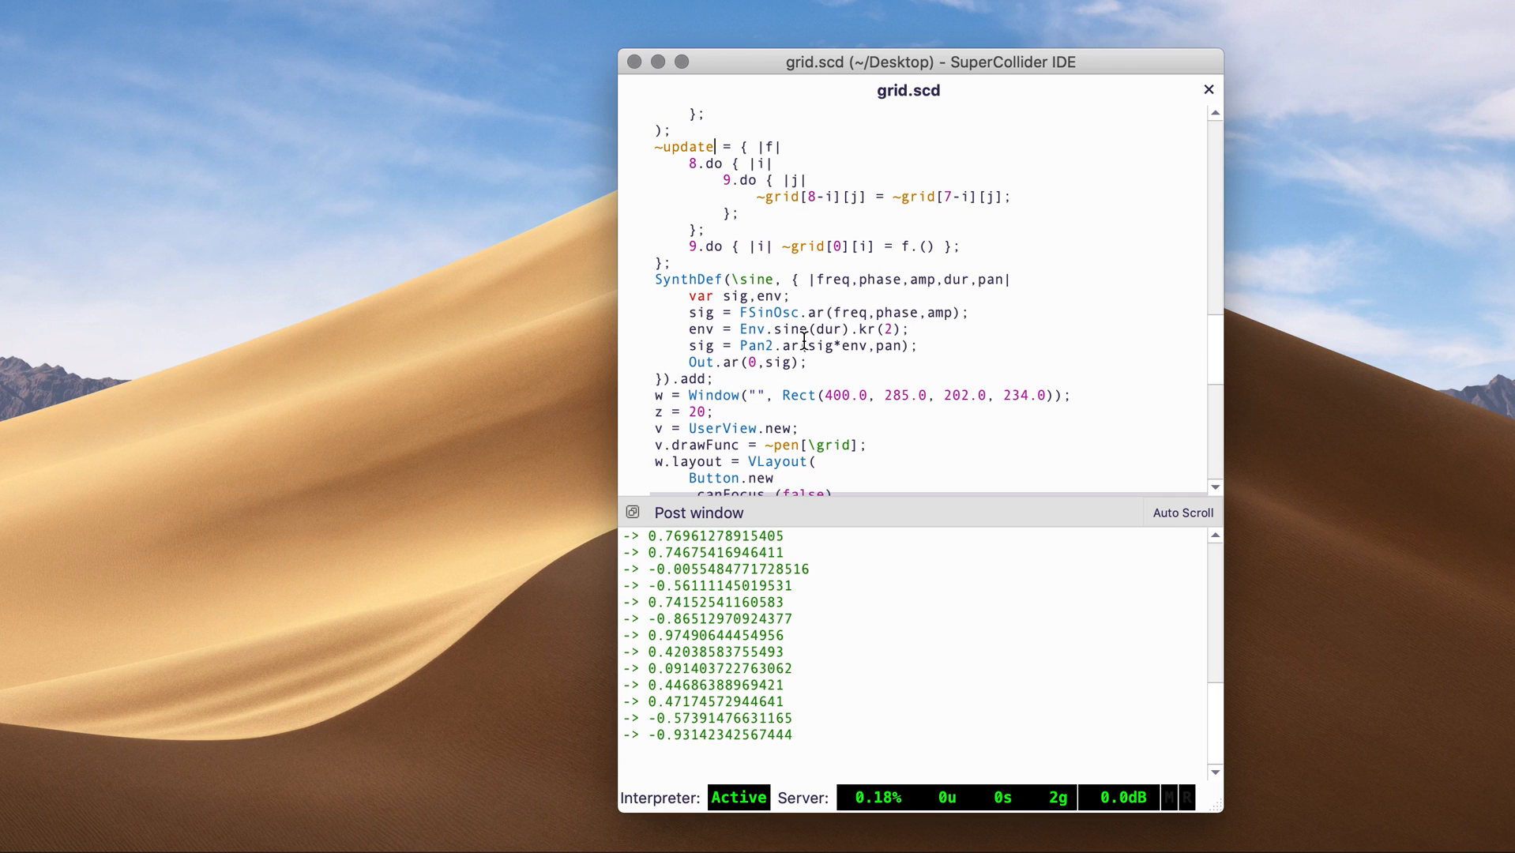
scroll("down", 3)
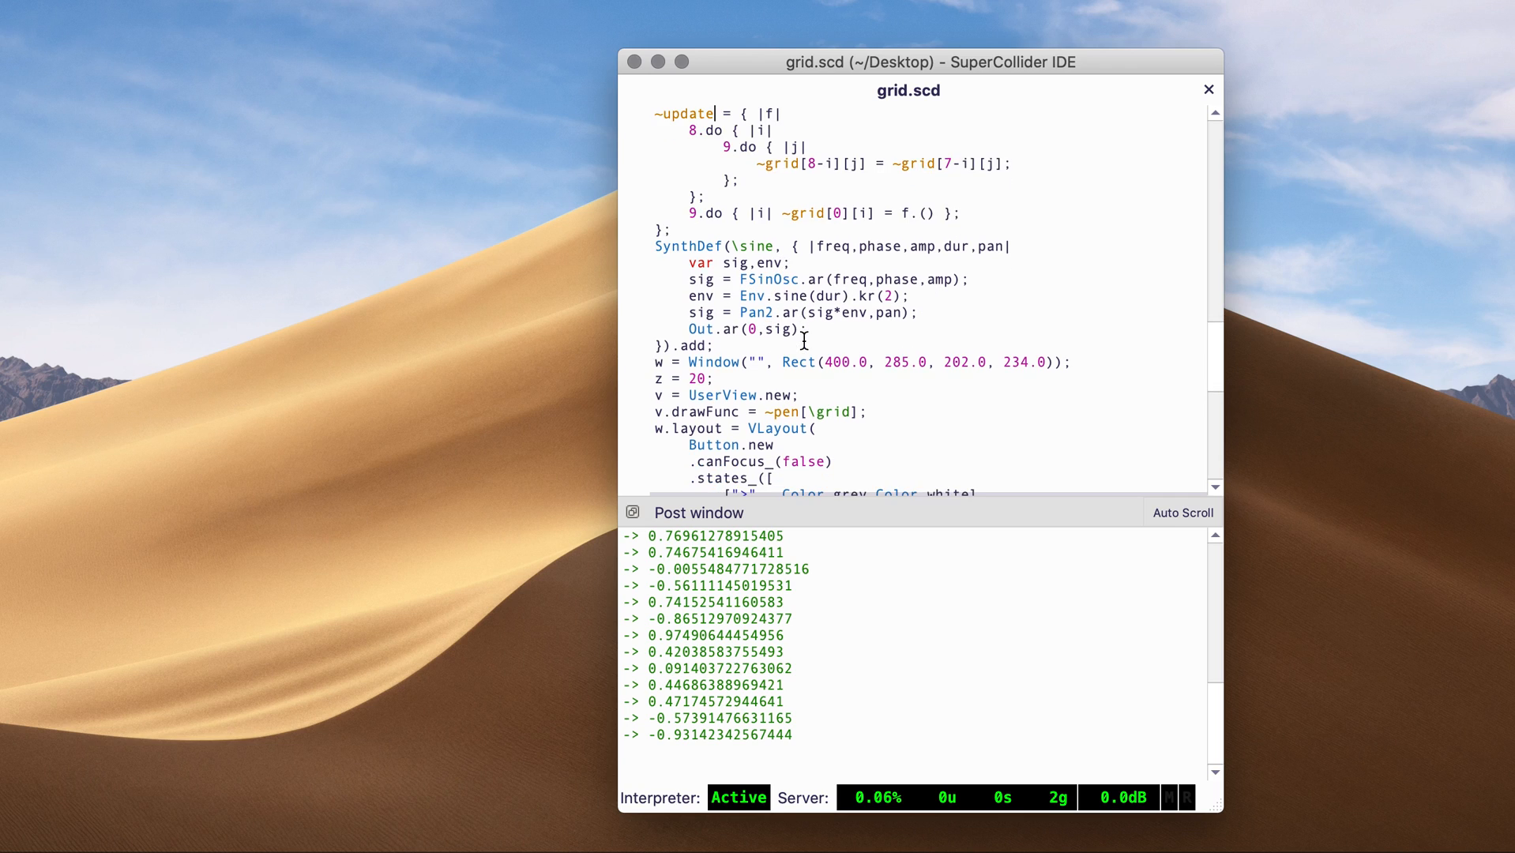
mouse_move(838, 341)
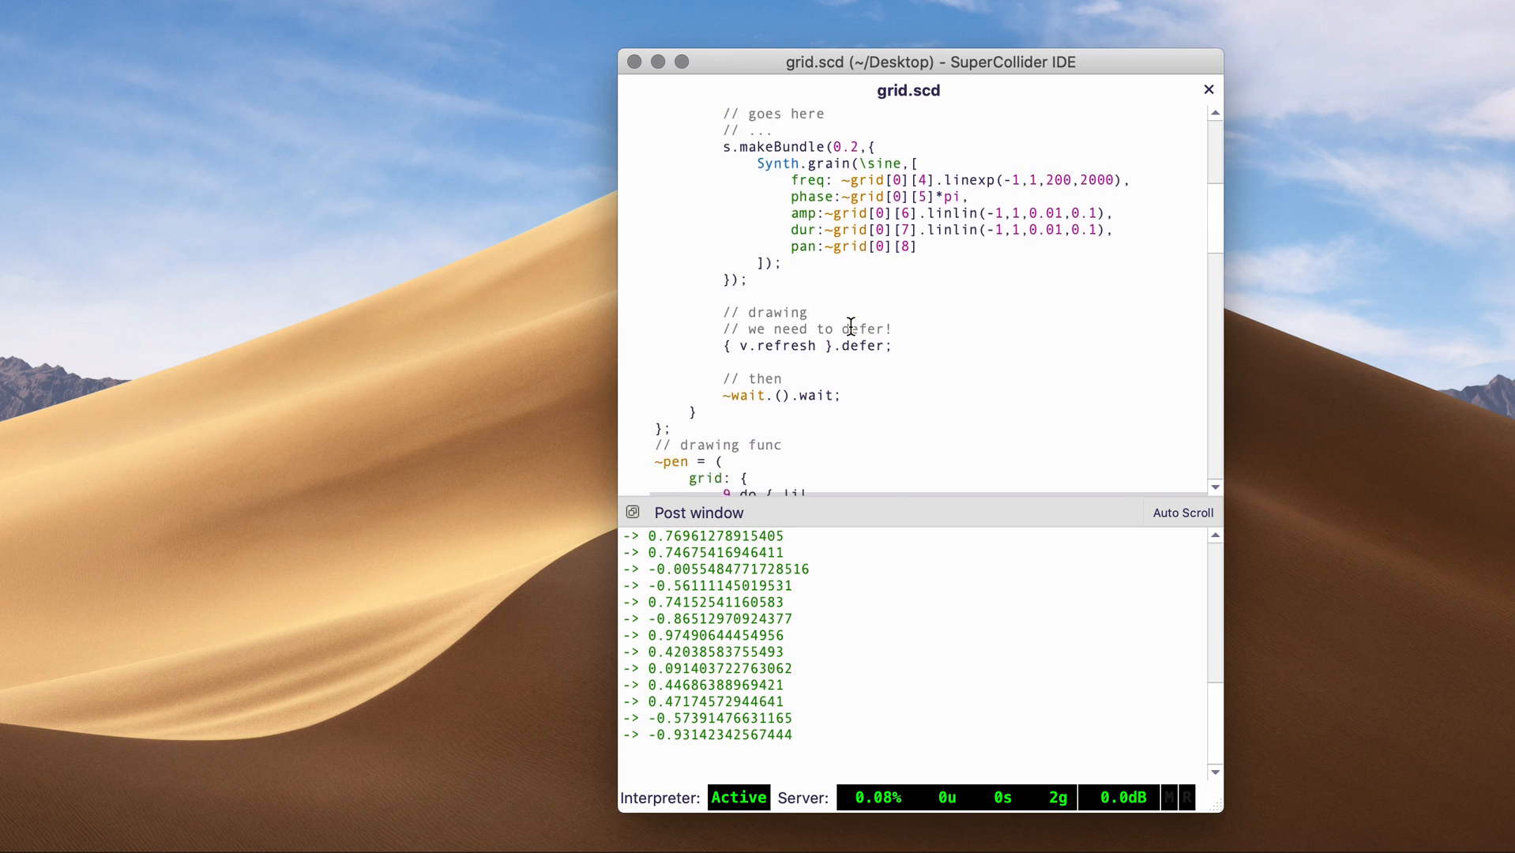
scroll("down", 3)
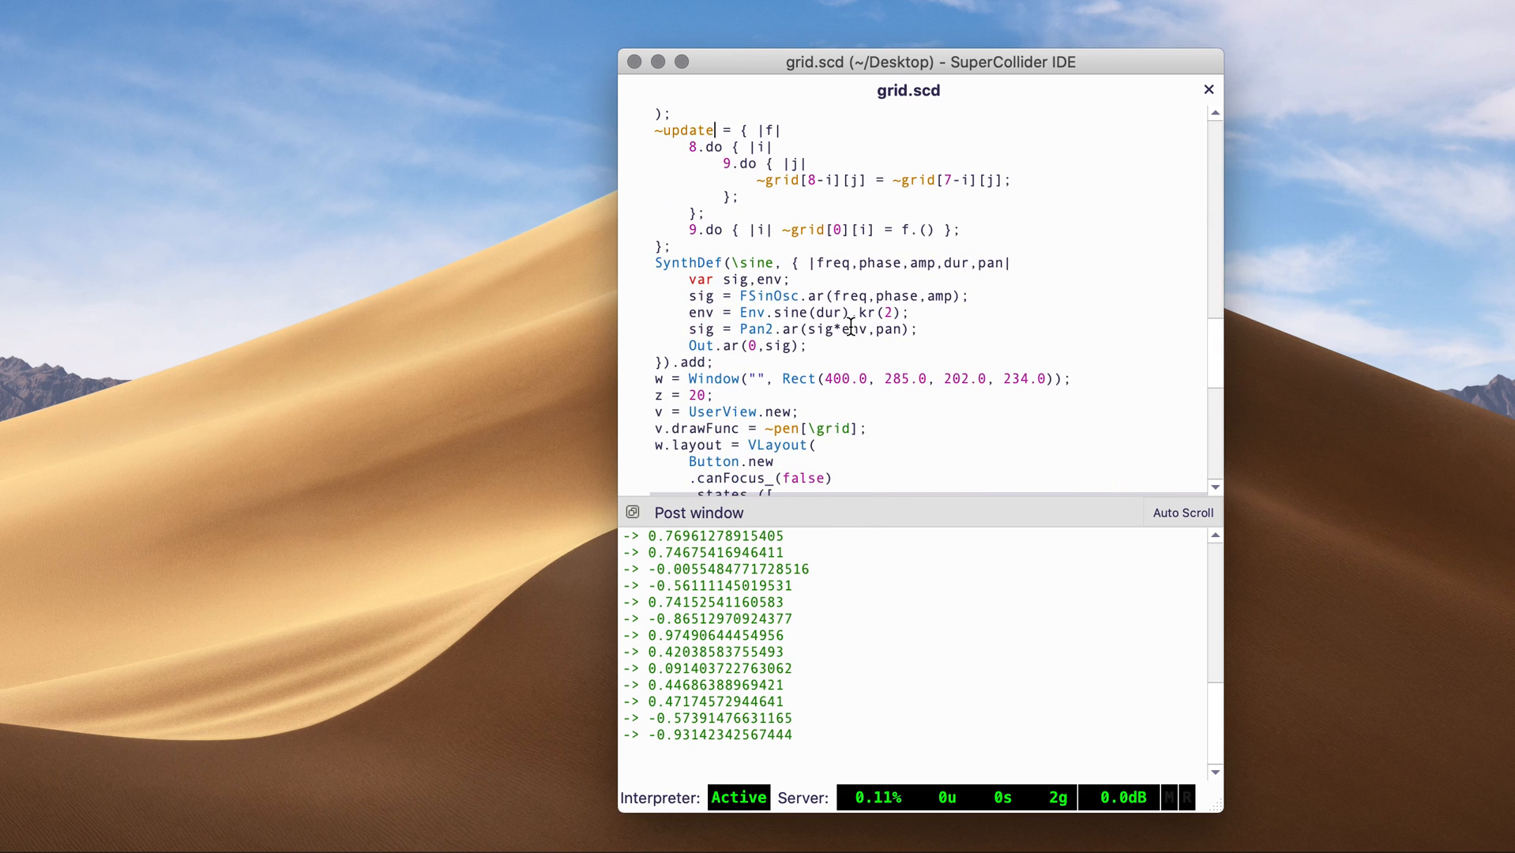
scroll("down", 3)
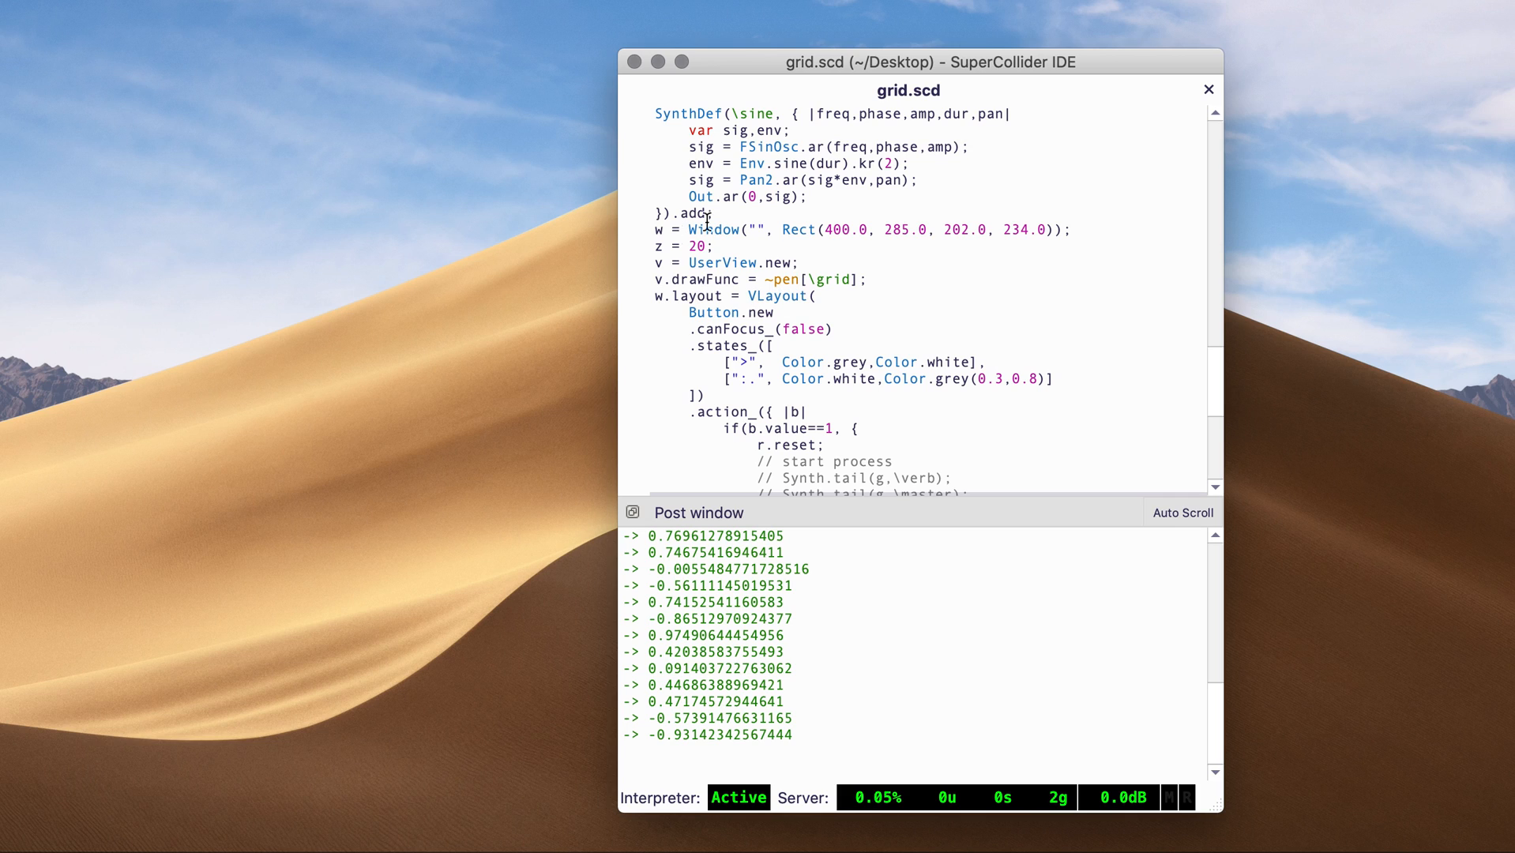
scroll("down", 3)
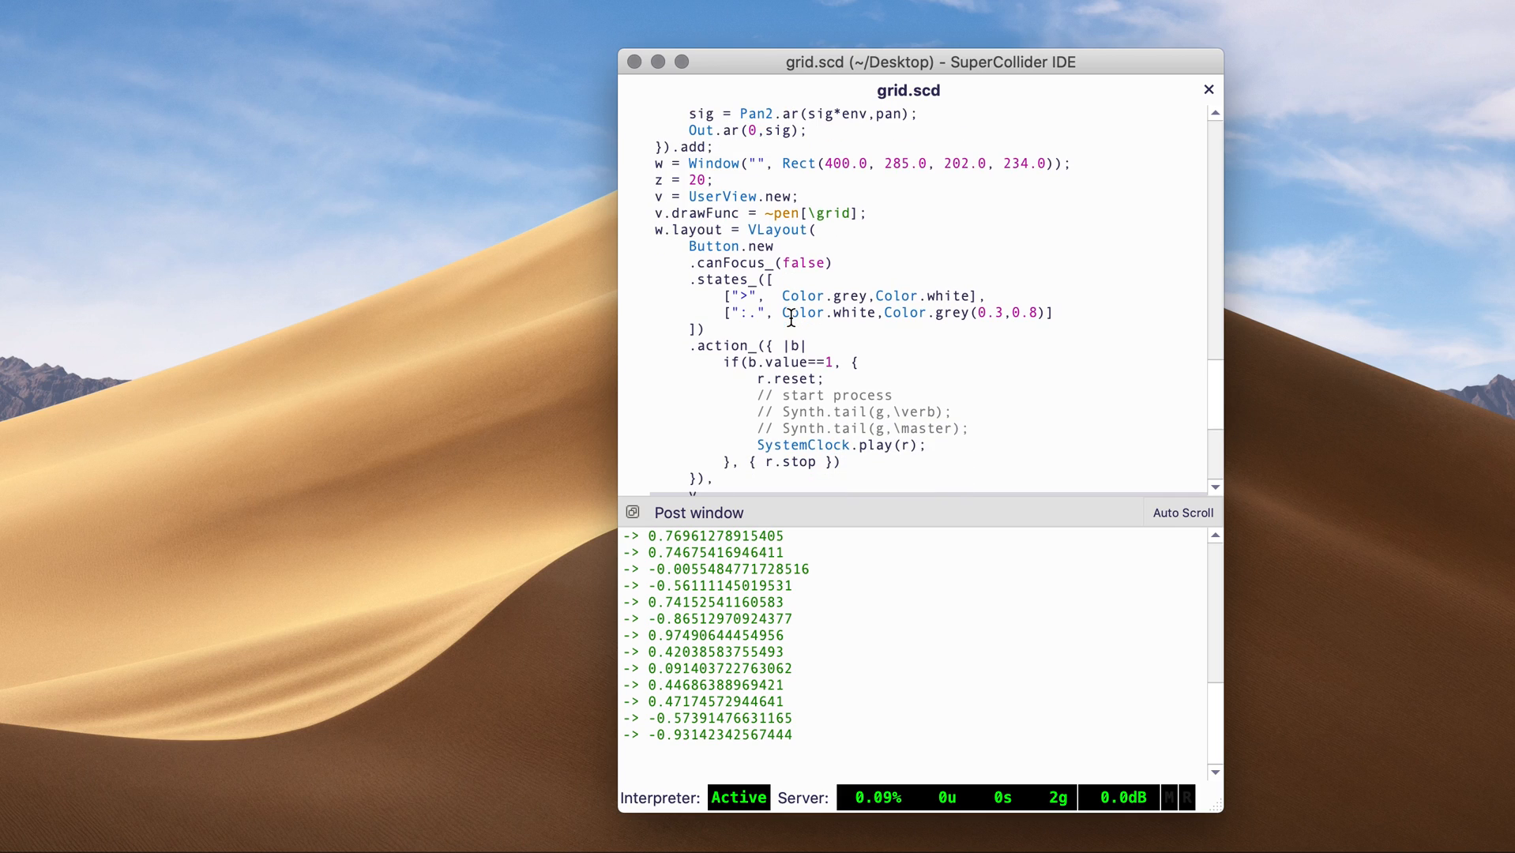
scroll("down", 3)
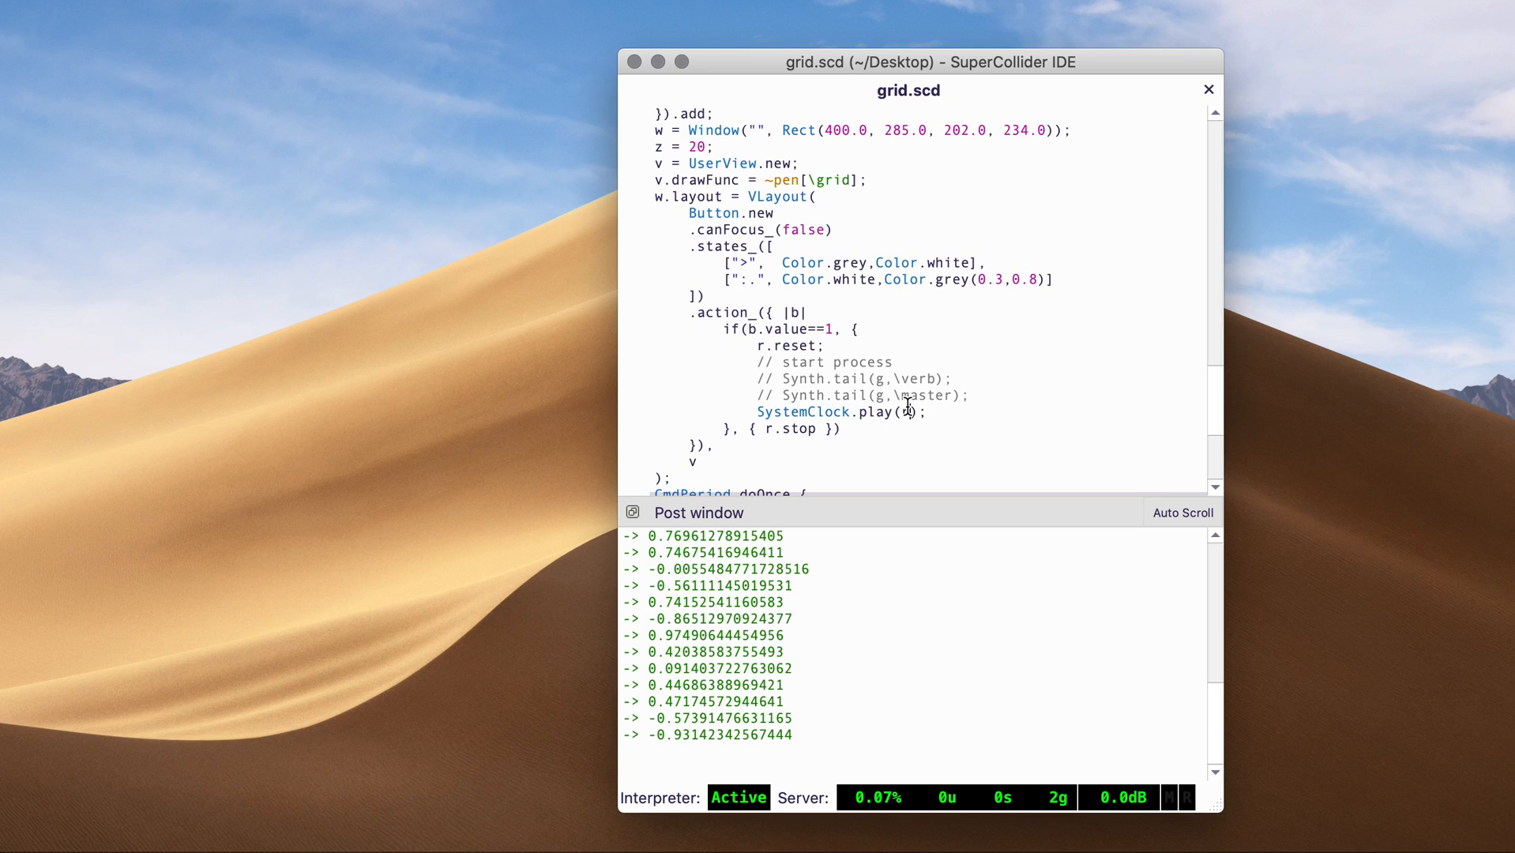
scroll("down", 3)
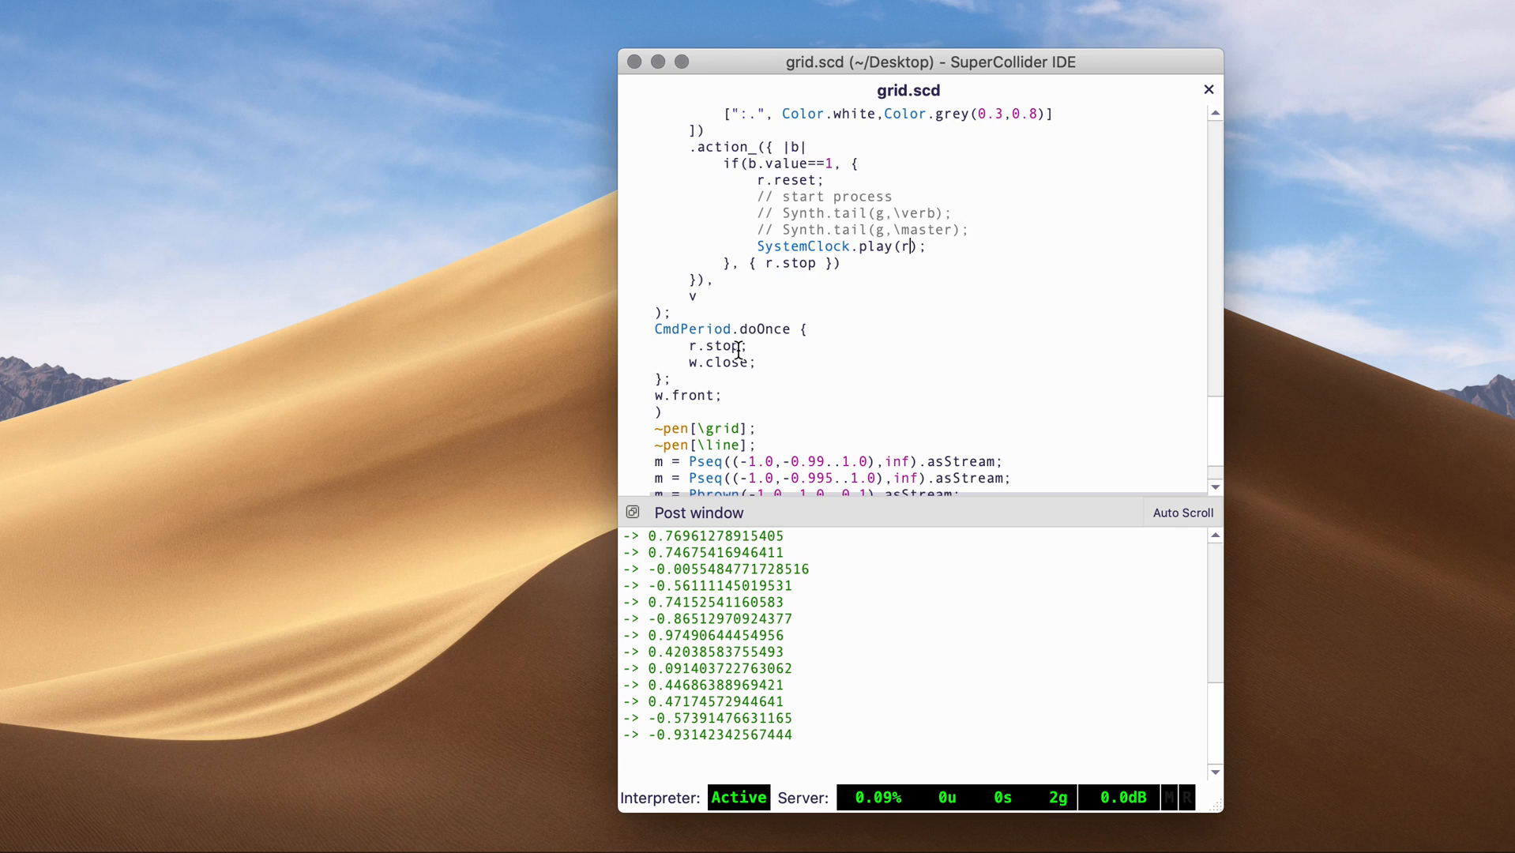
scroll("down", 3)
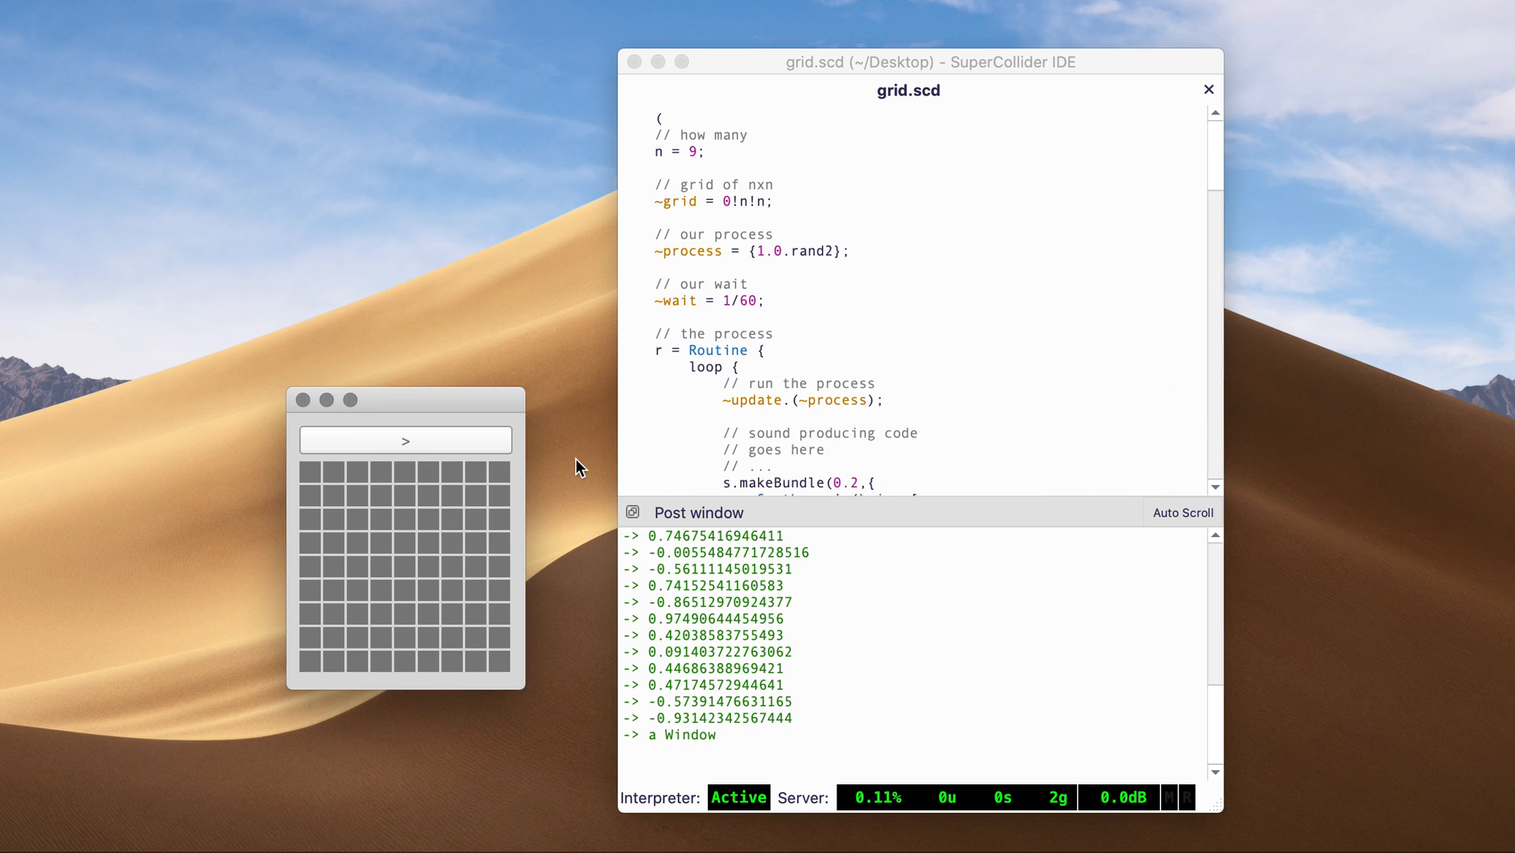
mouse_move(727, 208)
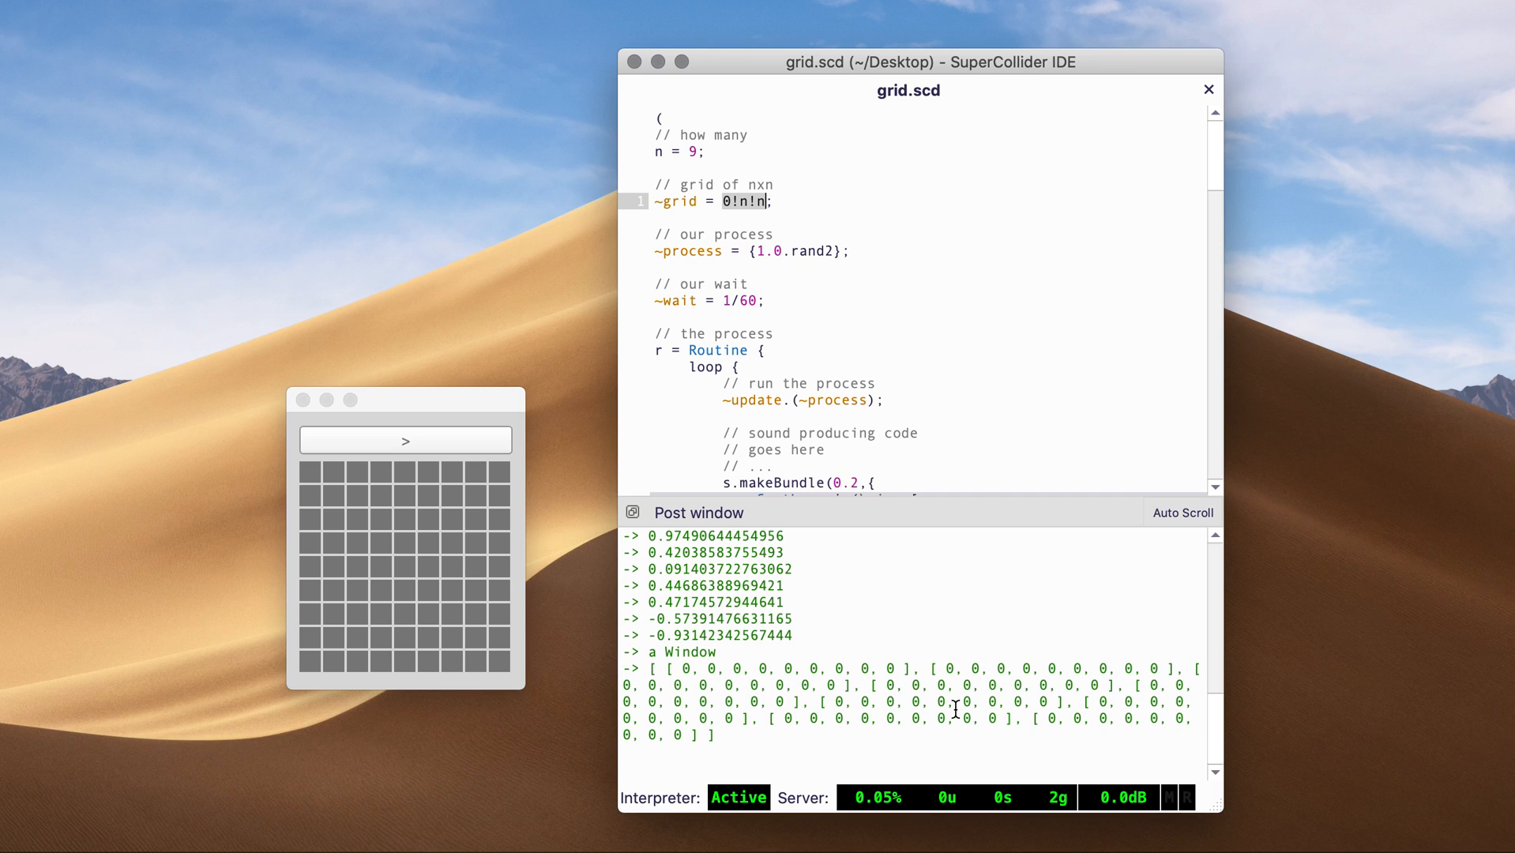
mouse_move(399, 496)
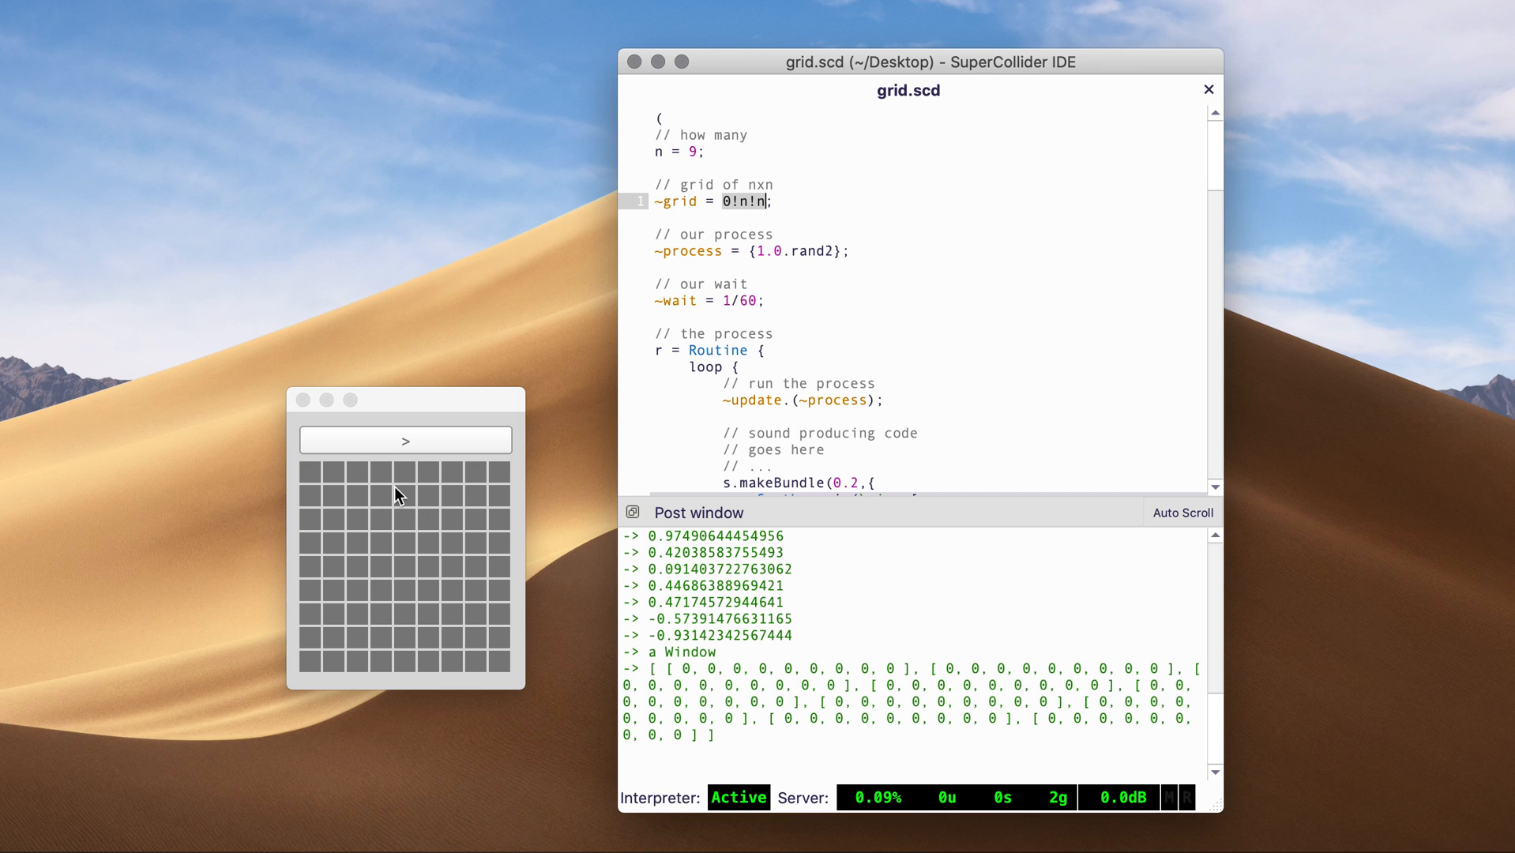
mouse_move(309, 440)
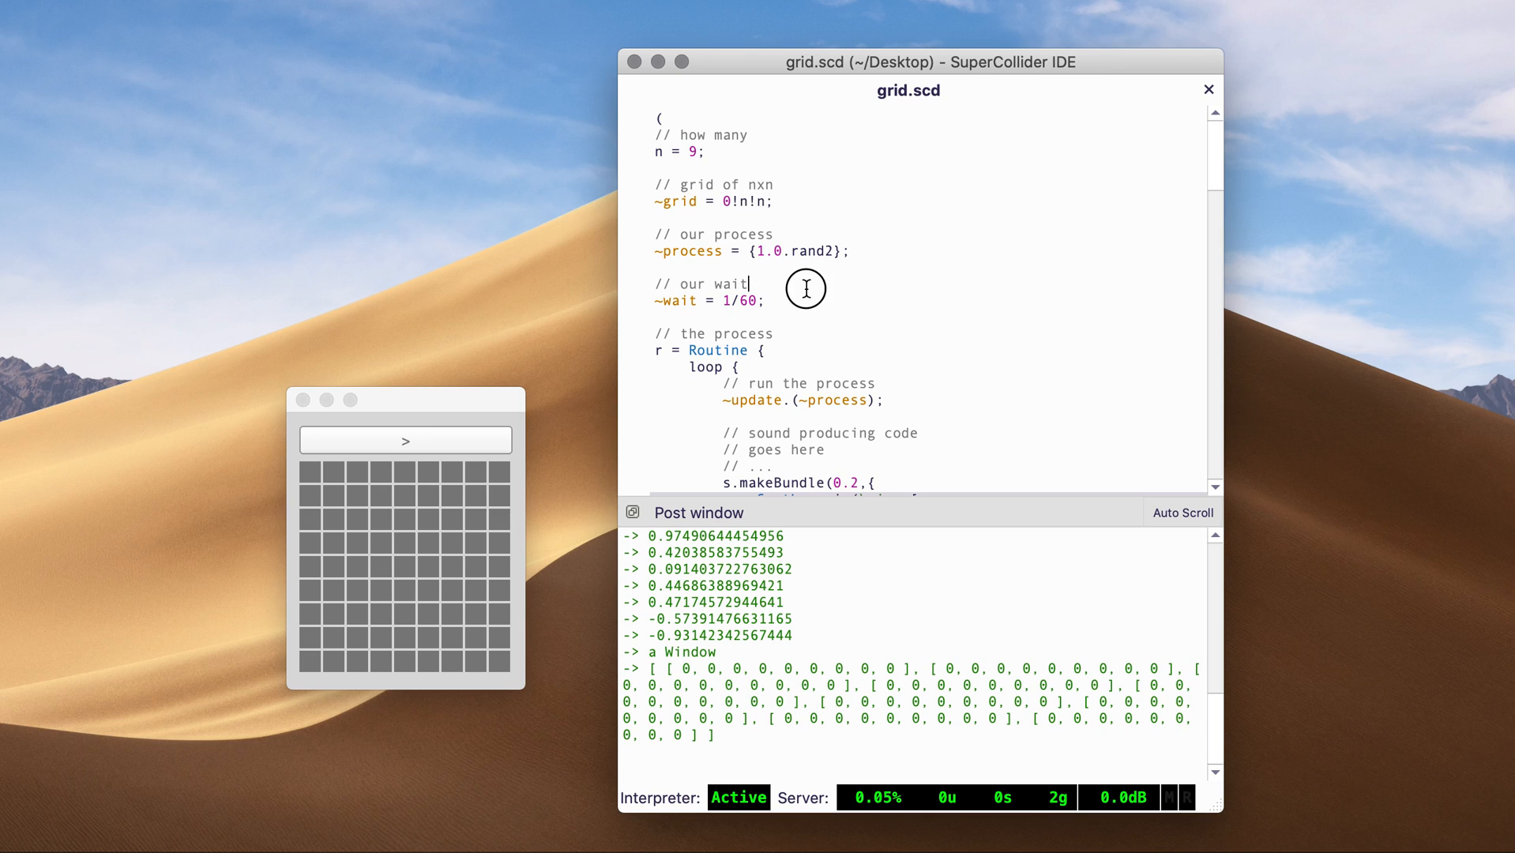
mouse_move(790, 250)
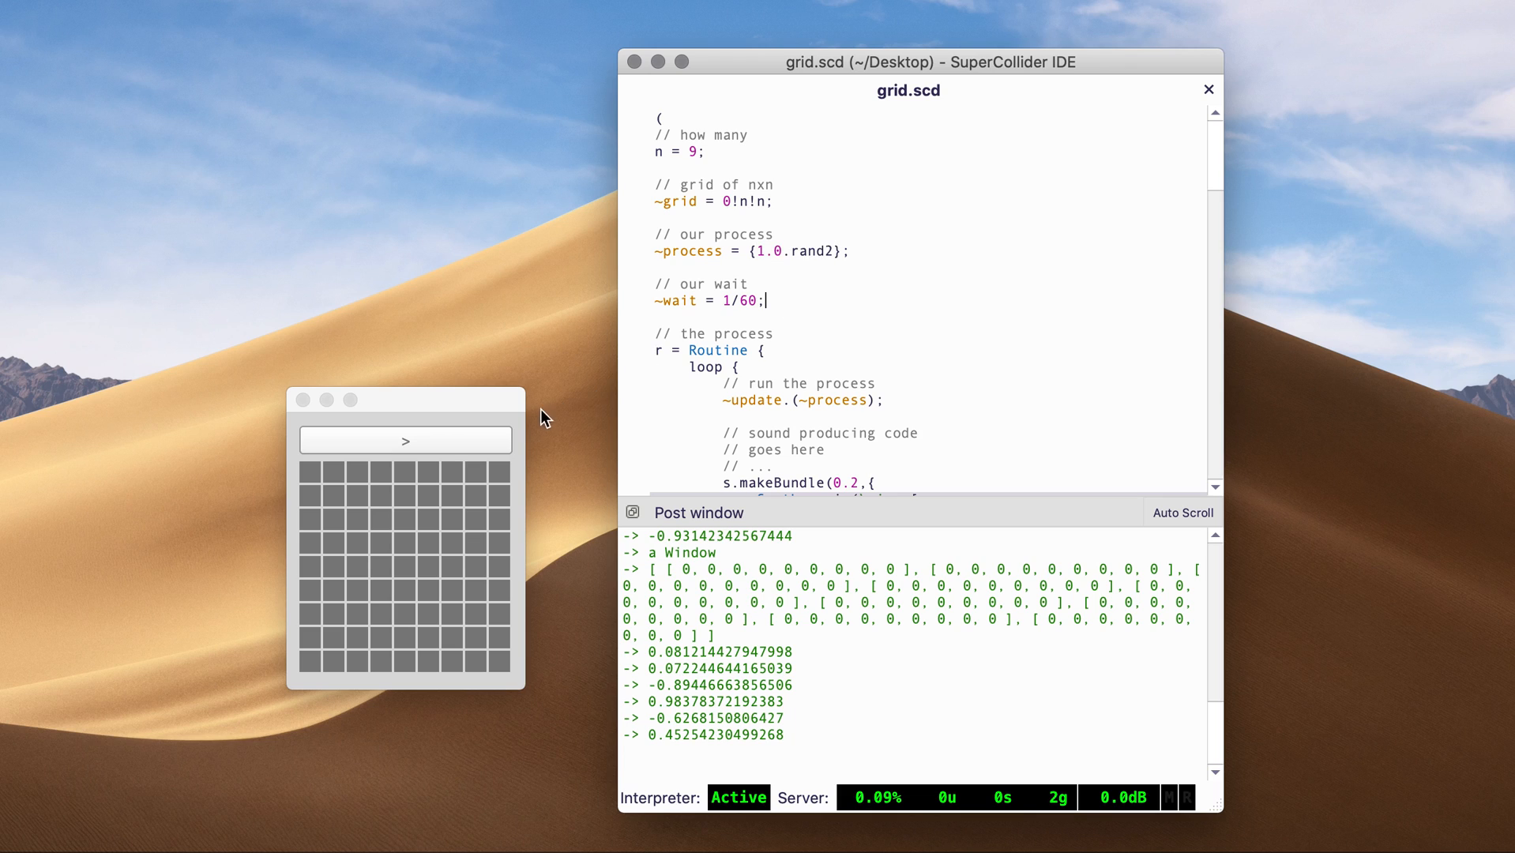
mouse_move(492, 441)
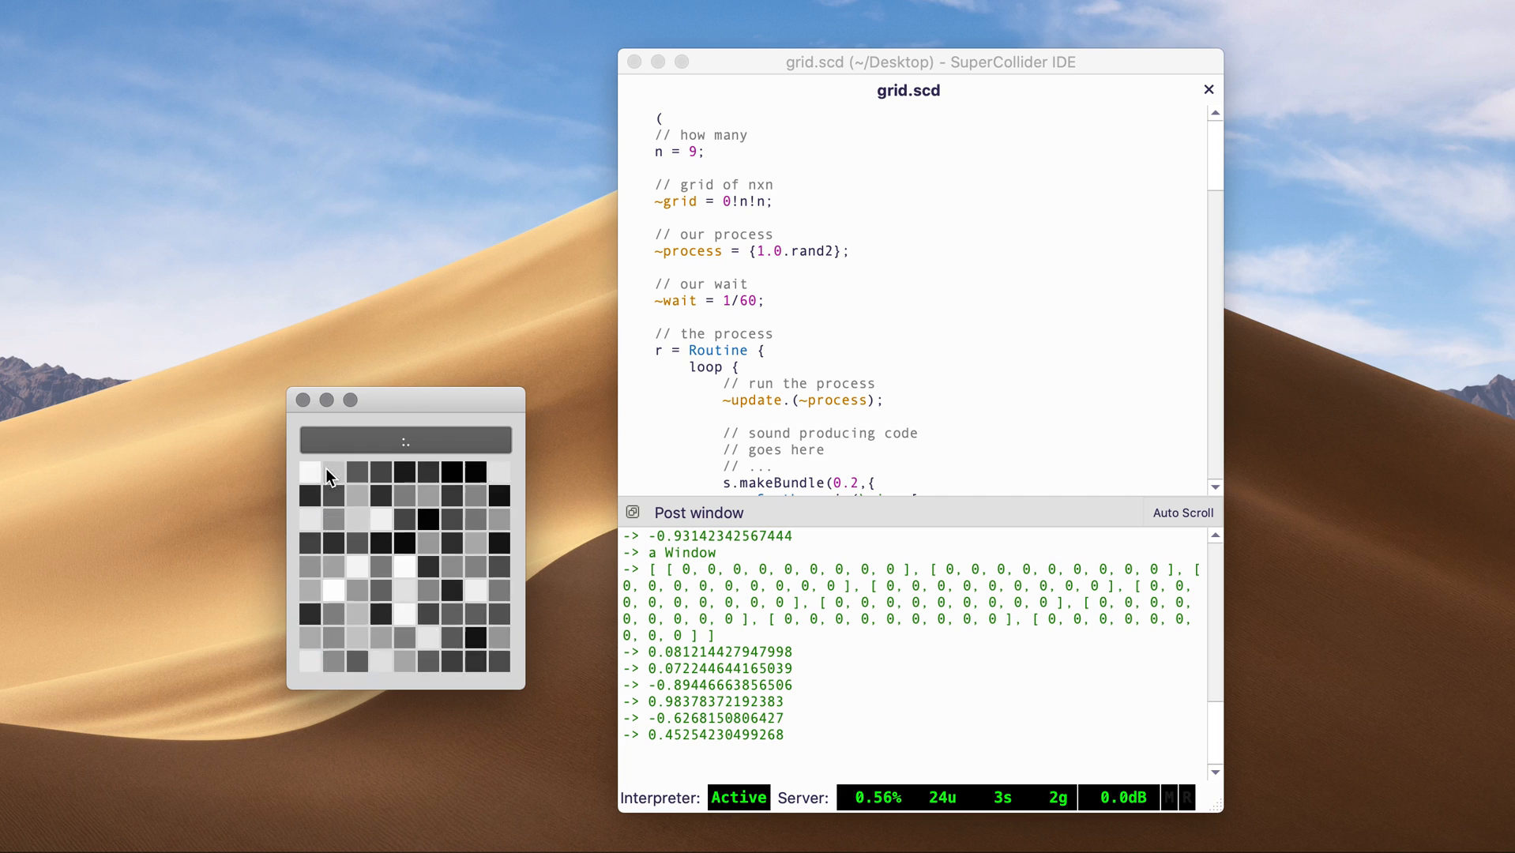
mouse_move(793, 268)
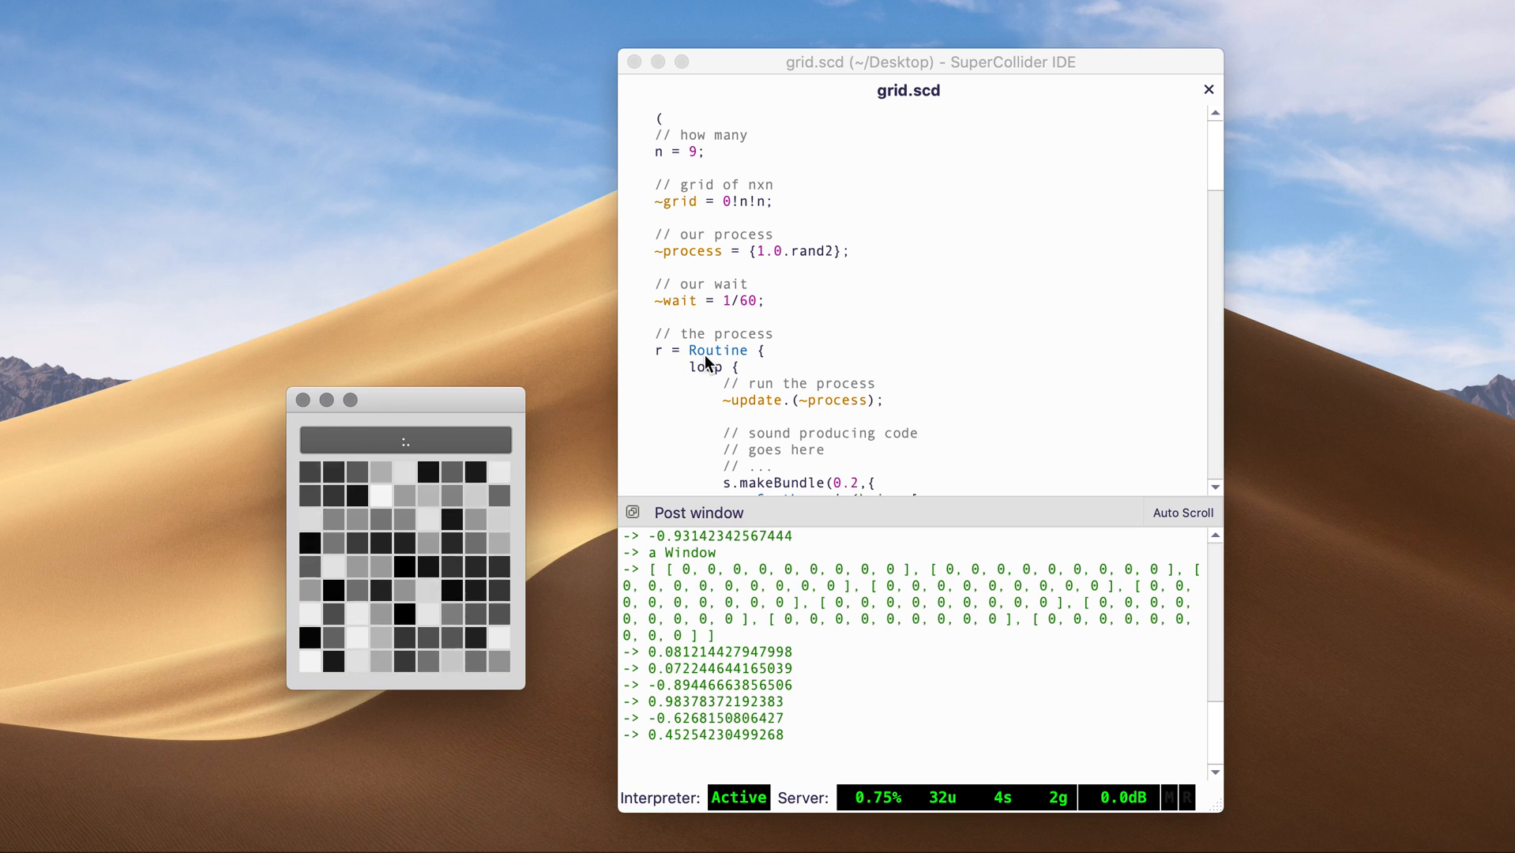
Scroll down to the routine's drawing, wait and ~pen drawing function code while the grid animates.
scroll("down", 3)
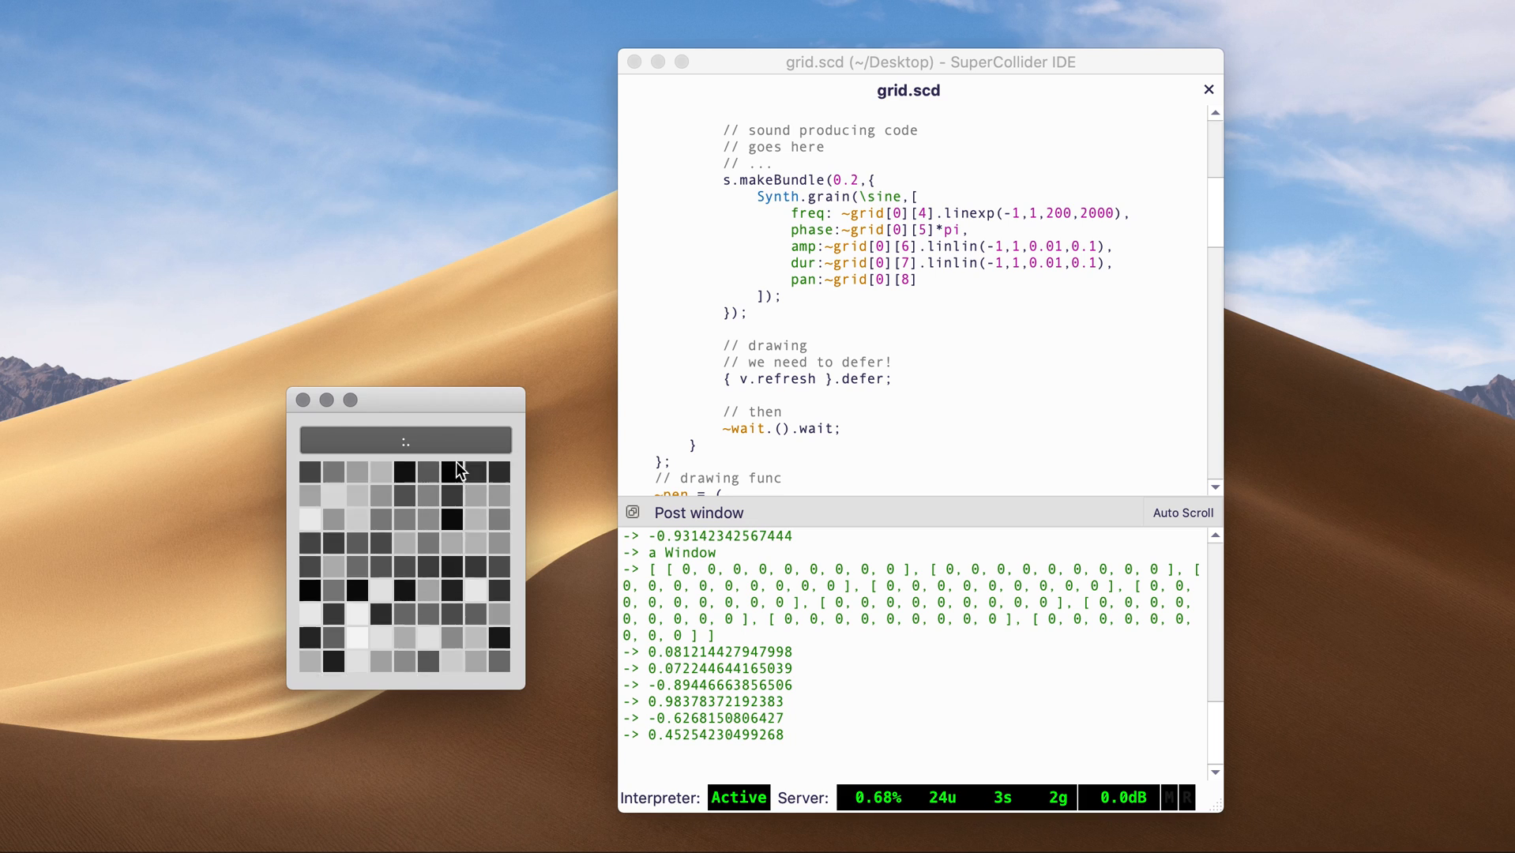
scroll("down", 3)
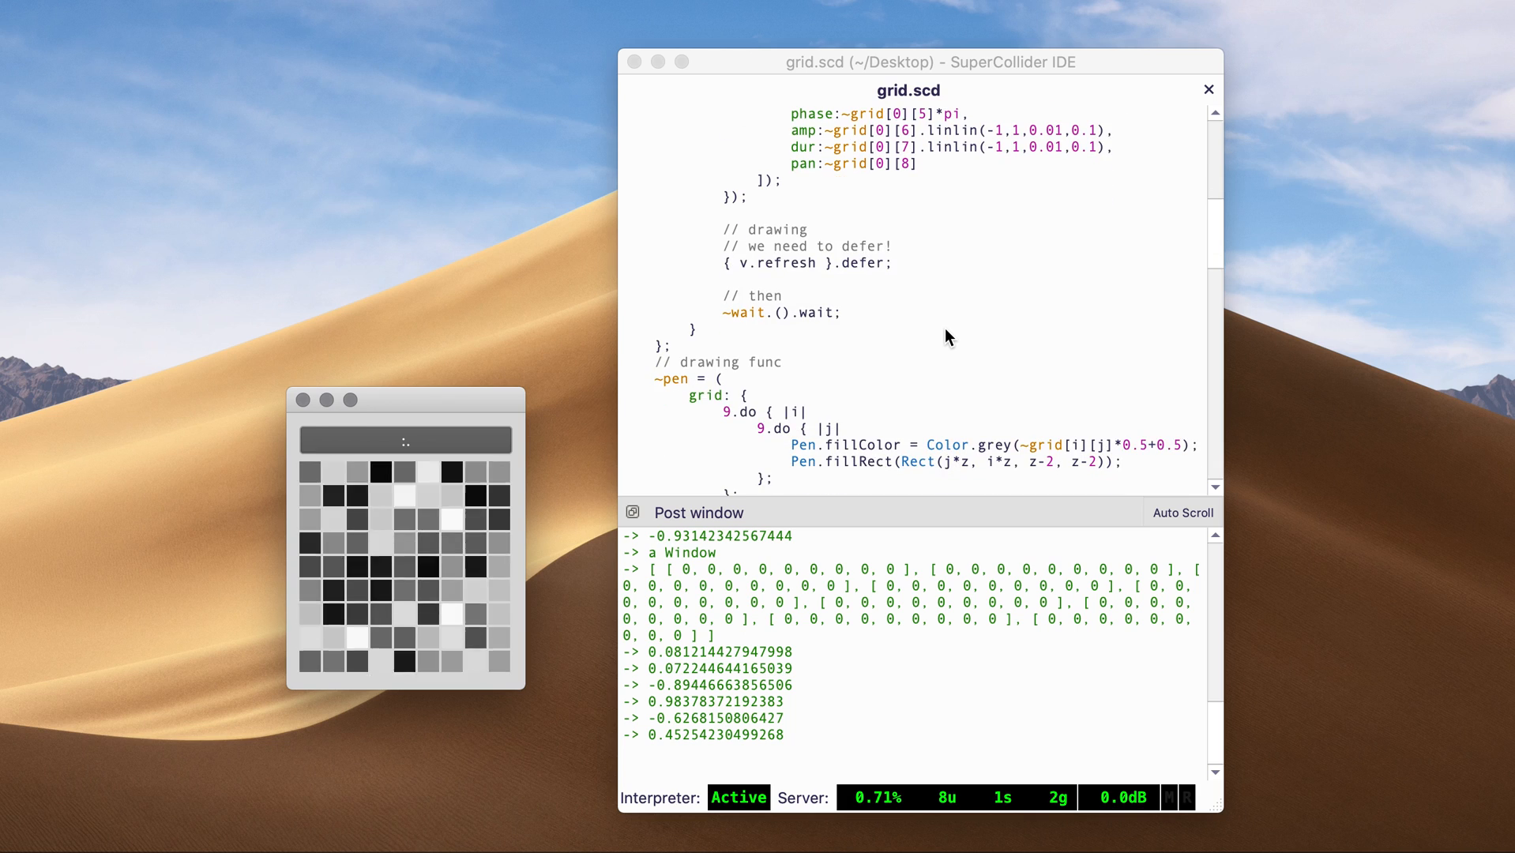
scroll("down", 3)
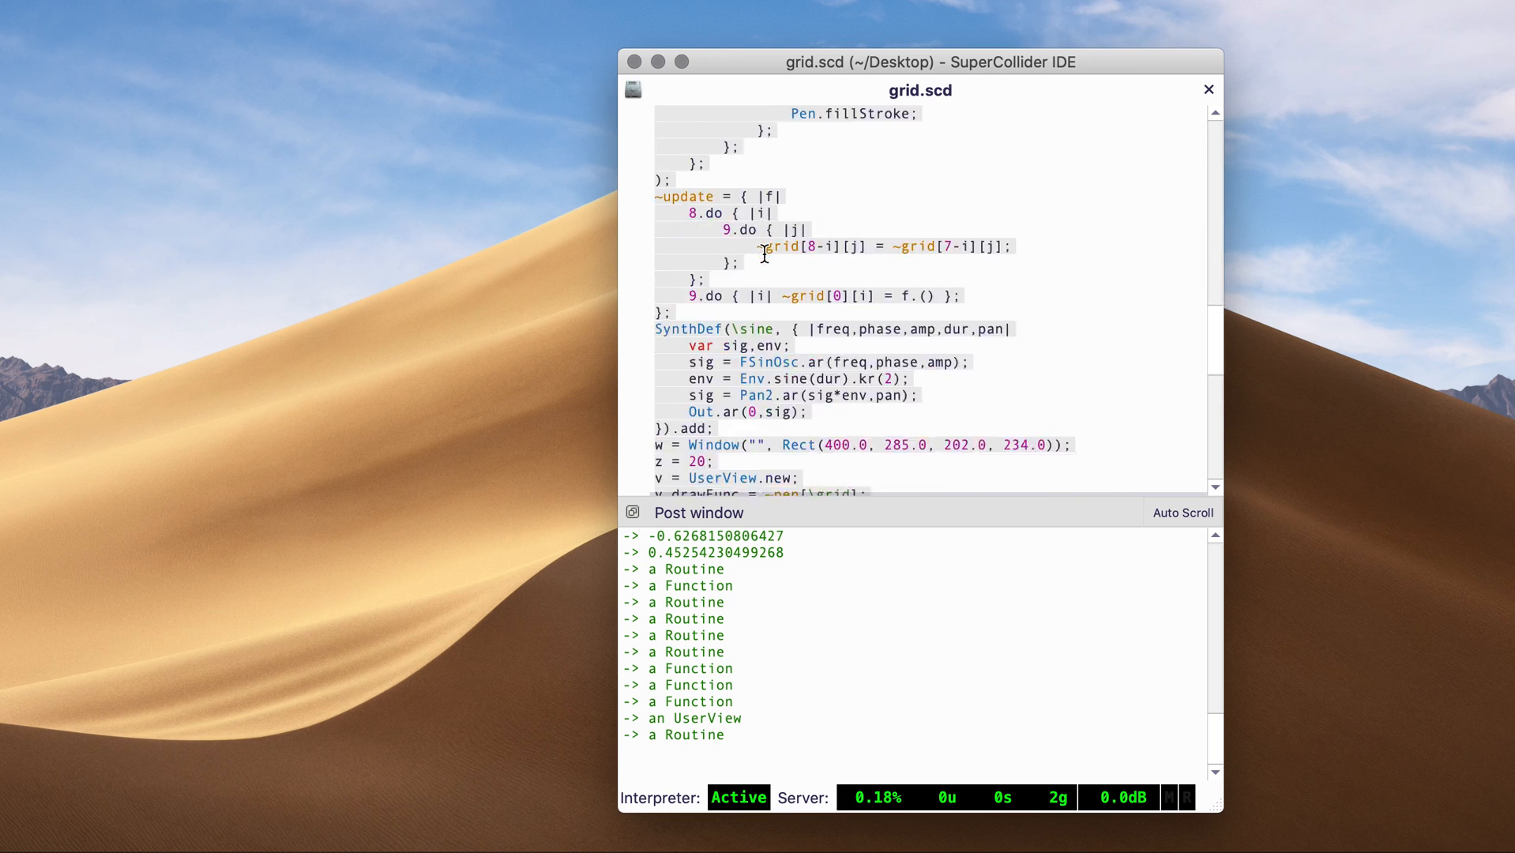
Scroll down to the closing lines with the line-drawing function and Pseq/Pbrown streams.
scroll("down", 3)
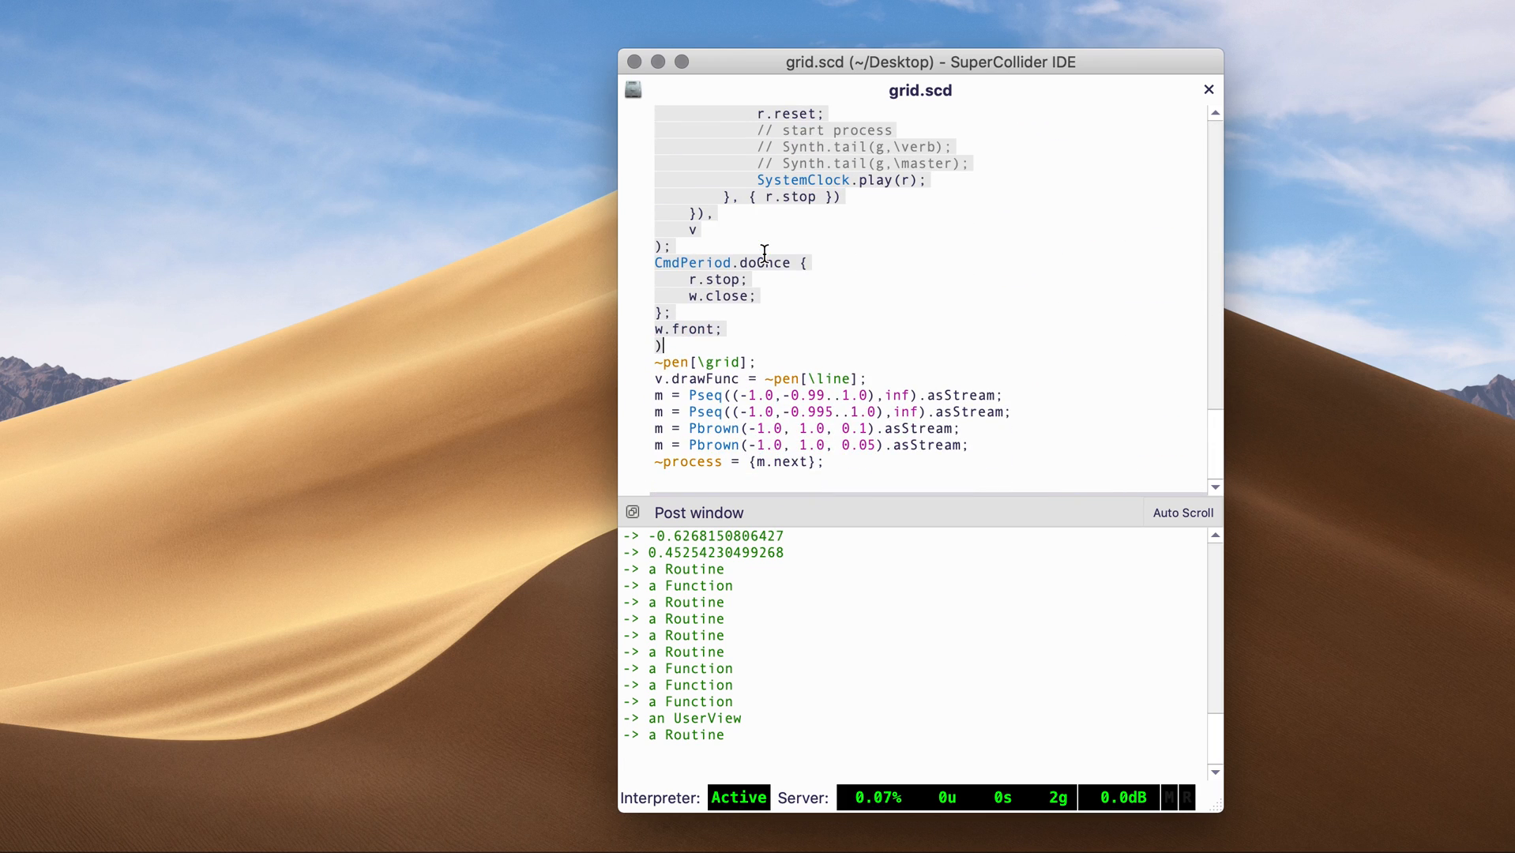